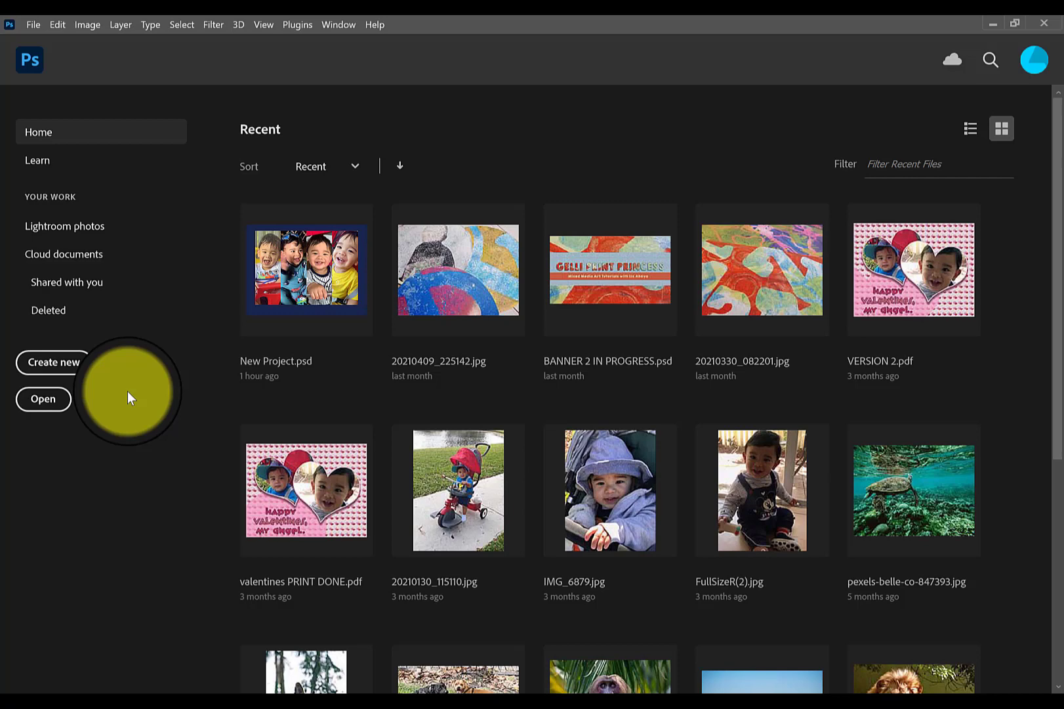
Create a new 'banner ad' document, 1200 × 628 pixels.
left_click(53, 362)
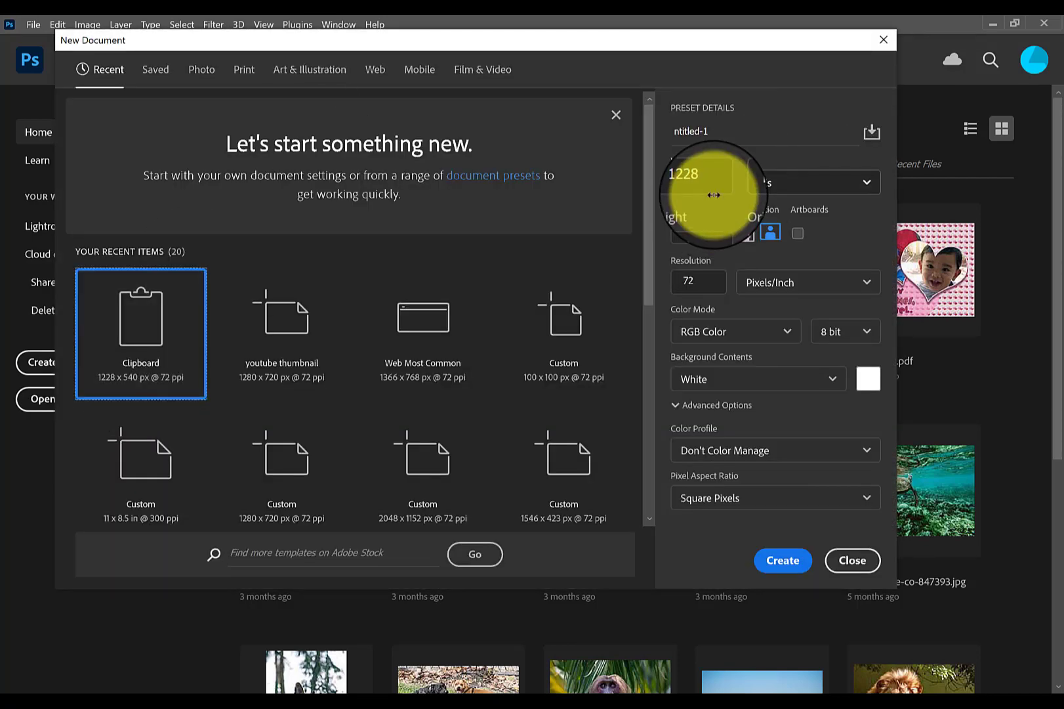
left_click(699, 182)
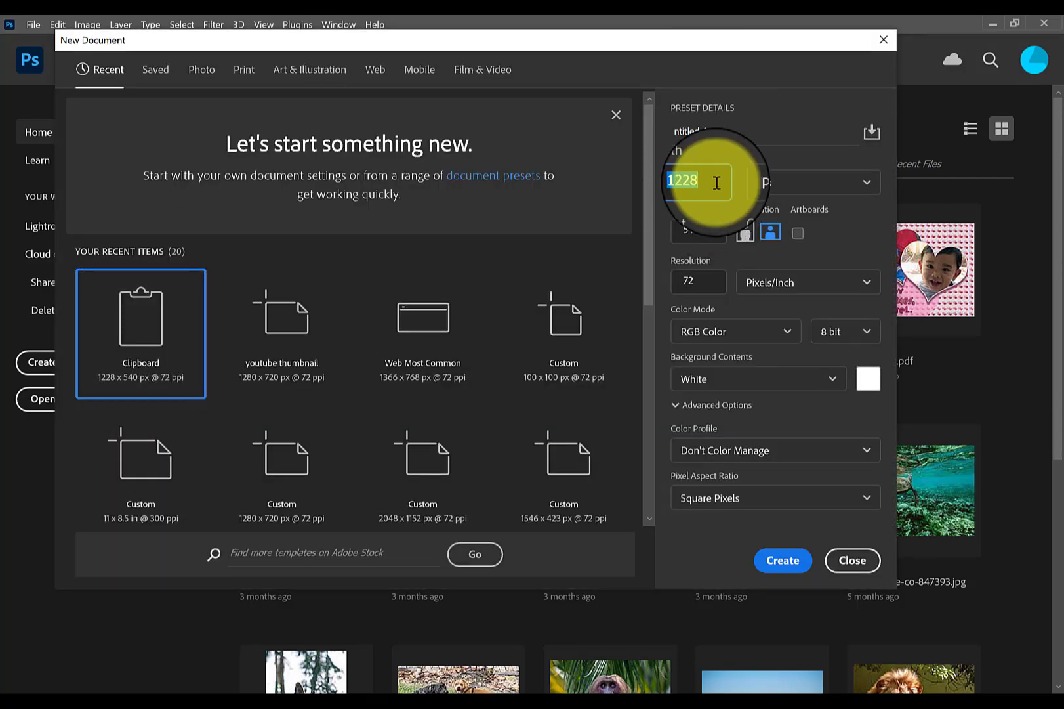
type("1200")
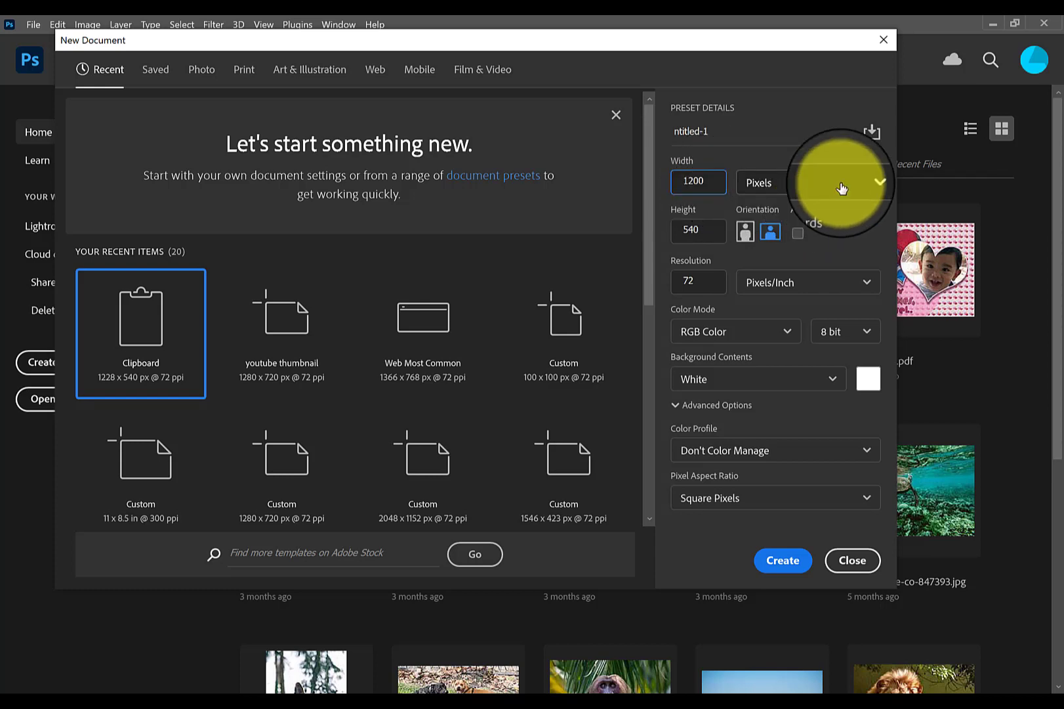
left_click(697, 230)
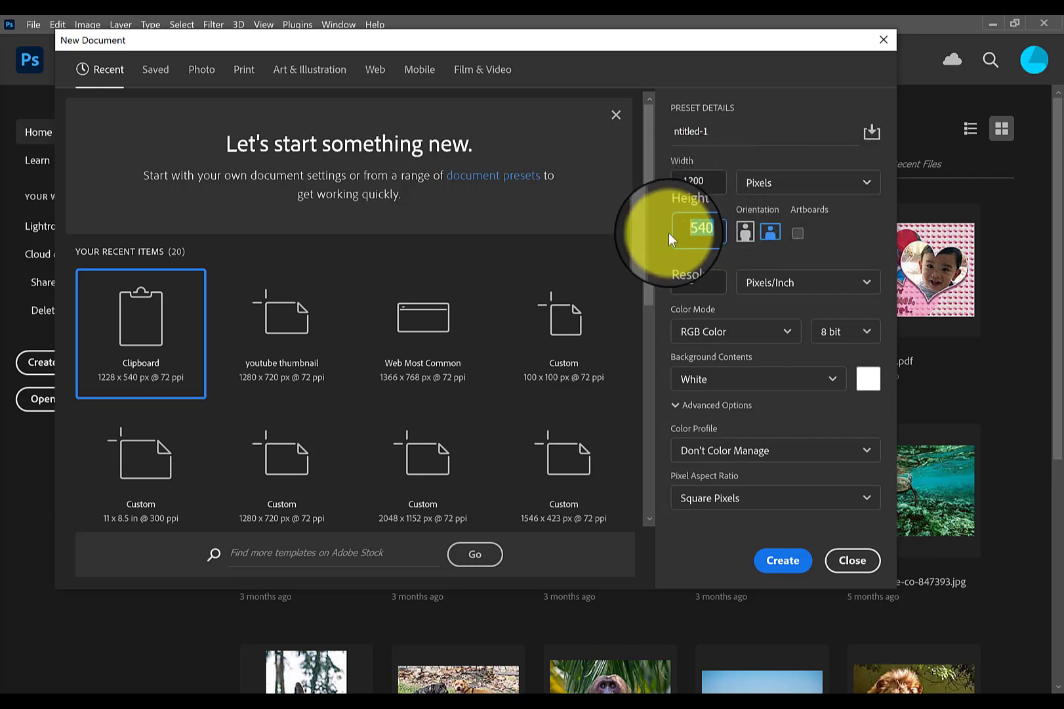
type("628")
left_click(765, 132)
type("banner ad")
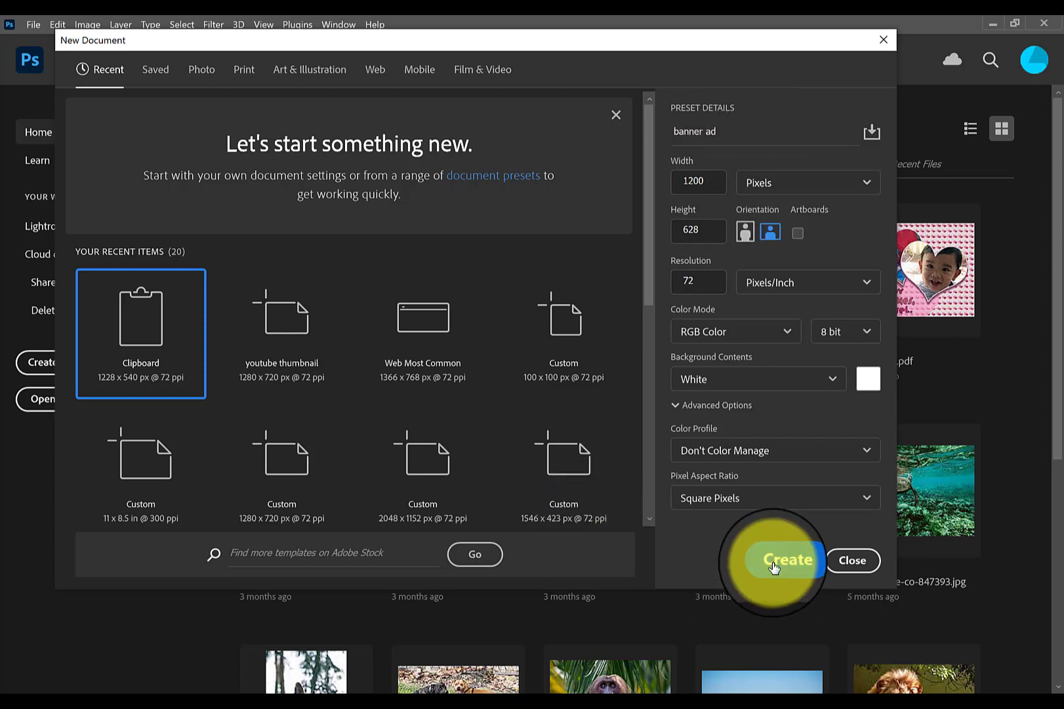
left_click(788, 559)
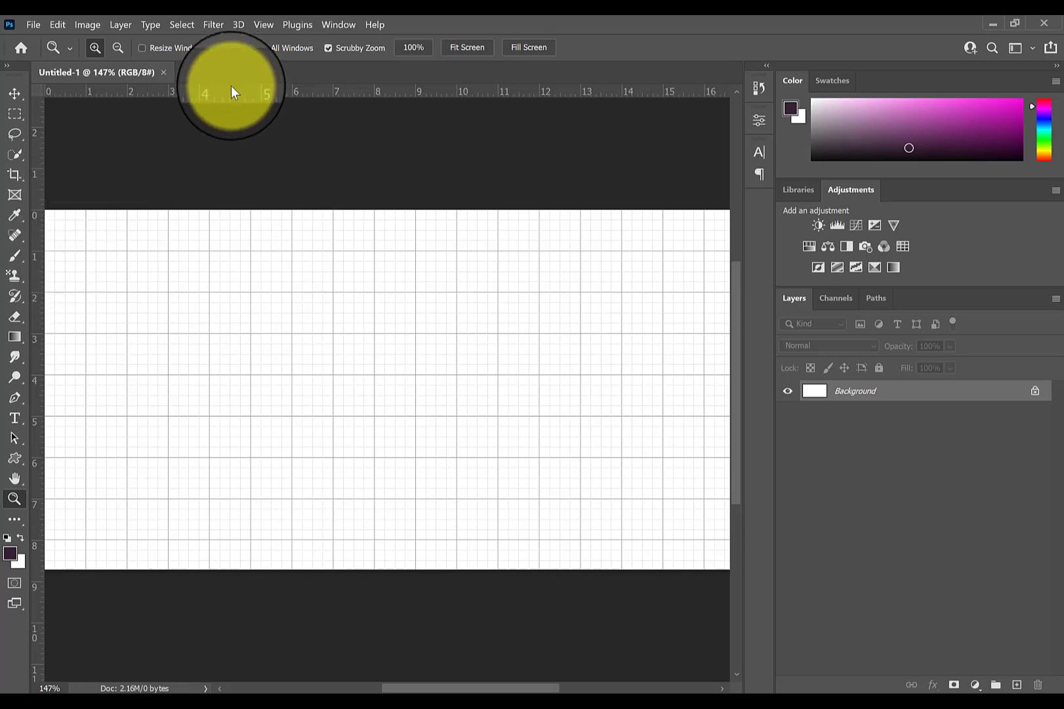
mouse_move(292, 97)
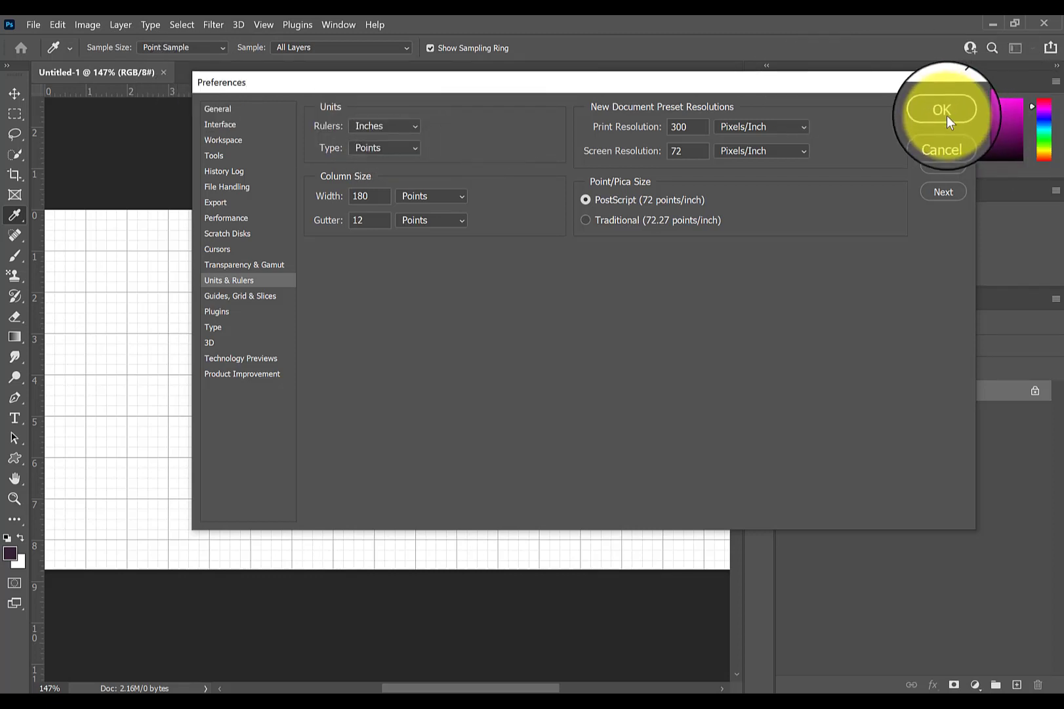
Confirm inch ruler units and add vertical guides at 4, 8 and 12 inches.
left_click(941, 109)
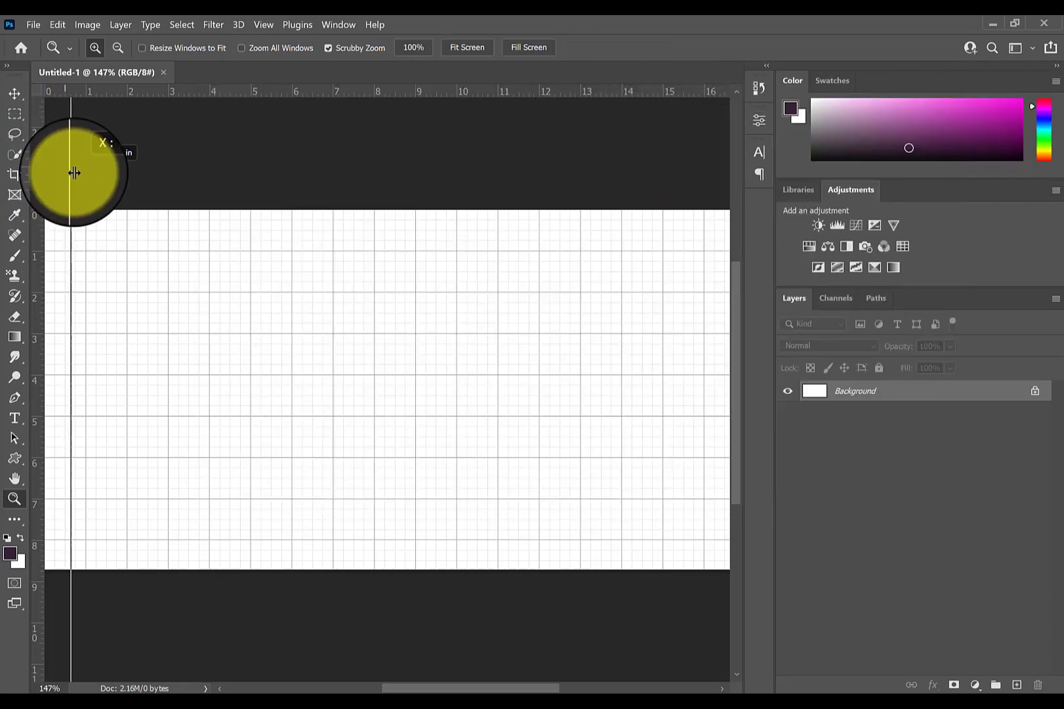
left_click_drag(73, 173, 216, 170)
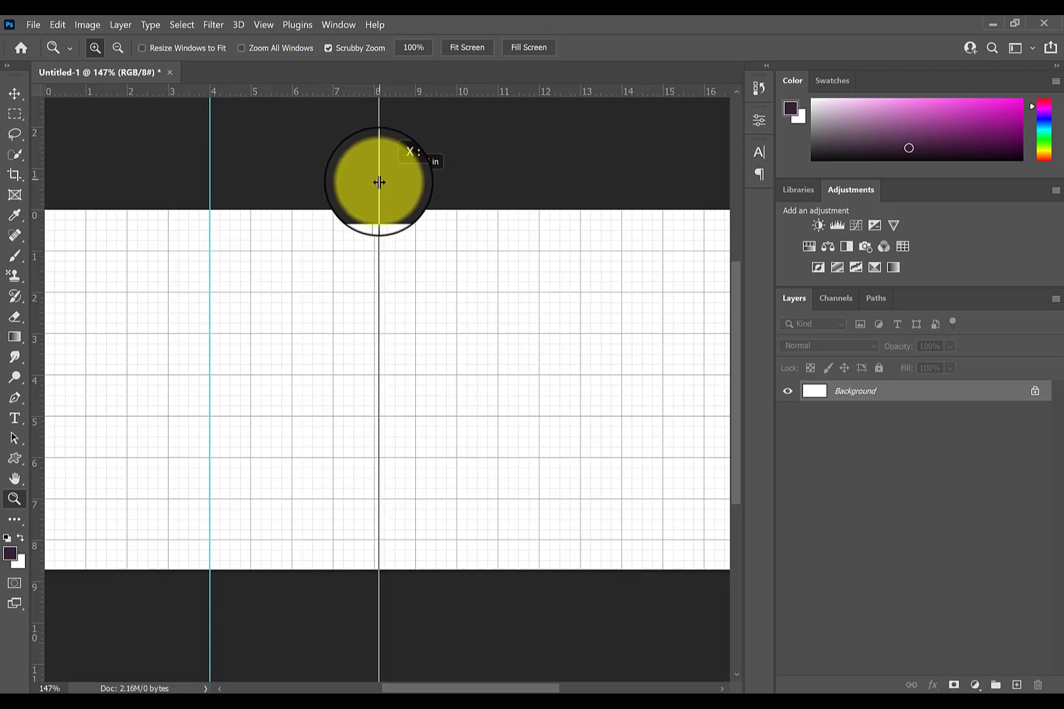
left_click_drag(379, 181, 375, 185)
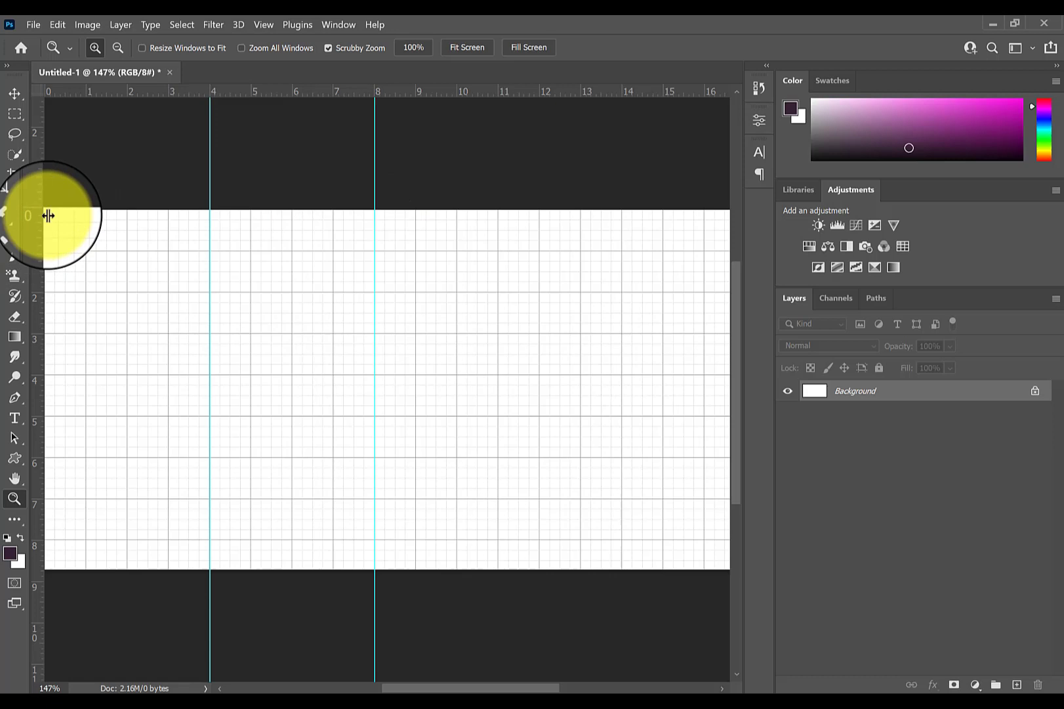
left_click_drag(51, 215, 544, 208)
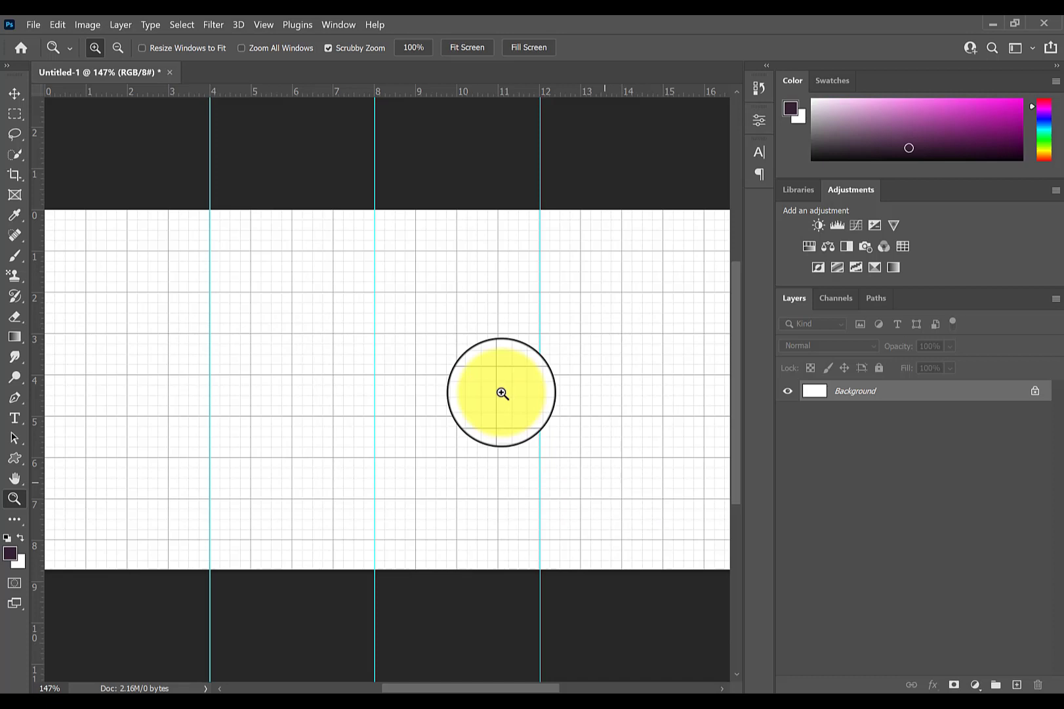
Open the wood texture photo from Downloads and bring it into the banner as Layer 1.
left_click(33, 24)
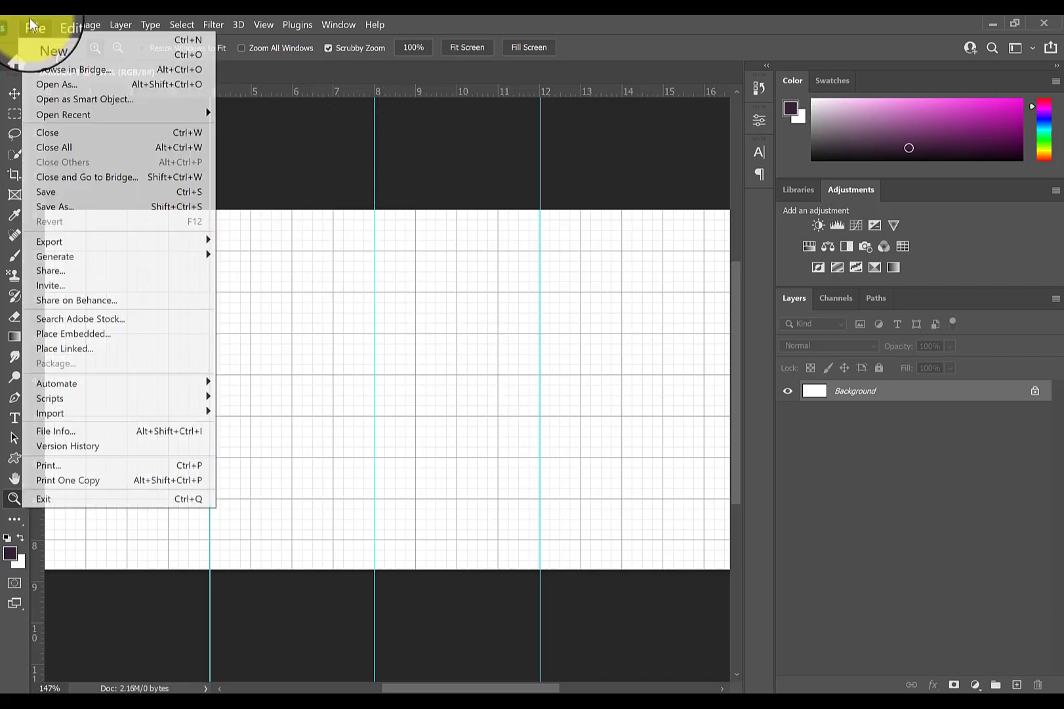
left_click(326, 168)
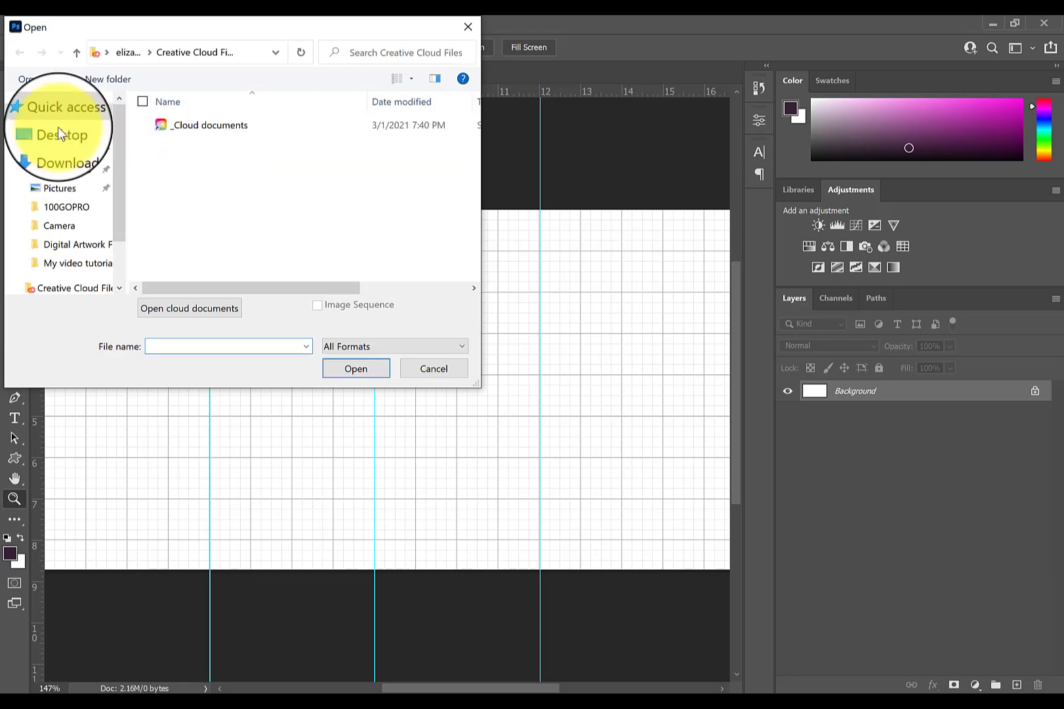
left_click(61, 153)
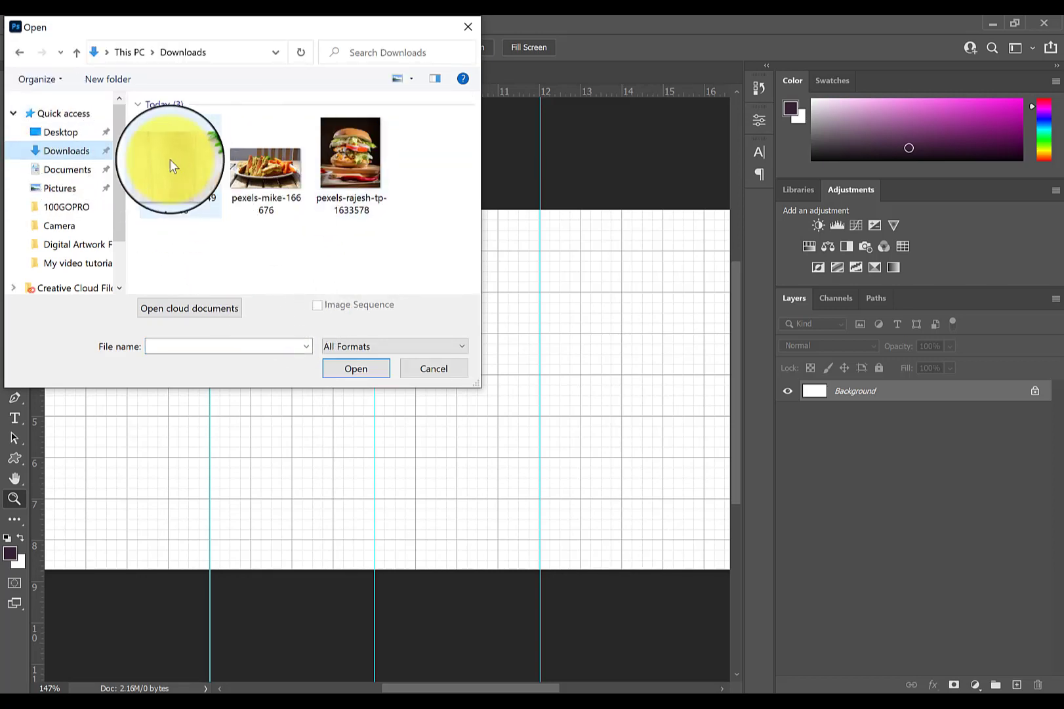
left_click(176, 162)
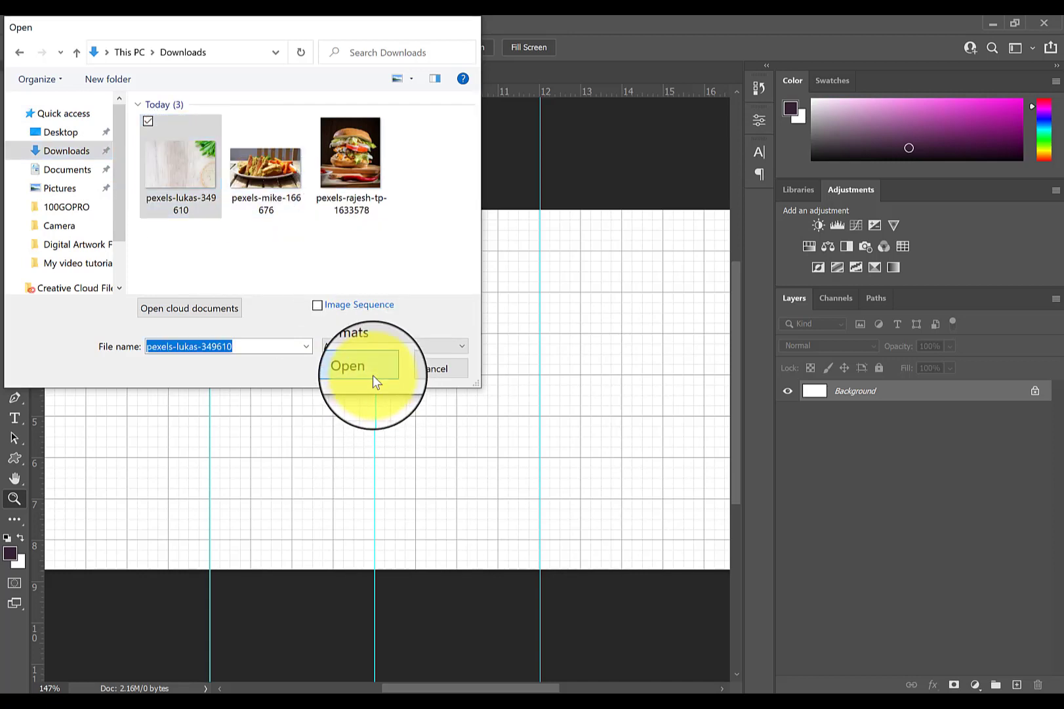
left_click(348, 365)
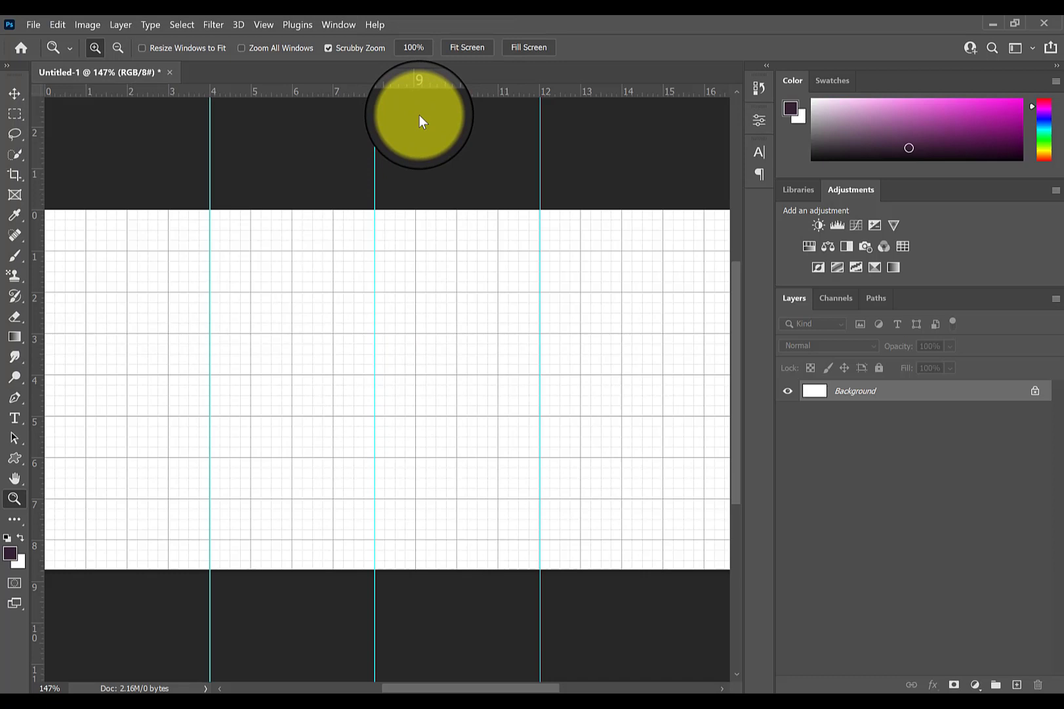
left_click(269, 72)
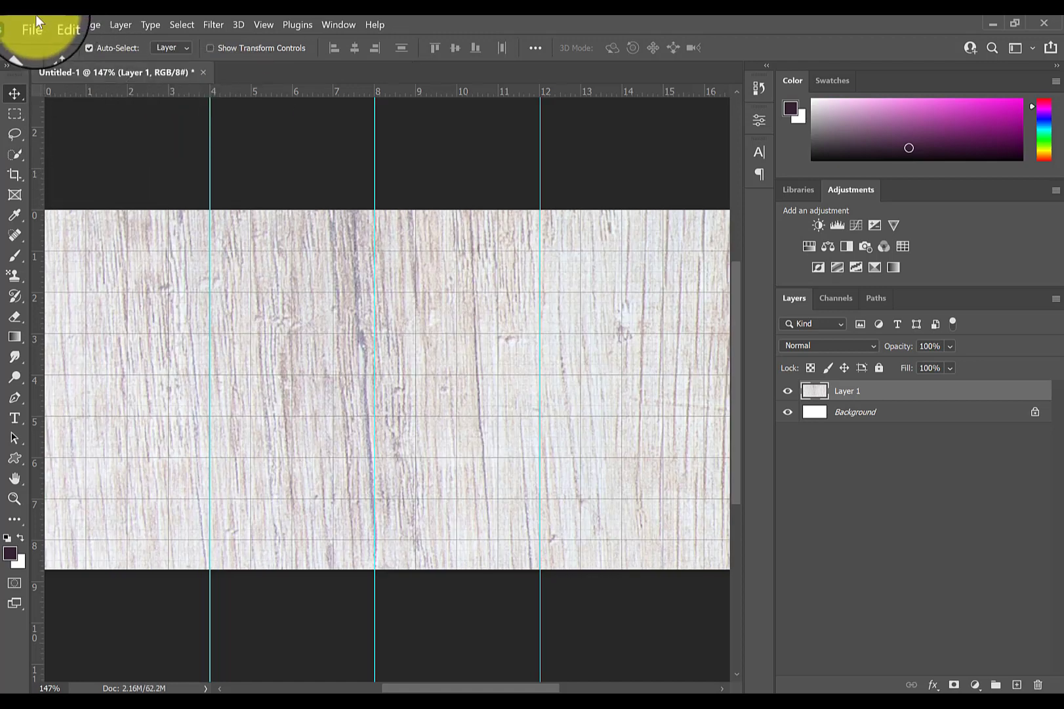
Open the burger and sandwich photos from Downloads together.
left_click(32, 25)
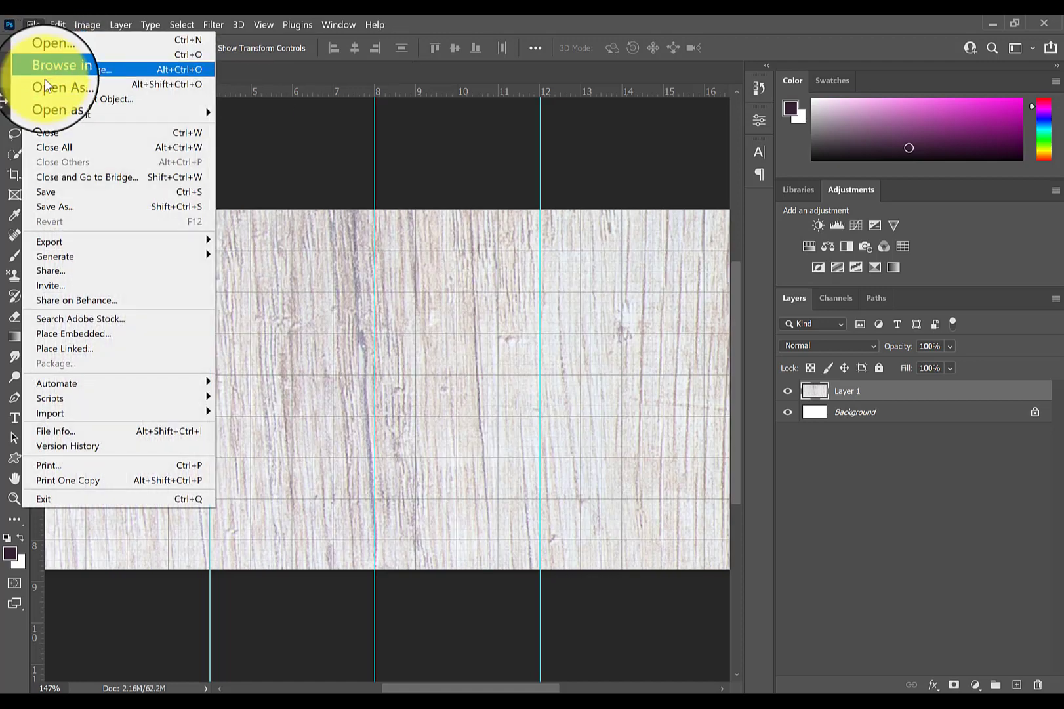
mouse_move(79, 55)
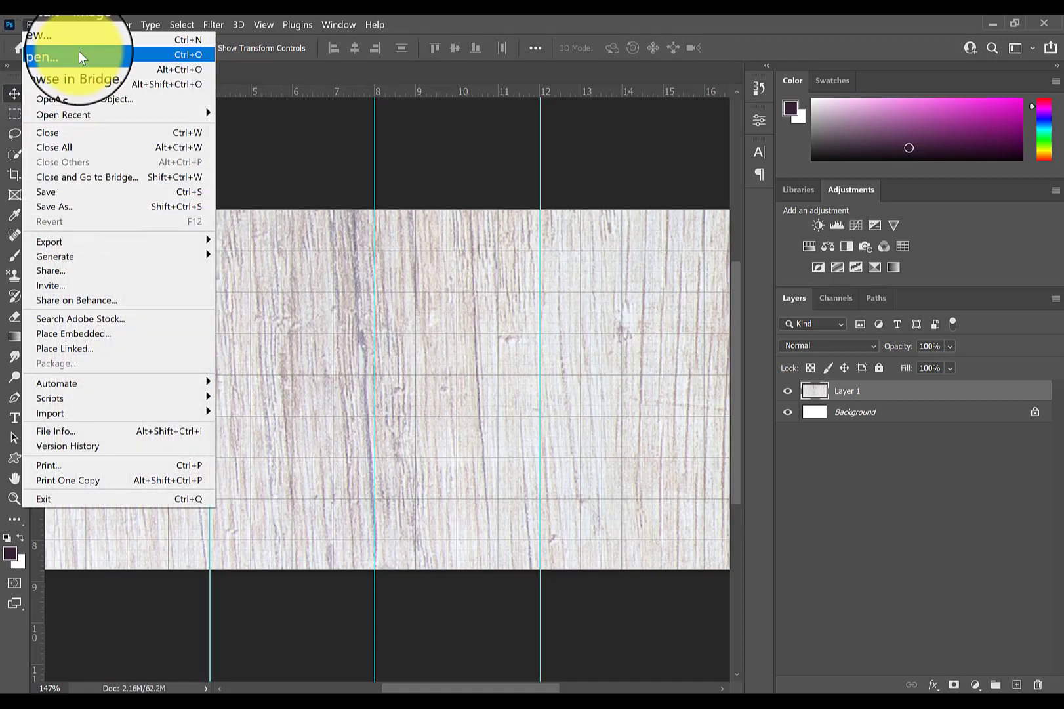
left_click(42, 56)
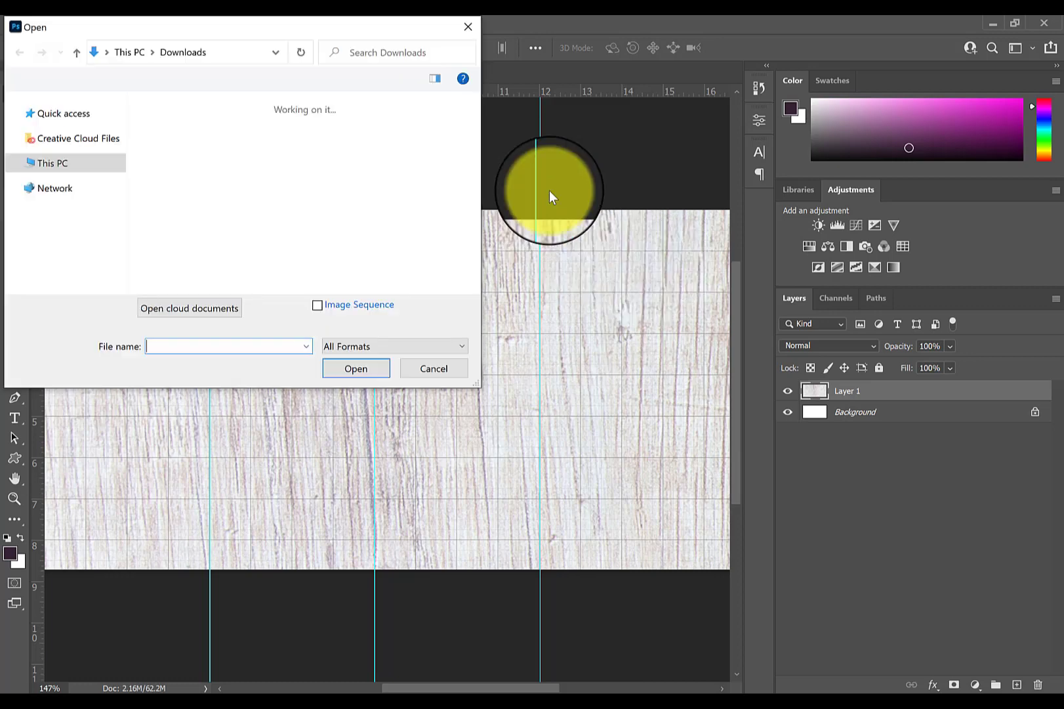
left_click(351, 163)
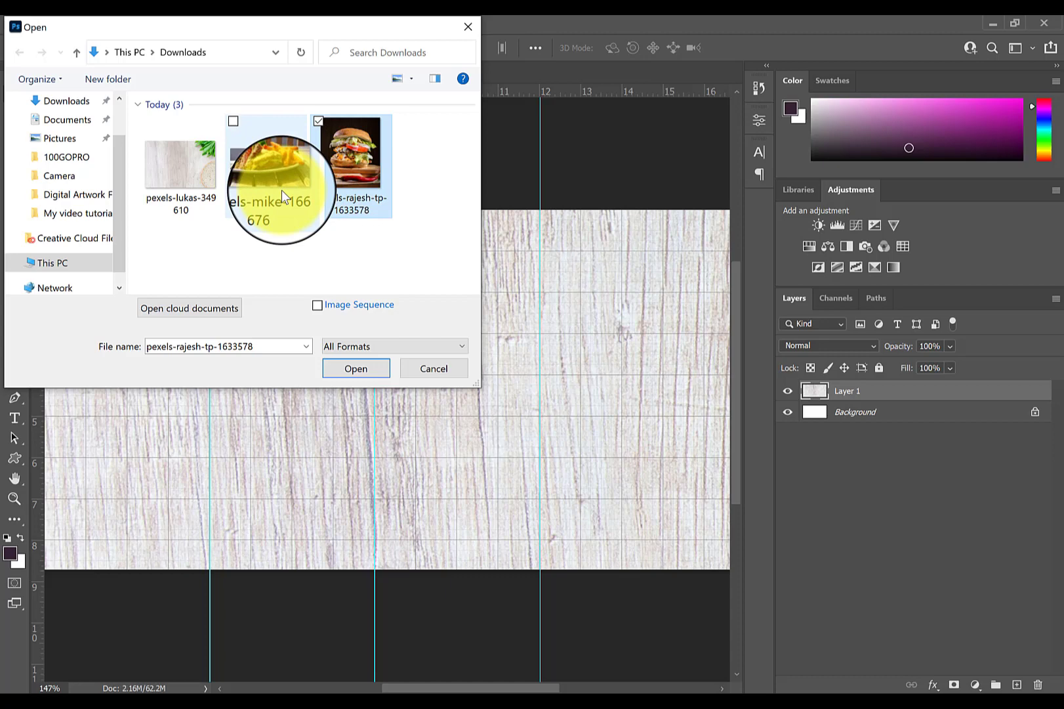
left_click(266, 163)
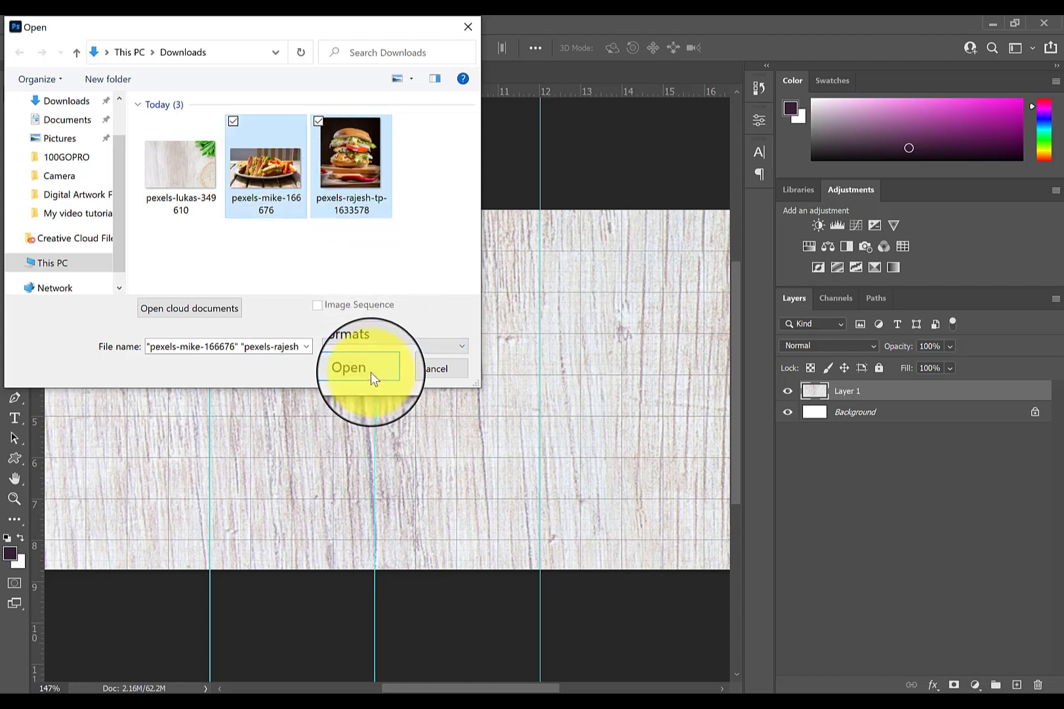
left_click(349, 366)
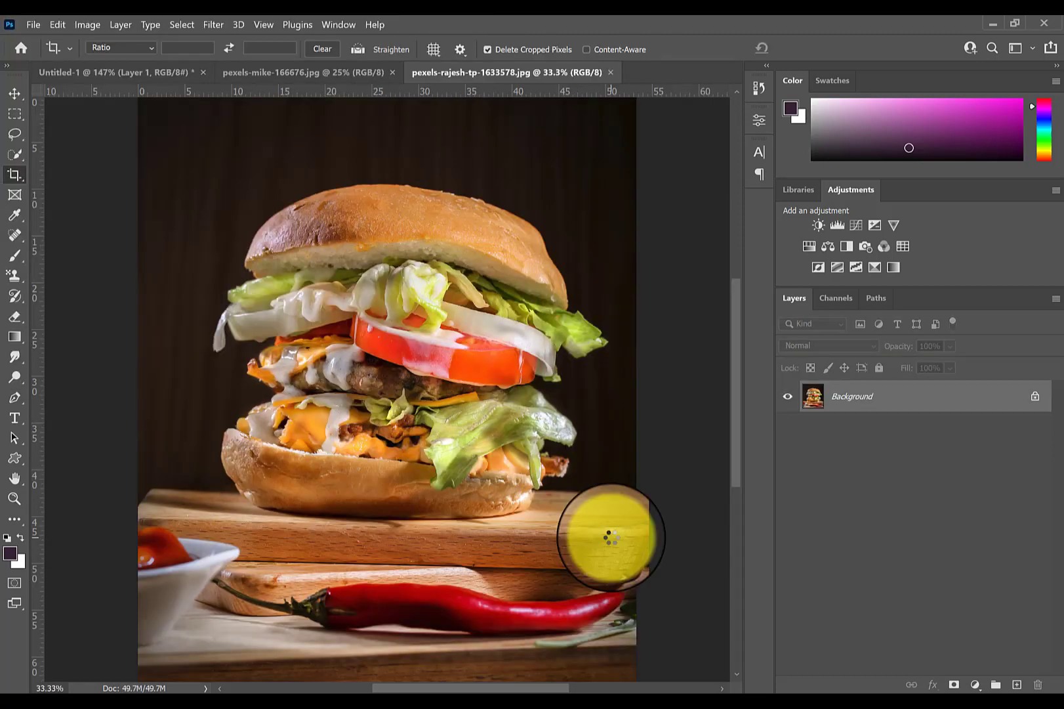
Crop the burger photo to a square around the burger, trimming the chili and sauce dish.
left_click(14, 175)
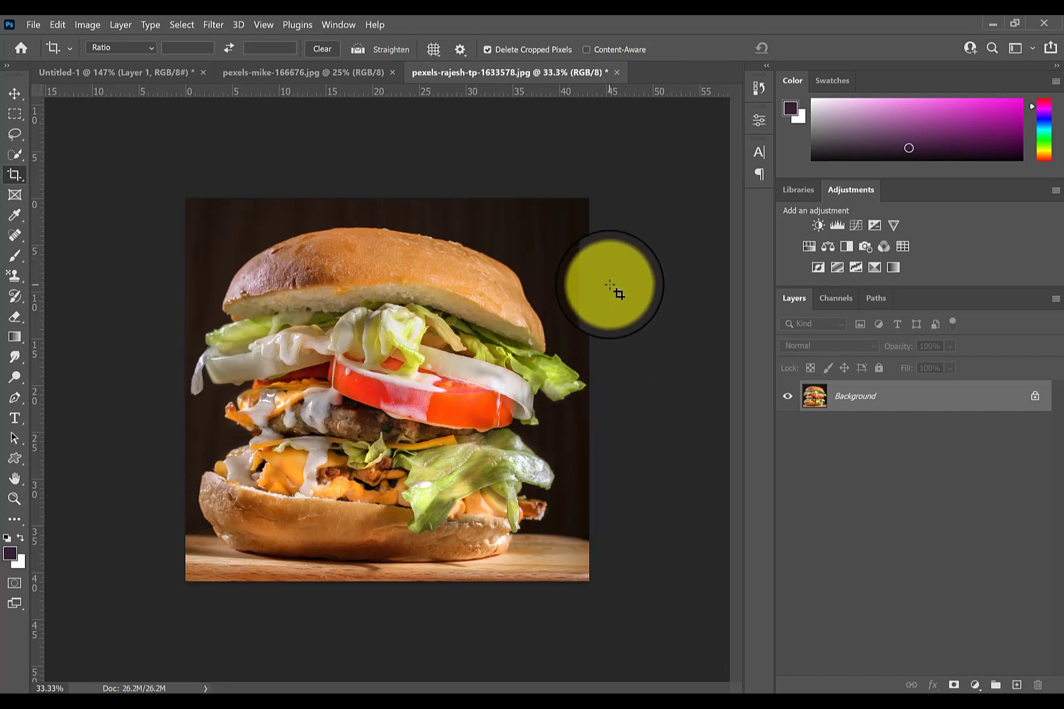
mouse_move(161, 234)
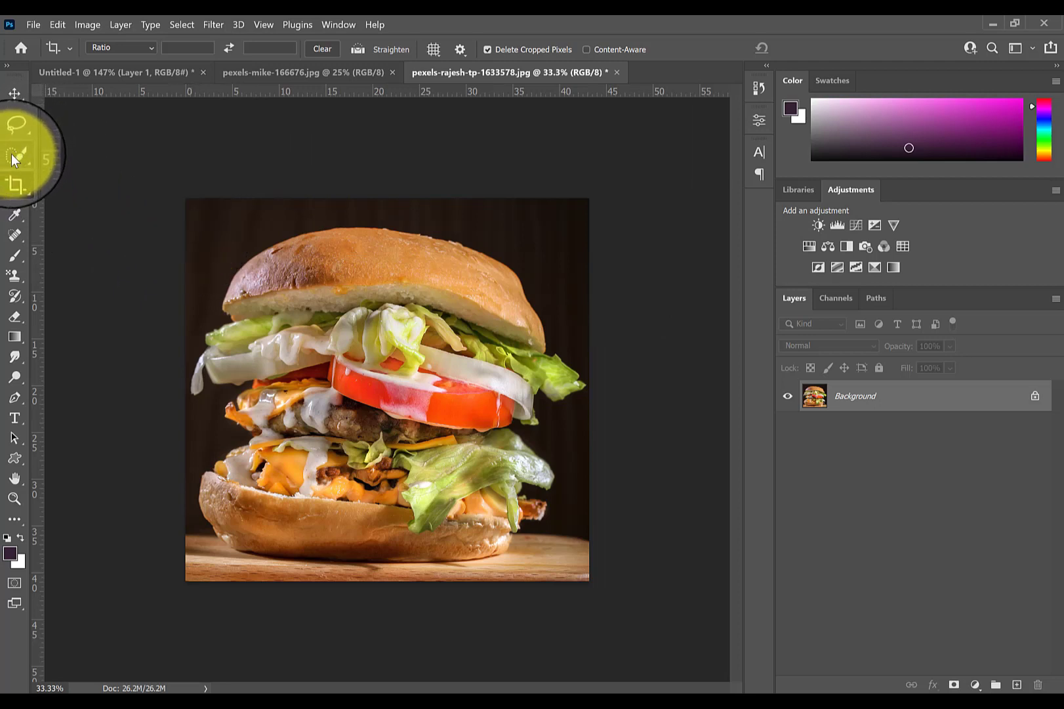
Select the burger photo's dark background with the Magic Wand and fill it with a colour.
left_click(14, 153)
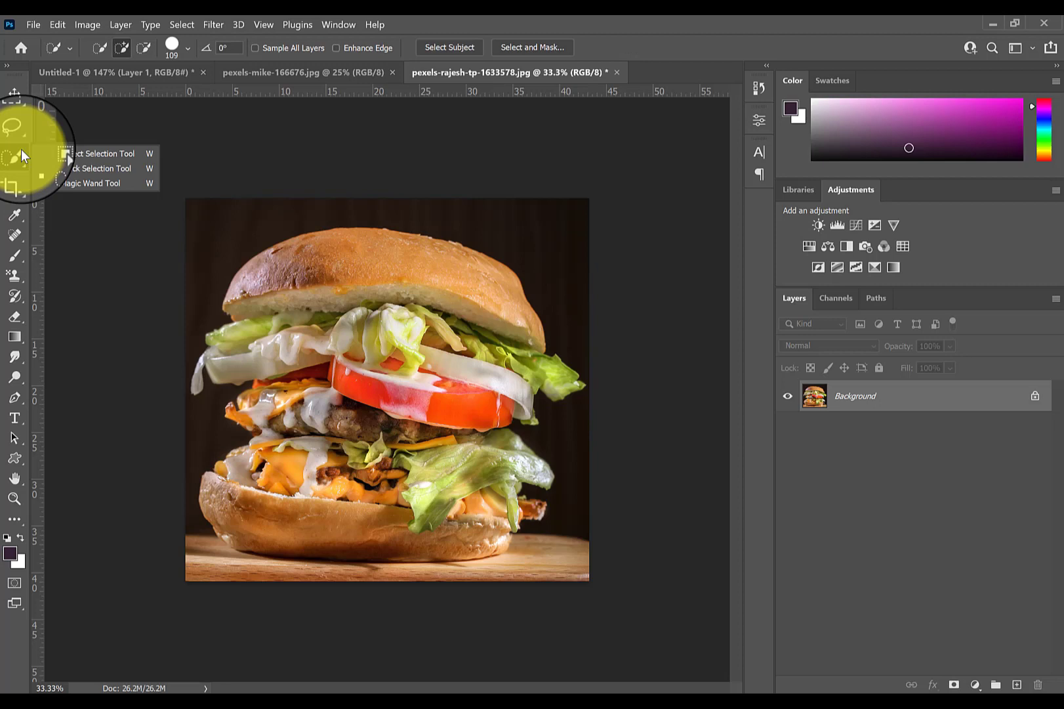
left_click(95, 183)
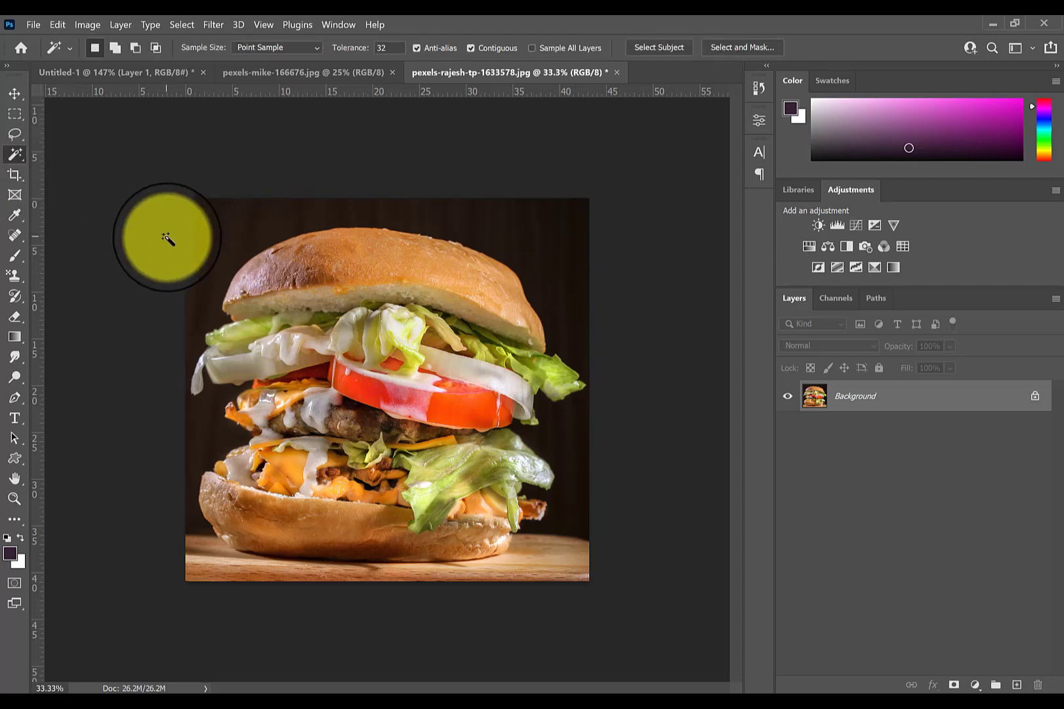
mouse_move(239, 243)
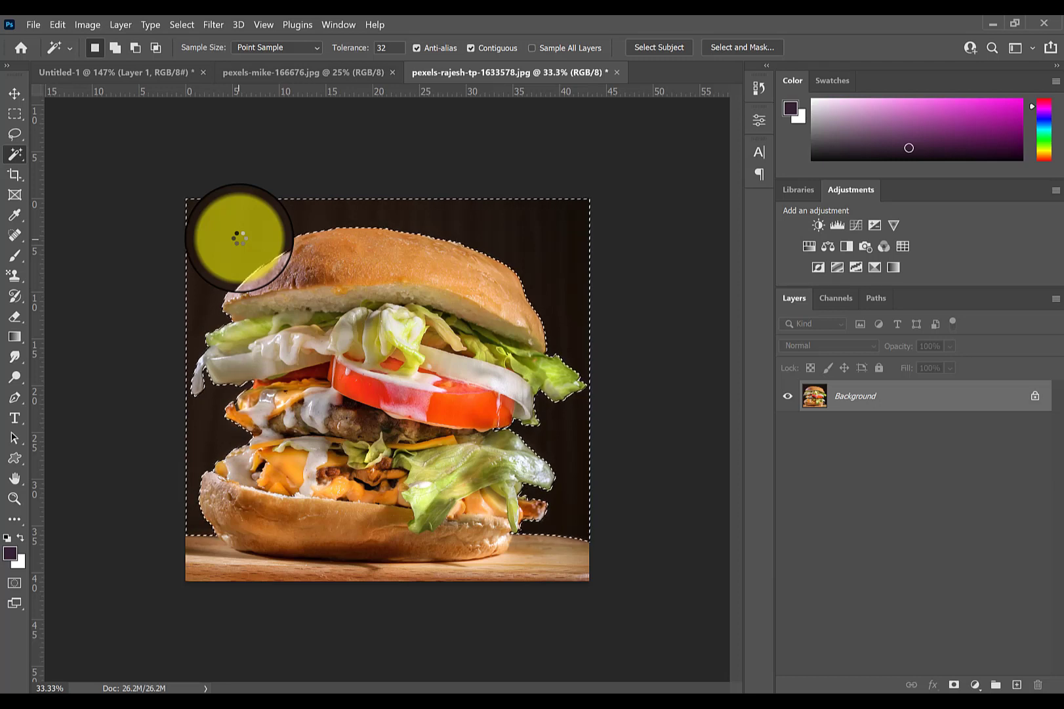
key("shift+f5")
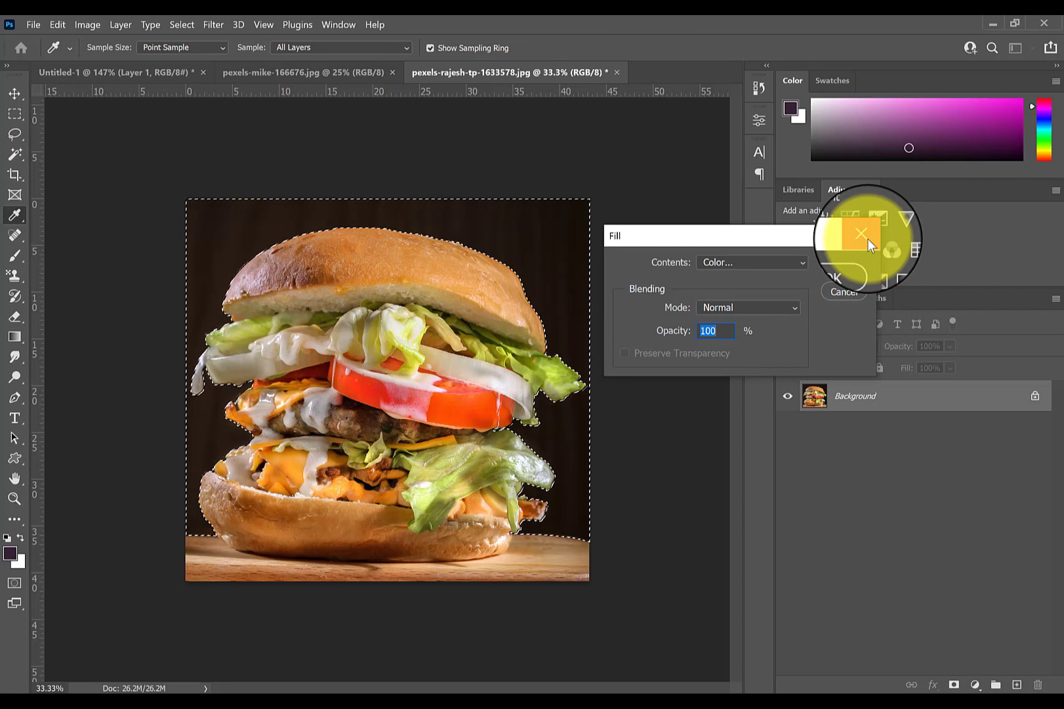
left_click(845, 291)
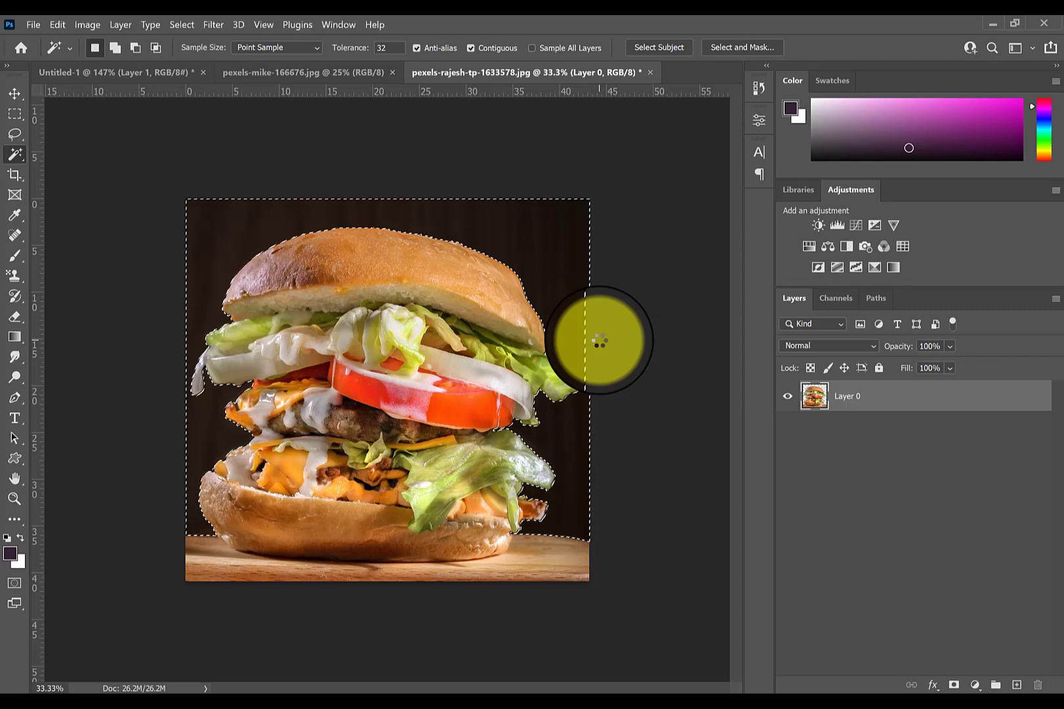
left_click(109, 73)
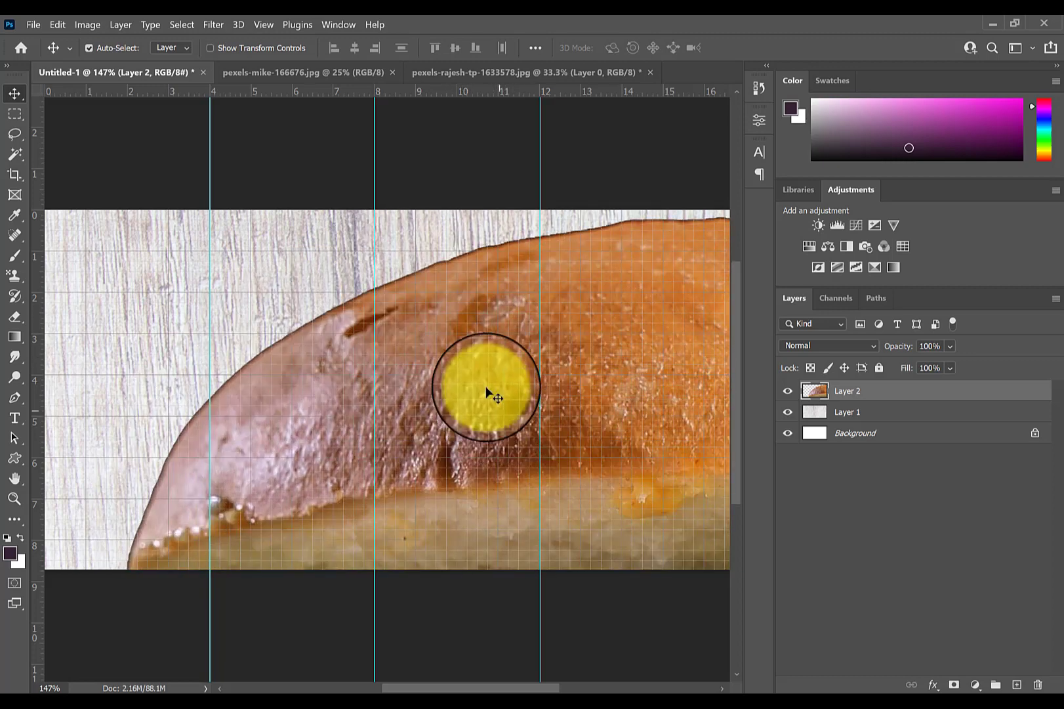
Bring the burger into the banner and scale it to about 21% with Free Transform.
left_click_drag(489, 391, 367, 244)
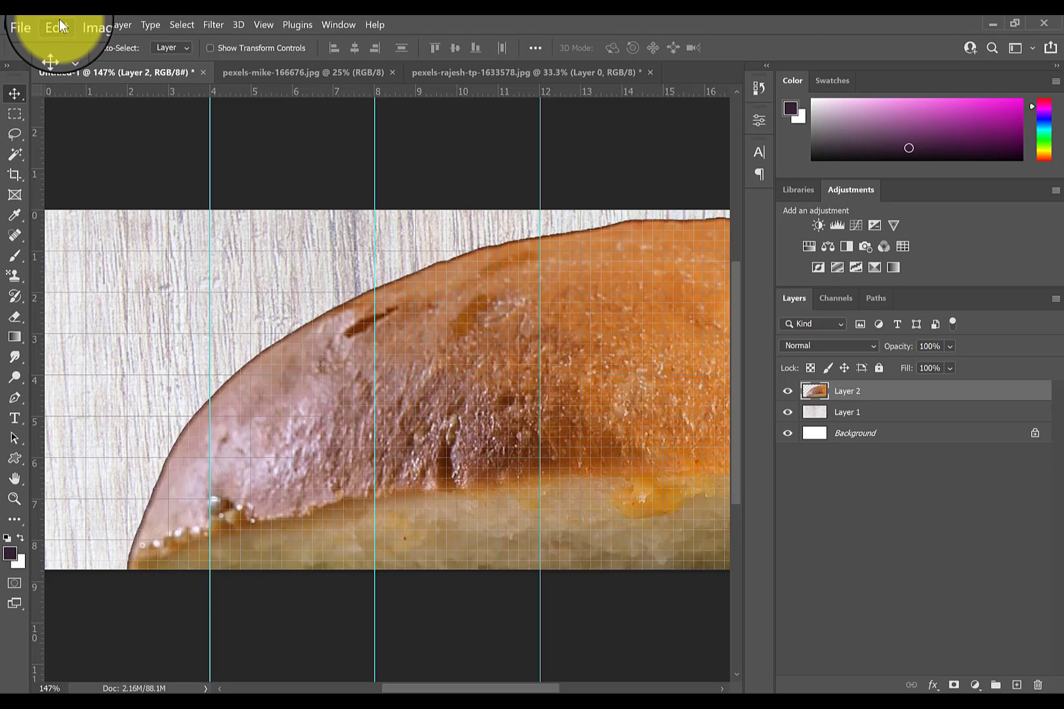
left_click(57, 24)
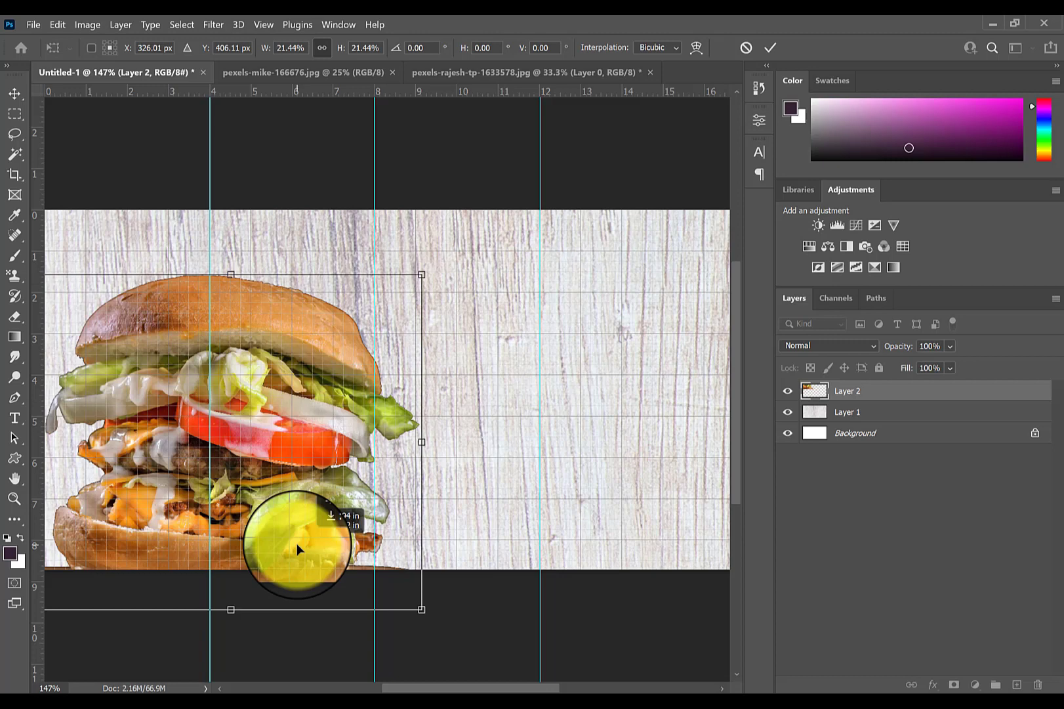
left_click_drag(297, 549, 285, 463)
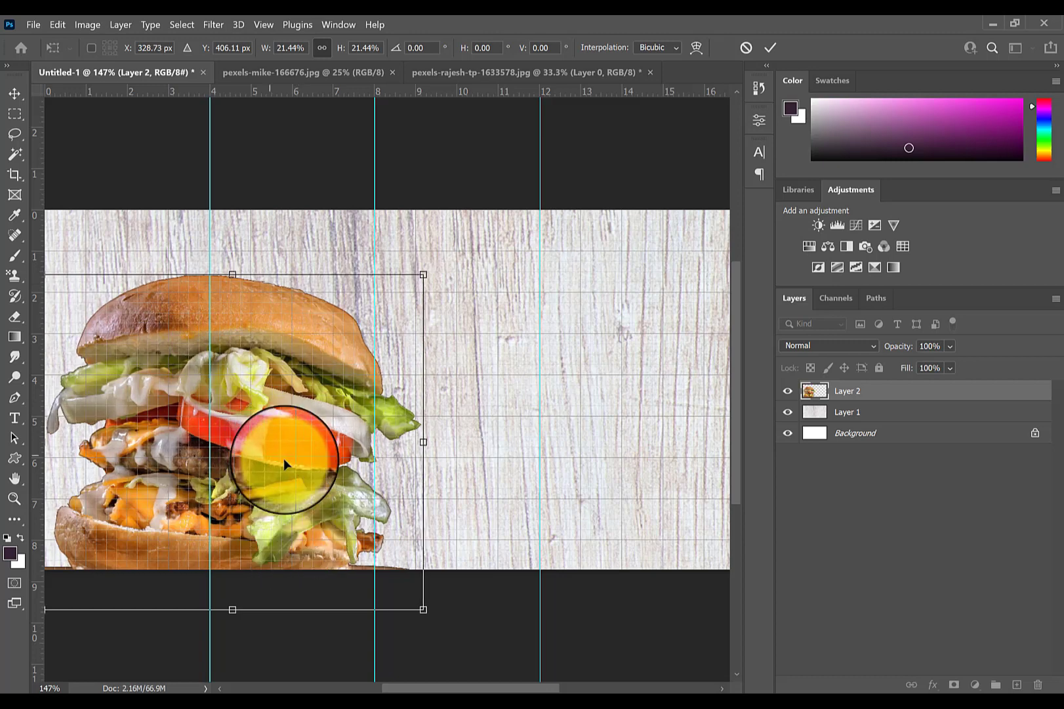
left_click_drag(285, 464, 284, 485)
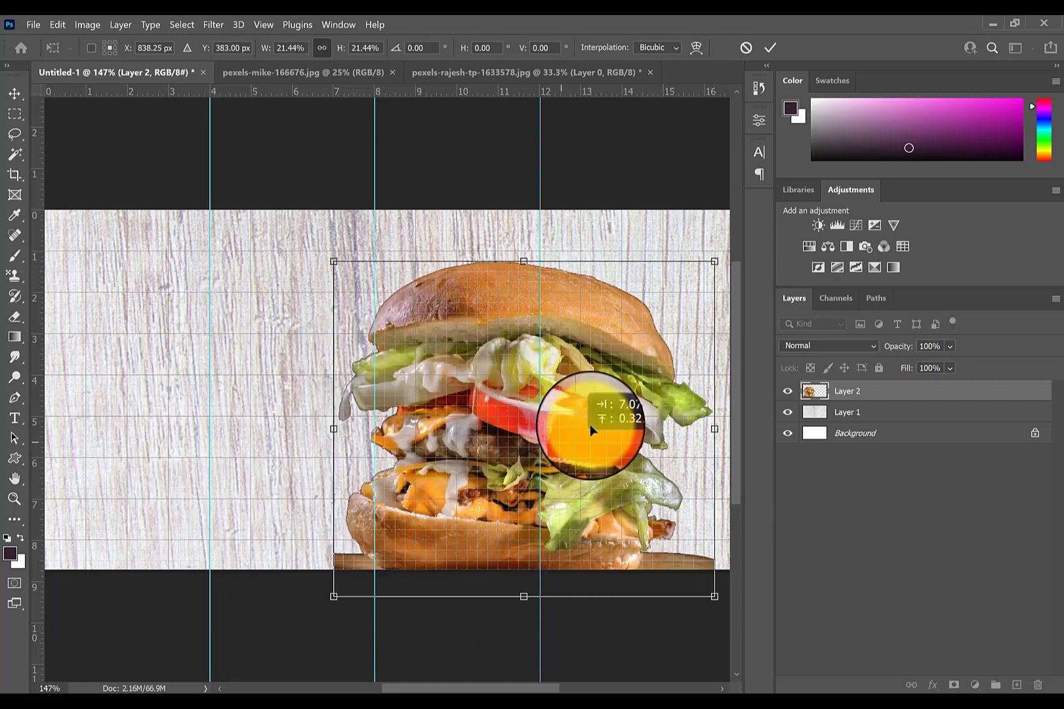
Position the shrunken burger on the banner's right side and commit the transform.
left_click_drag(594, 427, 608, 499)
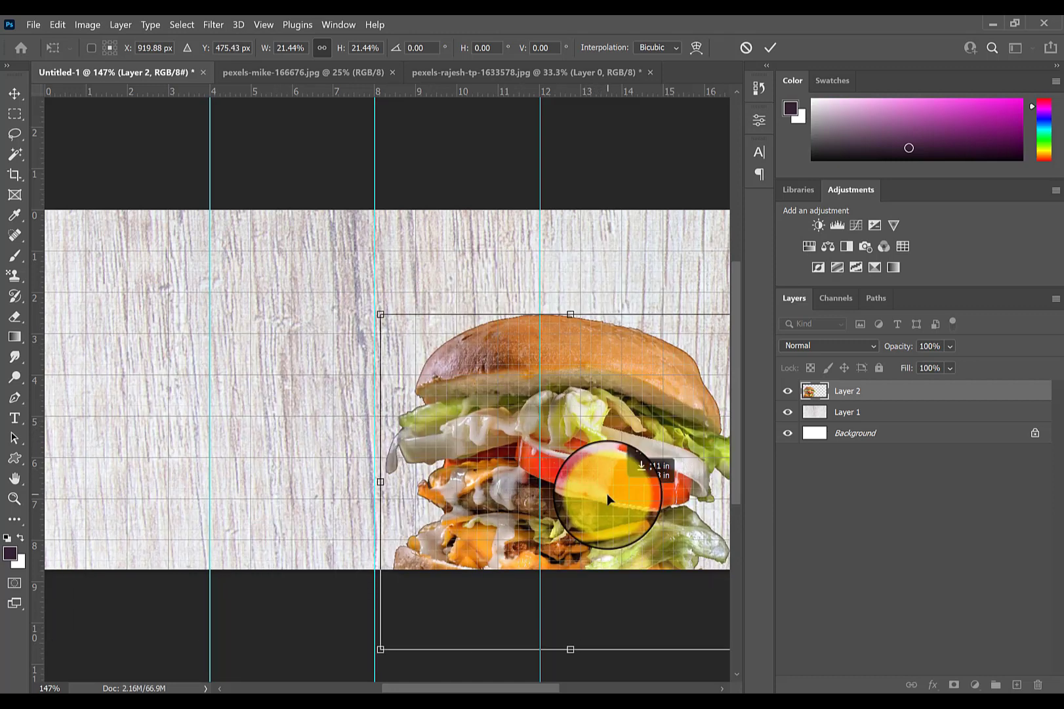
left_click_drag(607, 501, 608, 511)
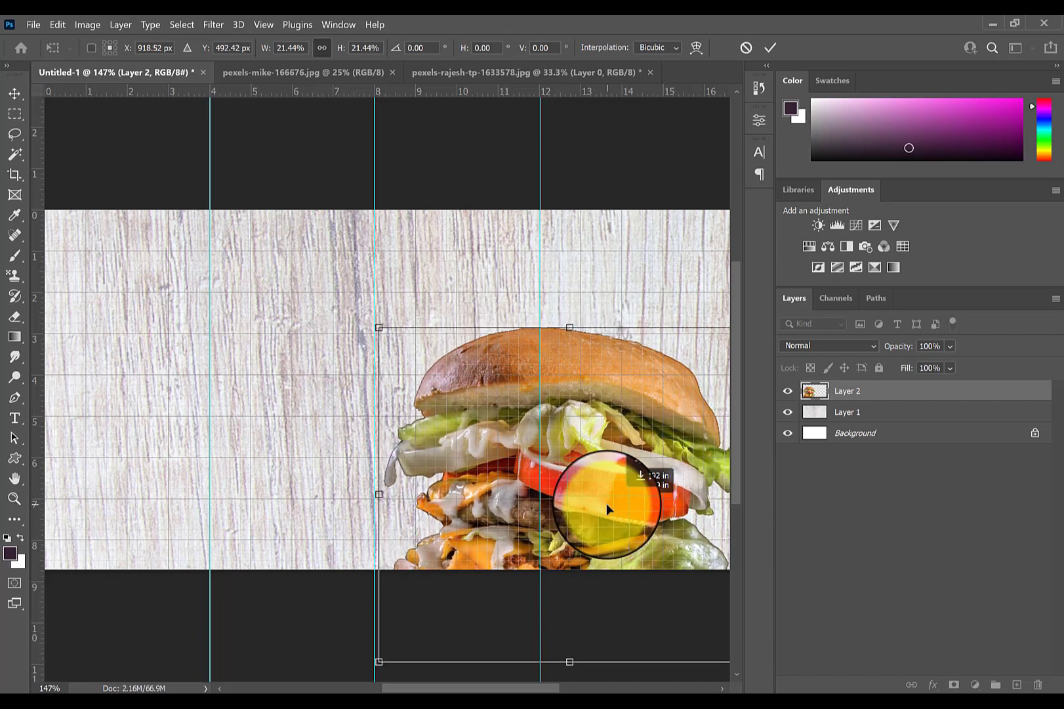
left_click_drag(607, 510, 534, 405)
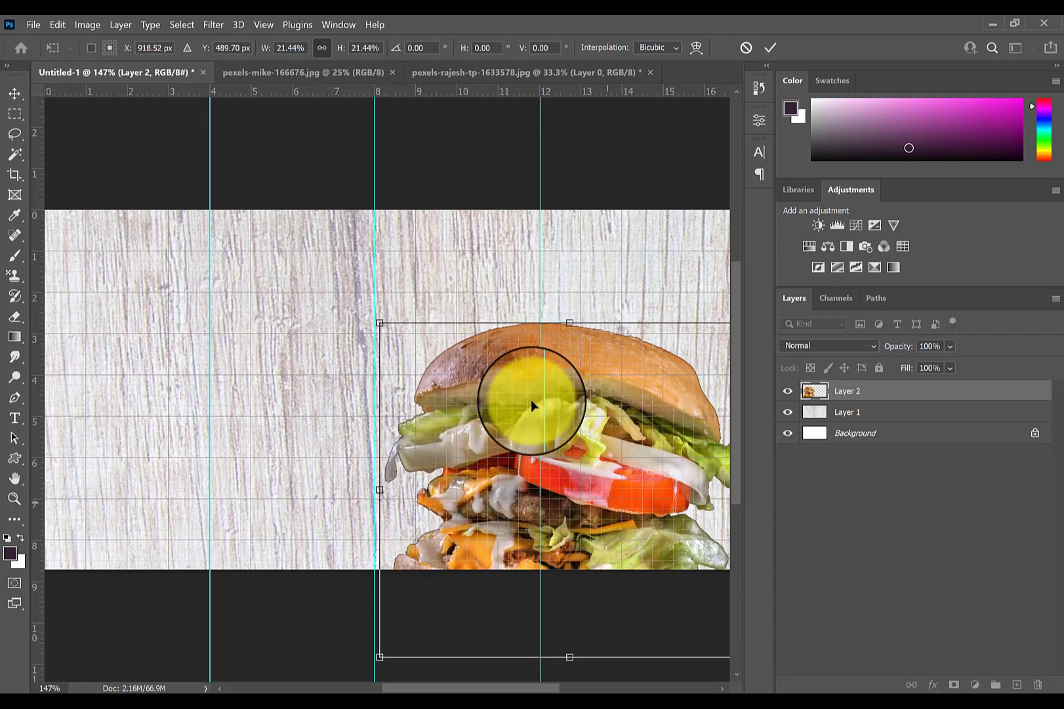
left_click_drag(532, 406, 567, 441)
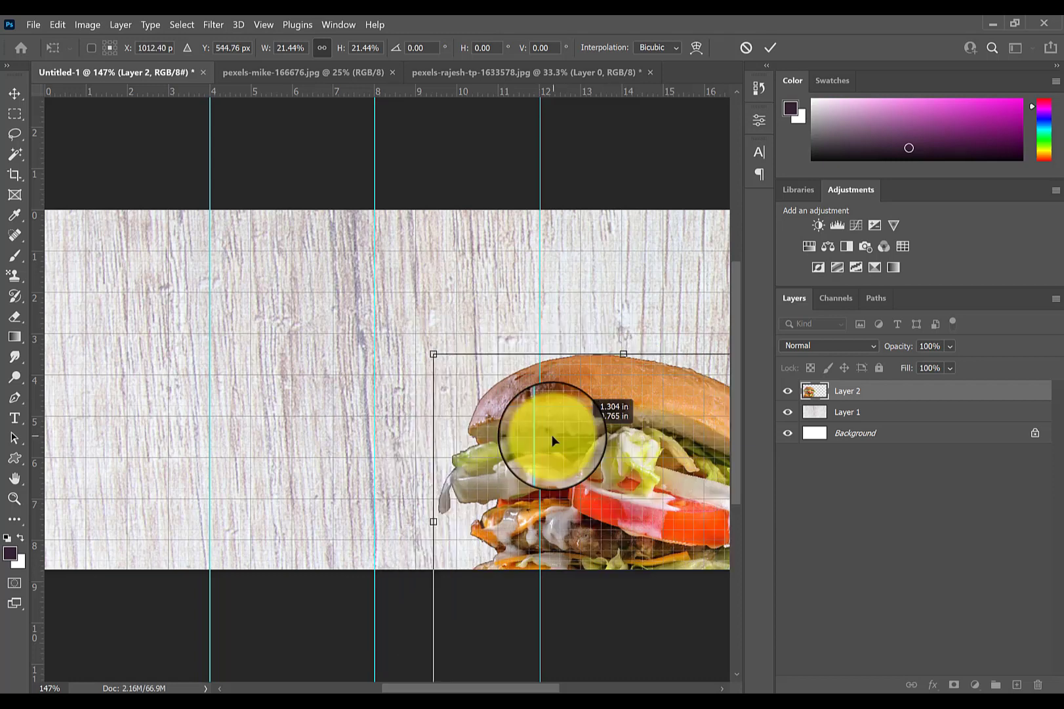
left_click_drag(553, 441, 552, 395)
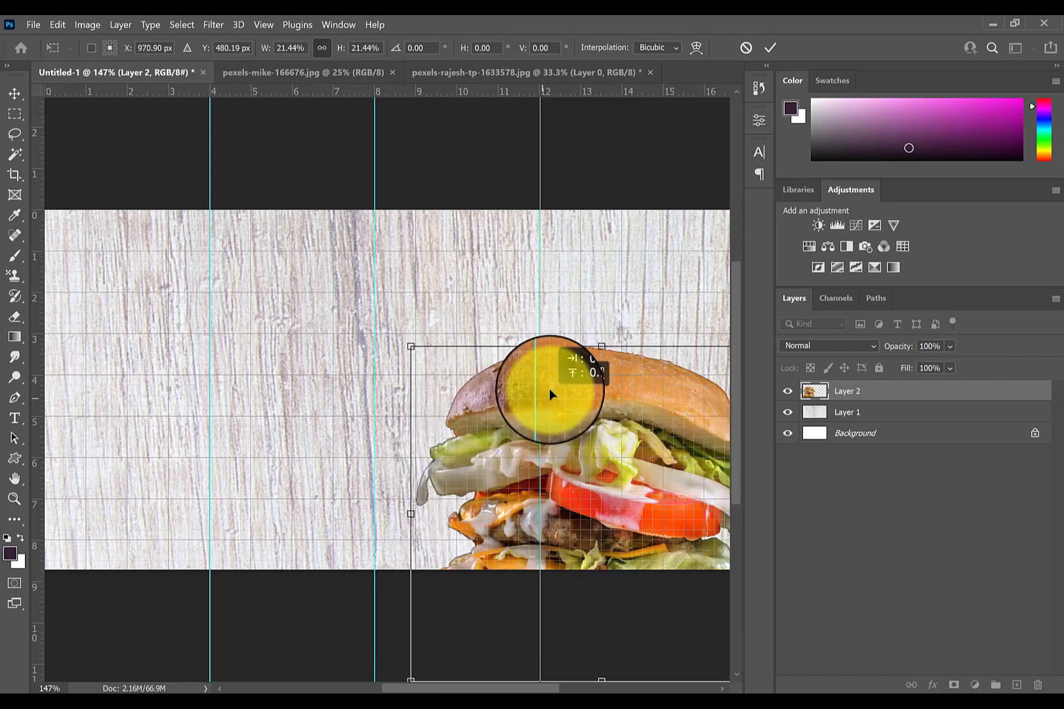
left_click_drag(550, 394, 553, 377)
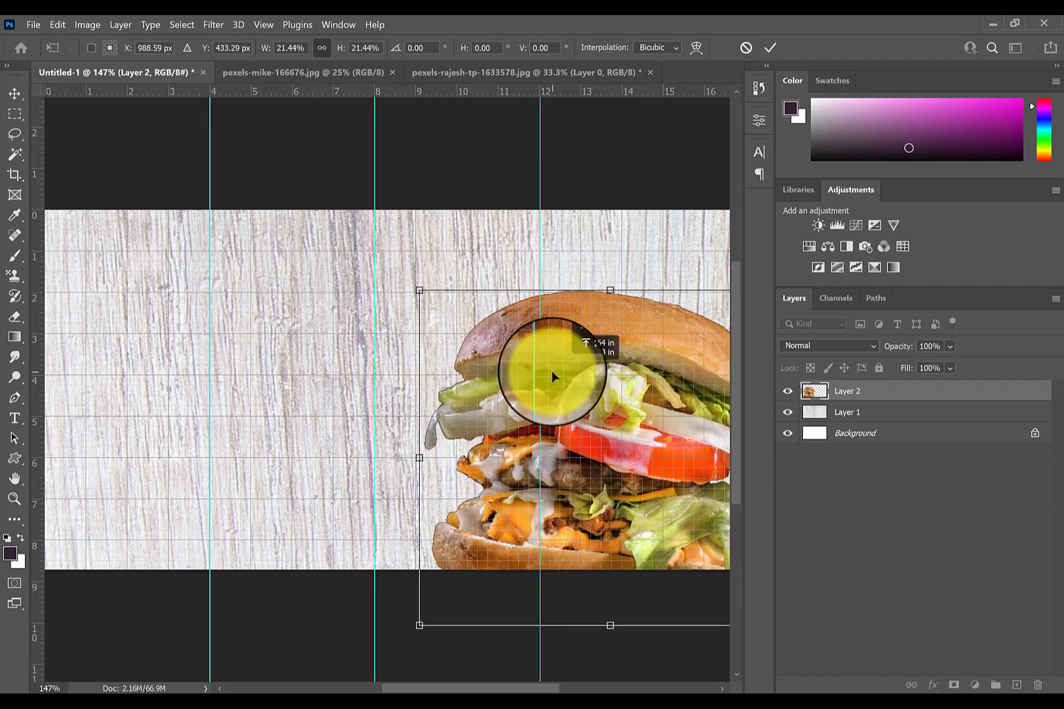
left_click(305, 72)
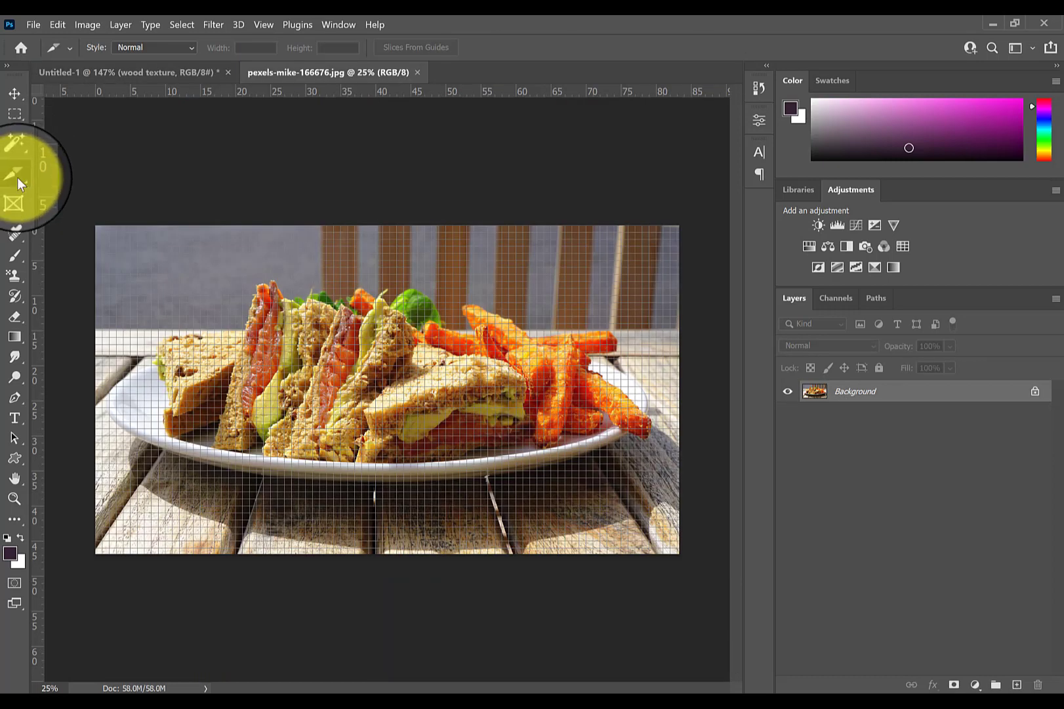
Crop the sandwich photo to a wide strip and quick-select the sandwiches and fries.
left_click(15, 174)
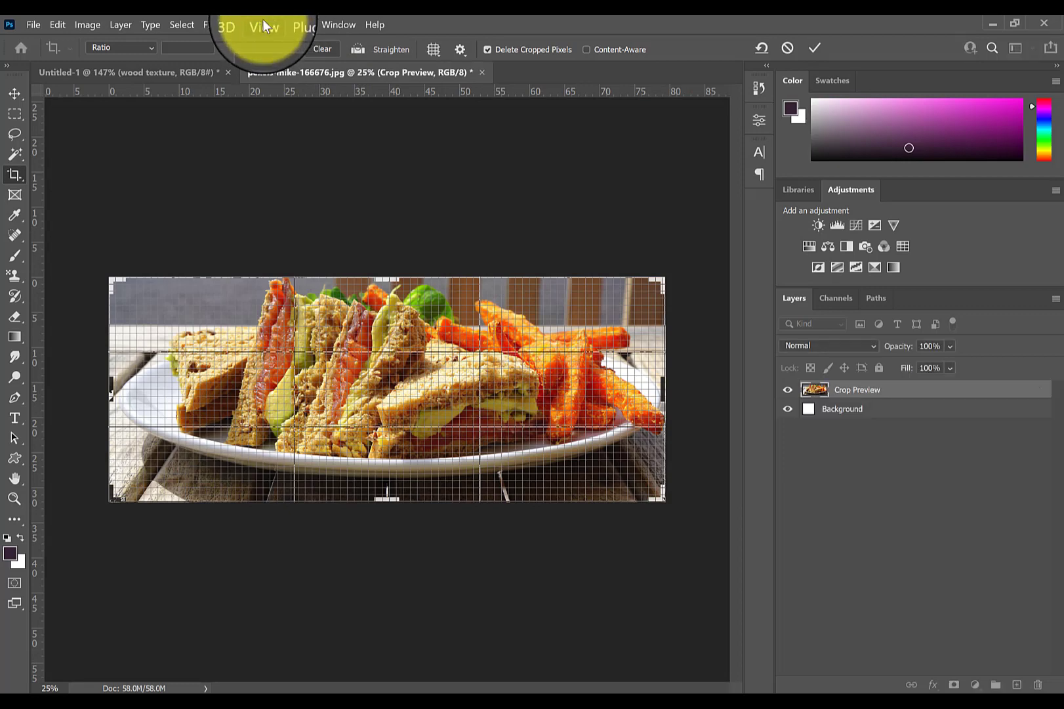
left_click(263, 25)
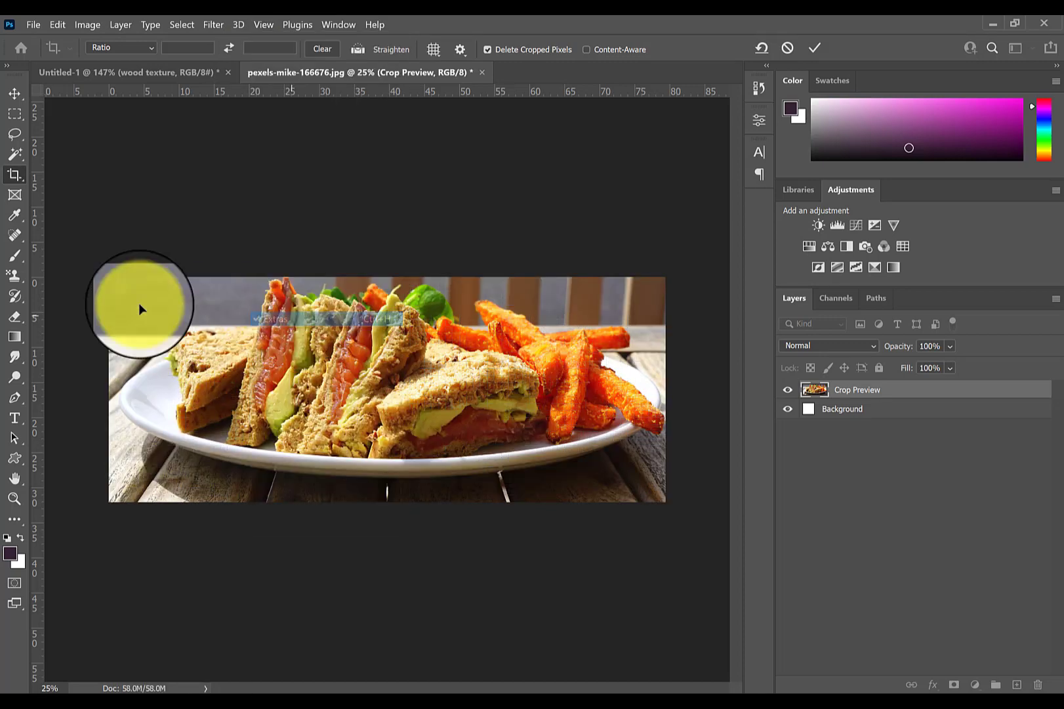
left_click(14, 94)
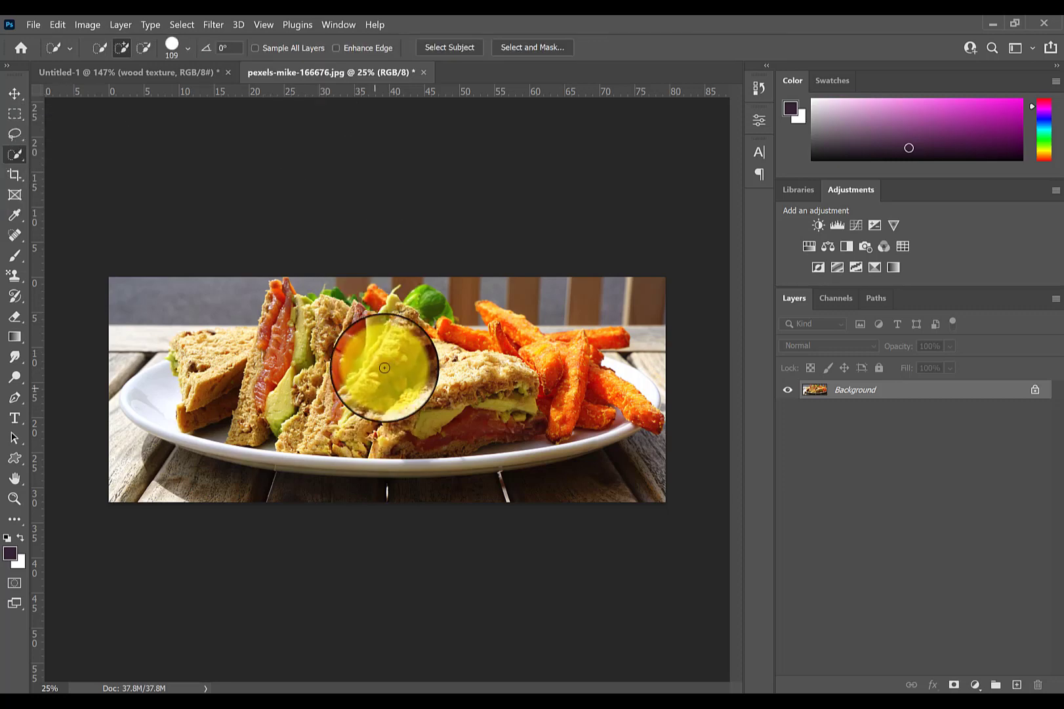
left_click(171, 47)
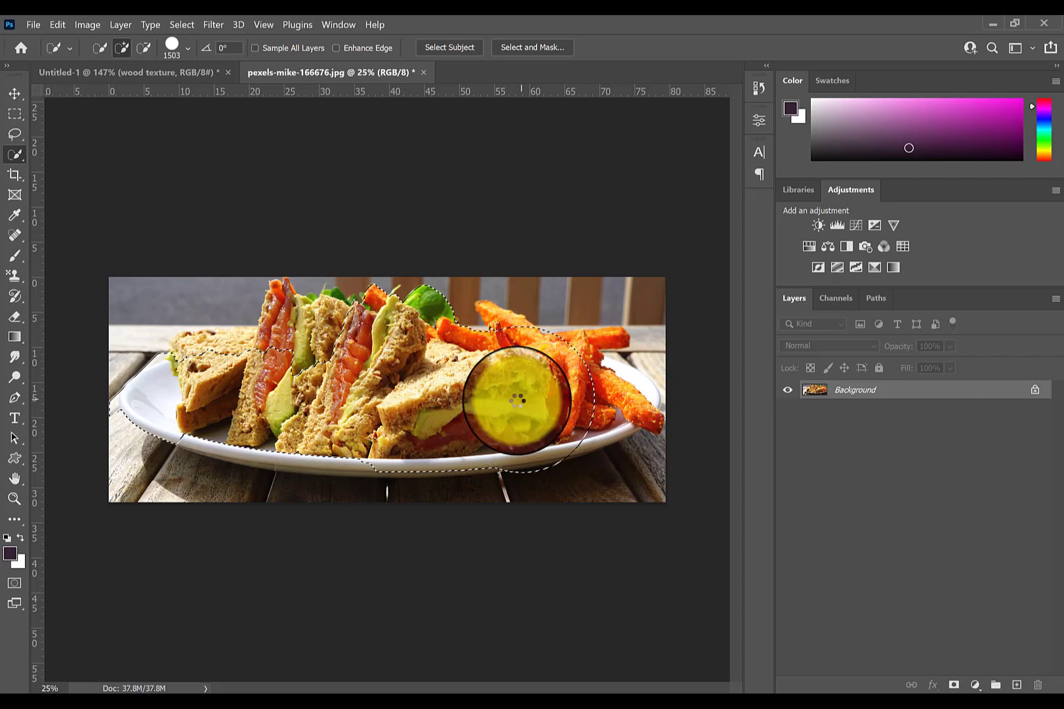
left_click_drag(519, 399, 289, 434)
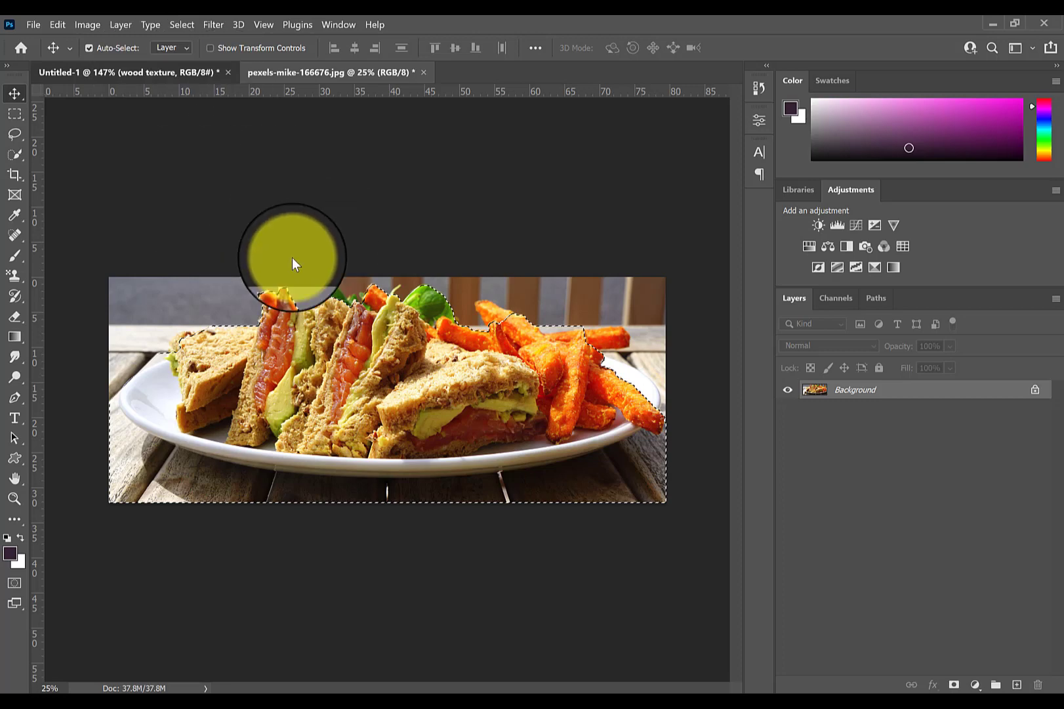
Delete the extra Layer 1.
left_click(132, 72)
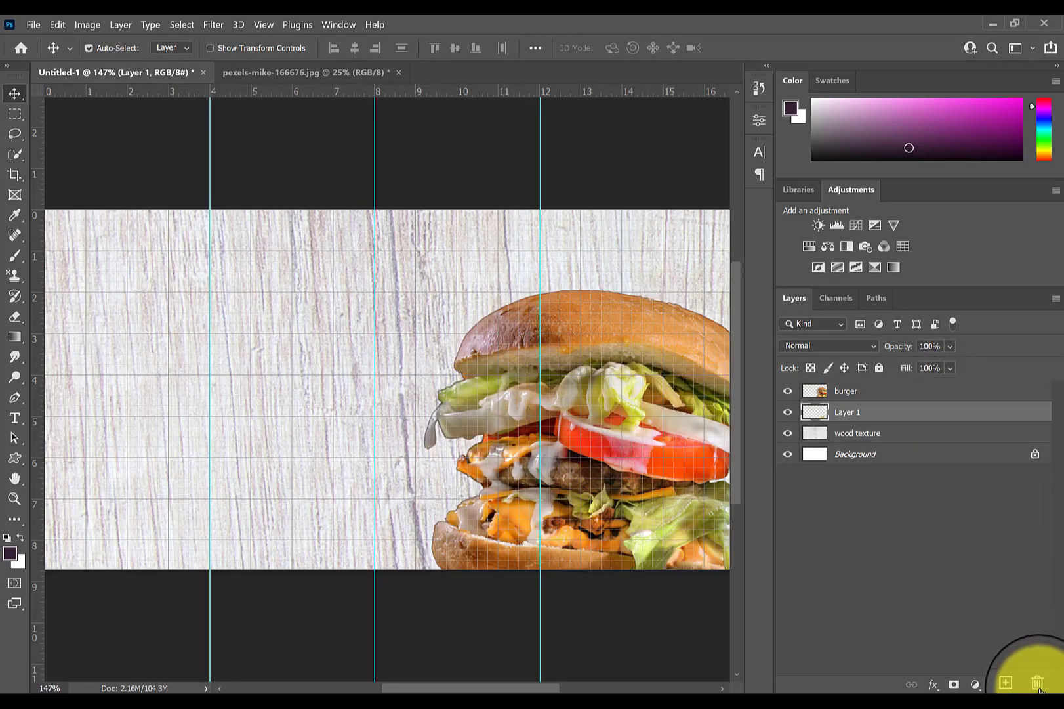
left_click(1038, 683)
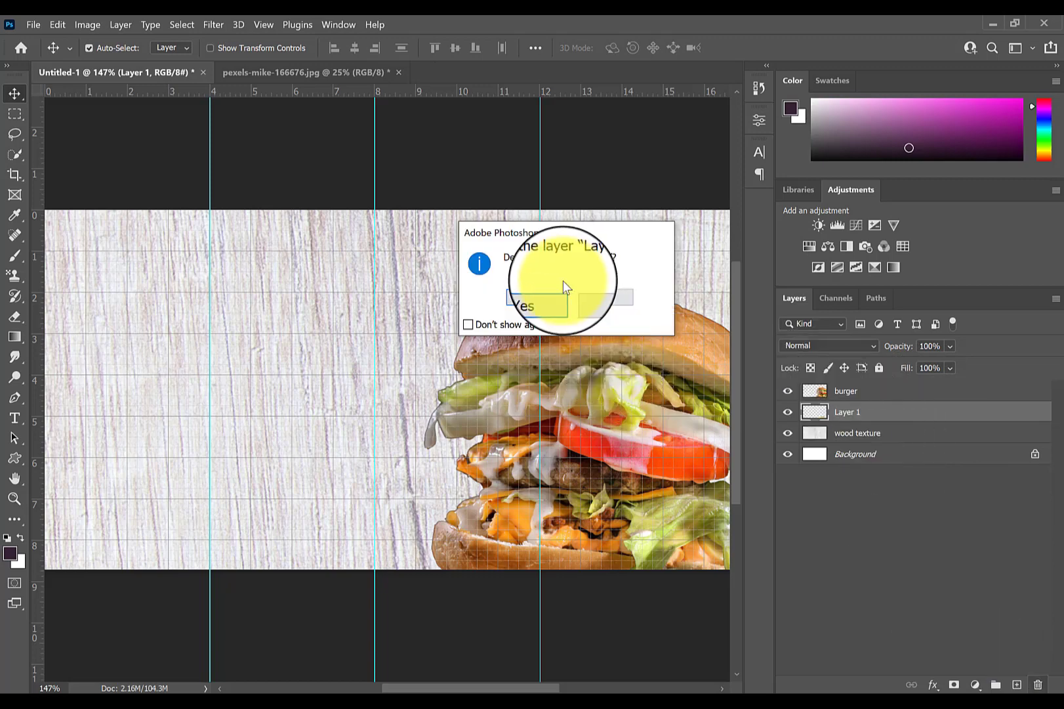
left_click(521, 304)
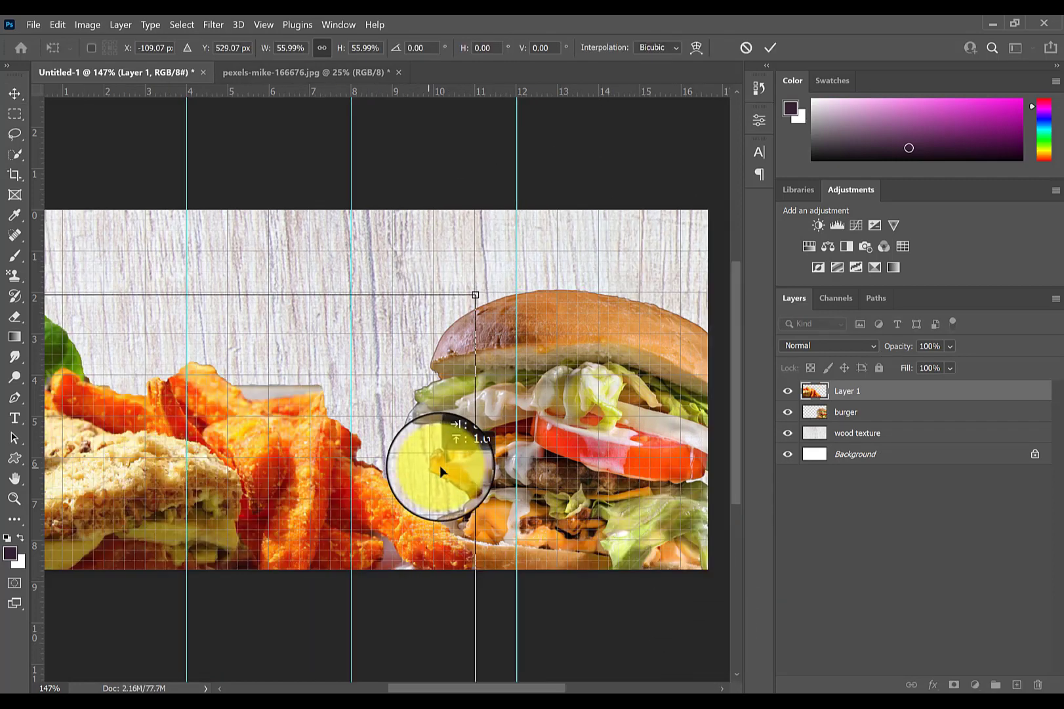
Scale the pasted sandwich plate to about 41% and place it at the banner's bottom left.
left_click_drag(441, 471, 475, 312)
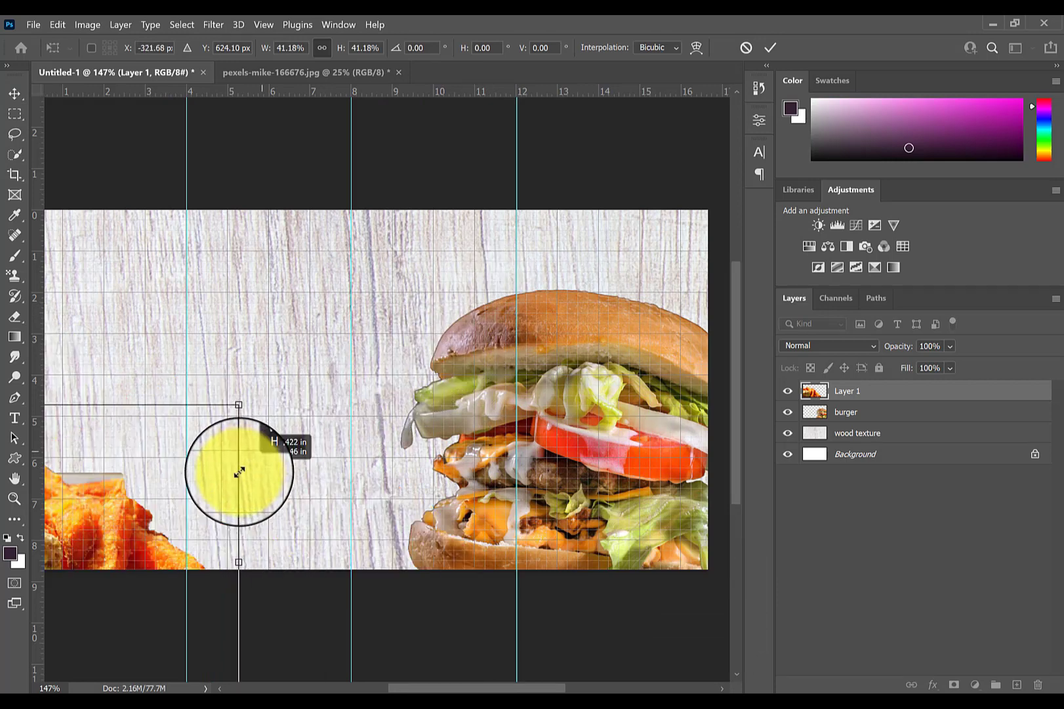
left_click_drag(239, 473, 297, 415)
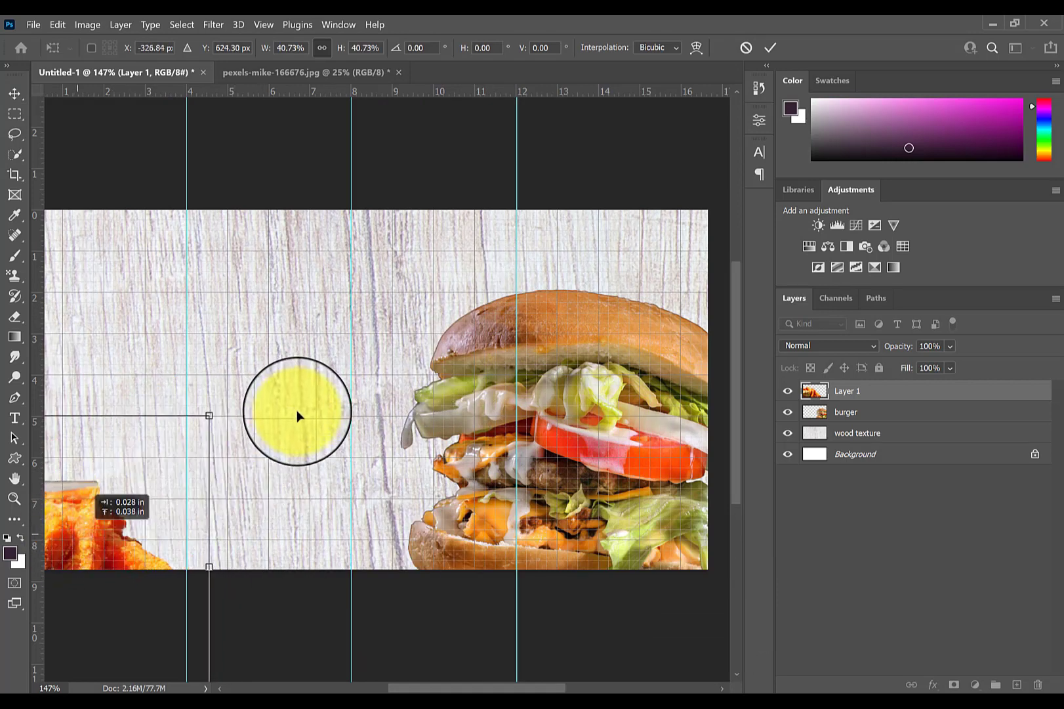
left_click_drag(297, 415, 468, 480)
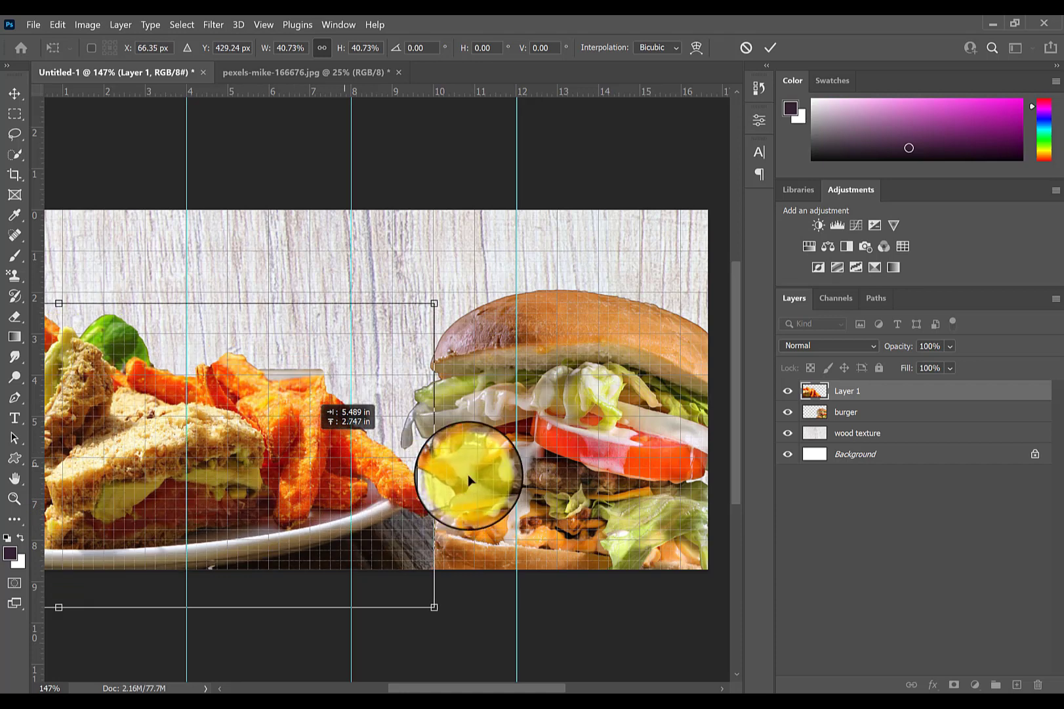
left_click_drag(469, 480, 530, 342)
type("sandwich")
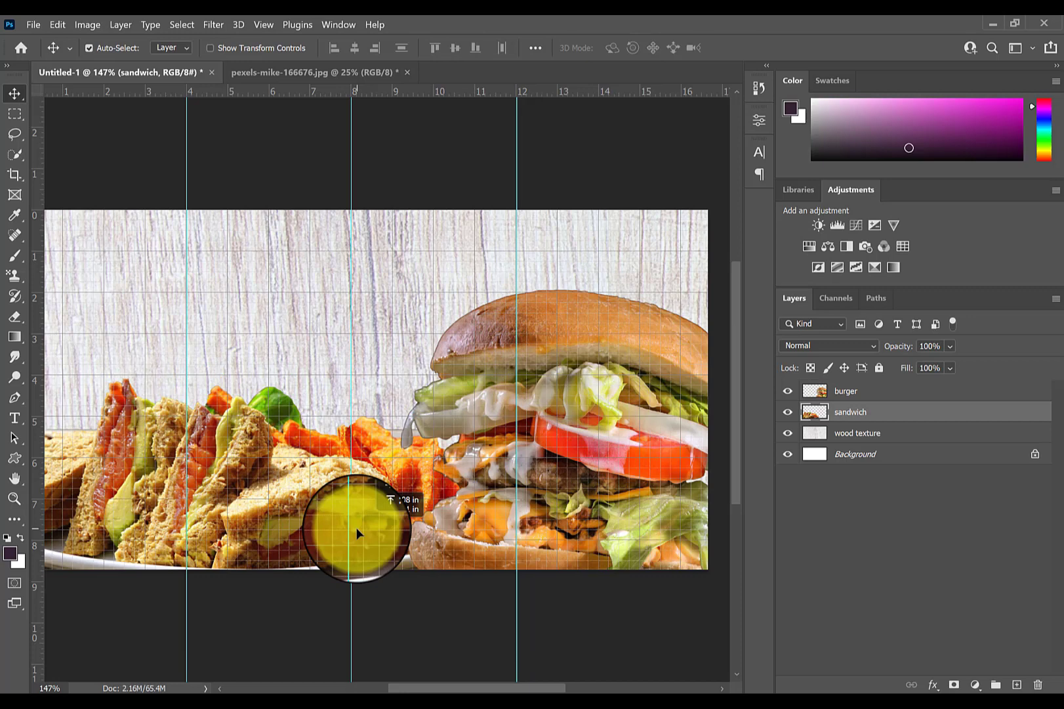
left_click_drag(360, 534, 305, 551)
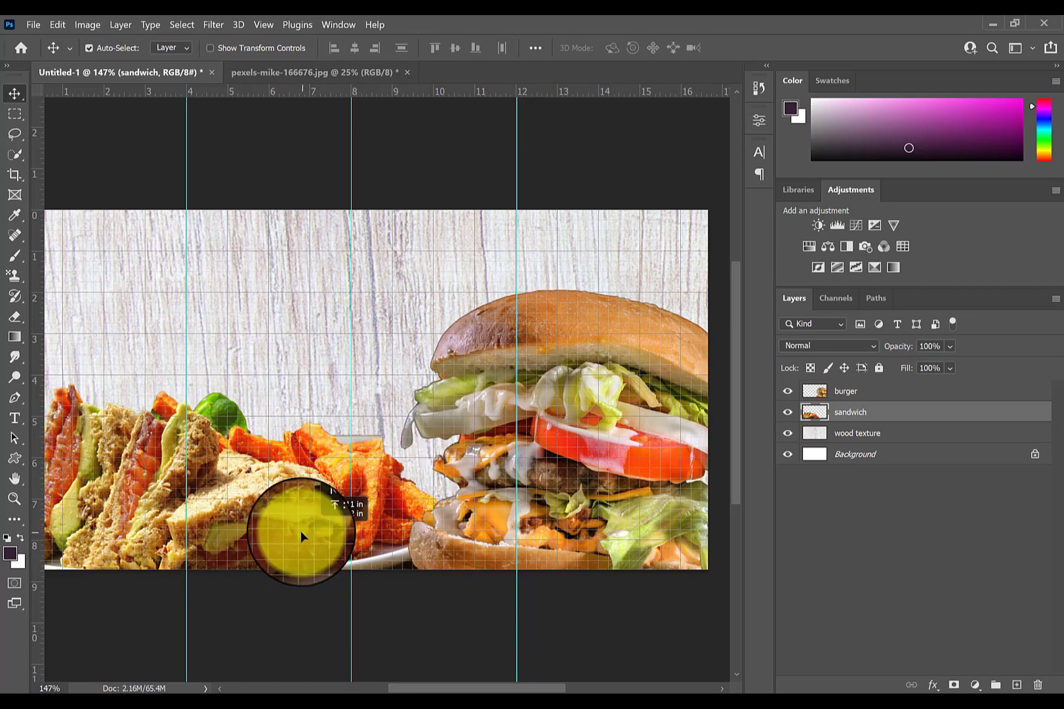
left_click_drag(303, 536, 297, 523)
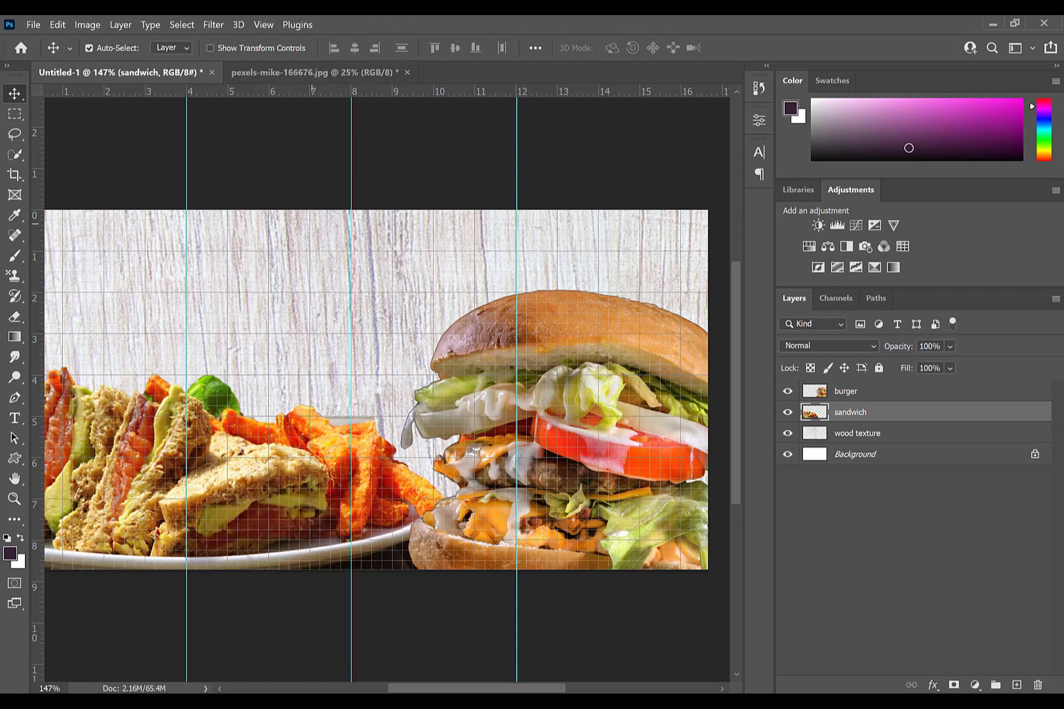
Hide the grid and guides with View > Extras.
left_click(267, 24)
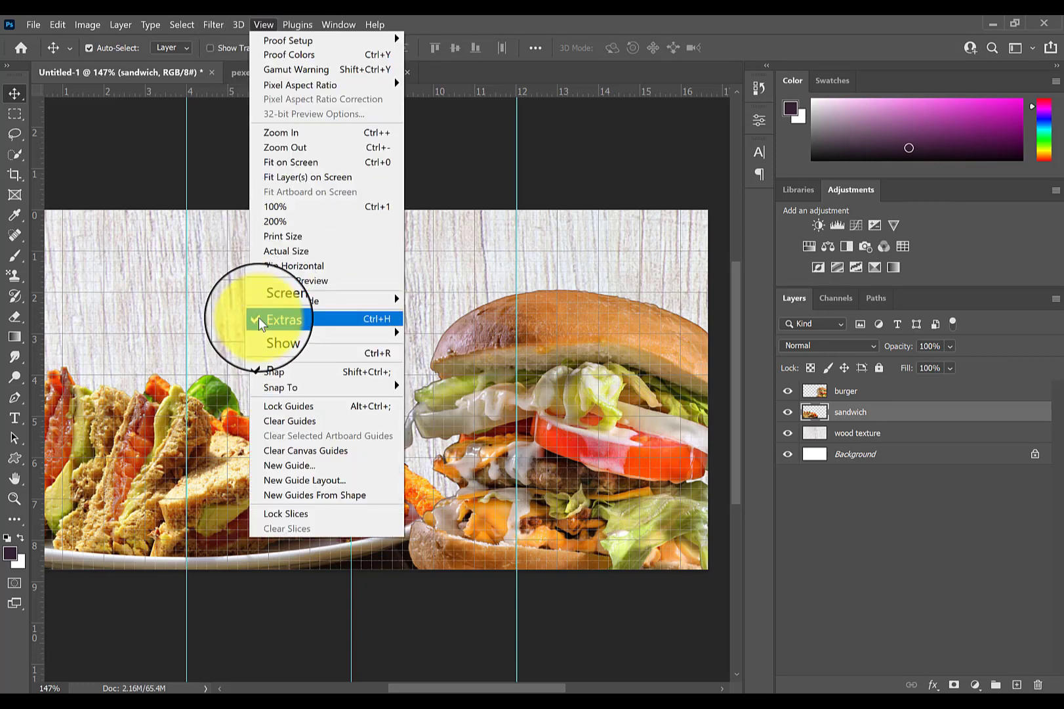
left_click(283, 319)
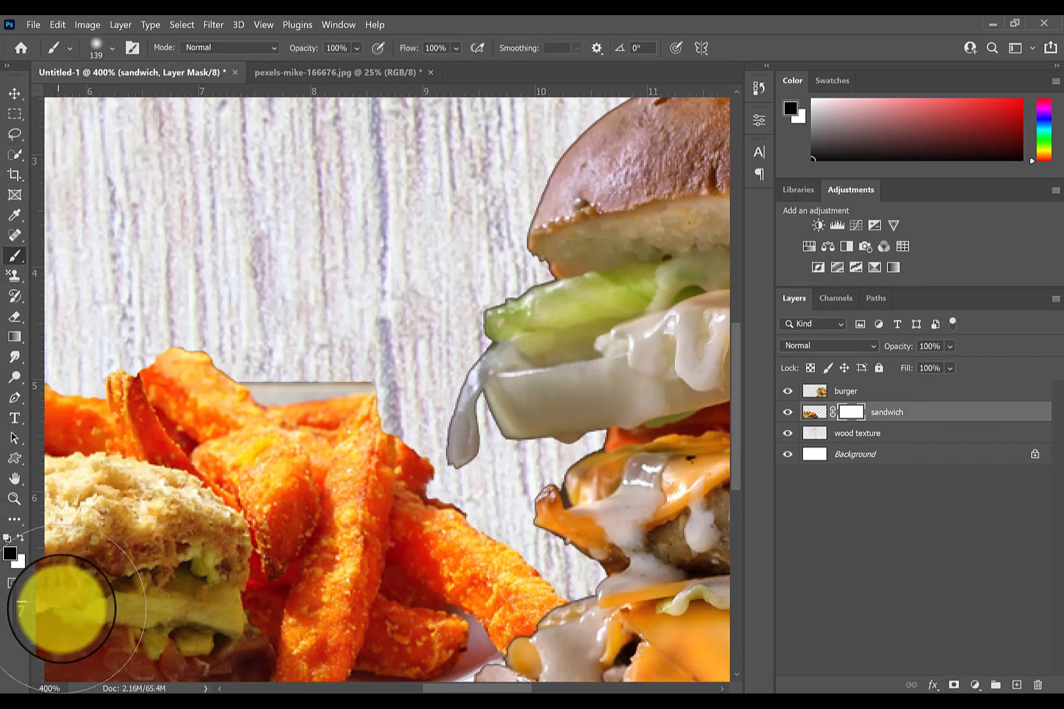
mouse_move(720, 570)
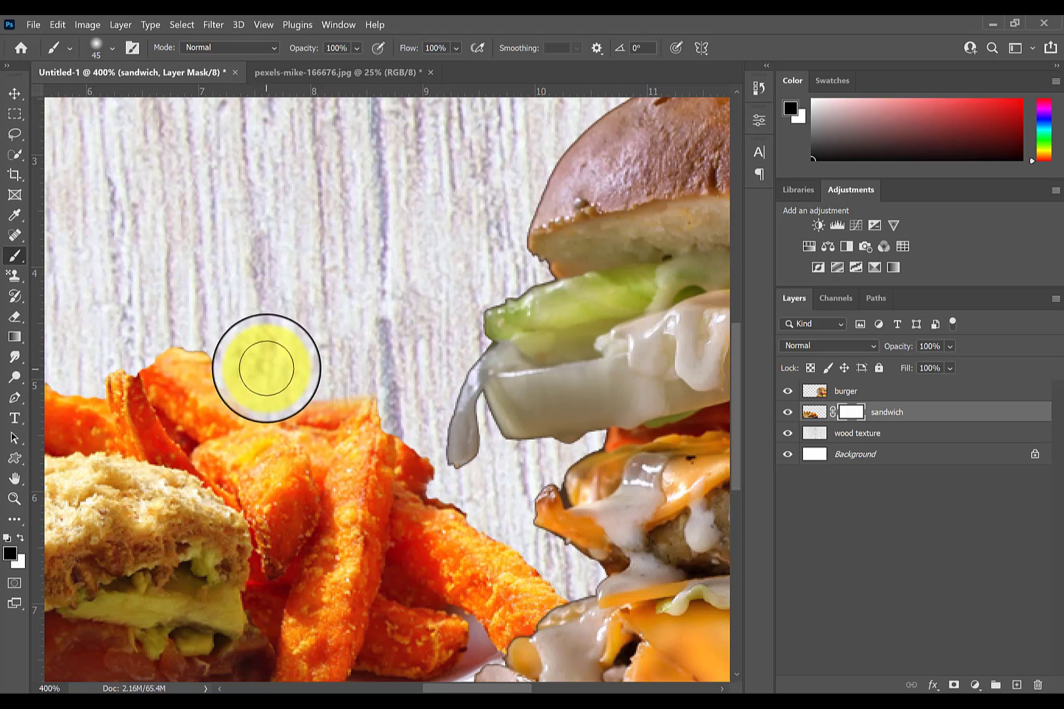
mouse_move(408, 672)
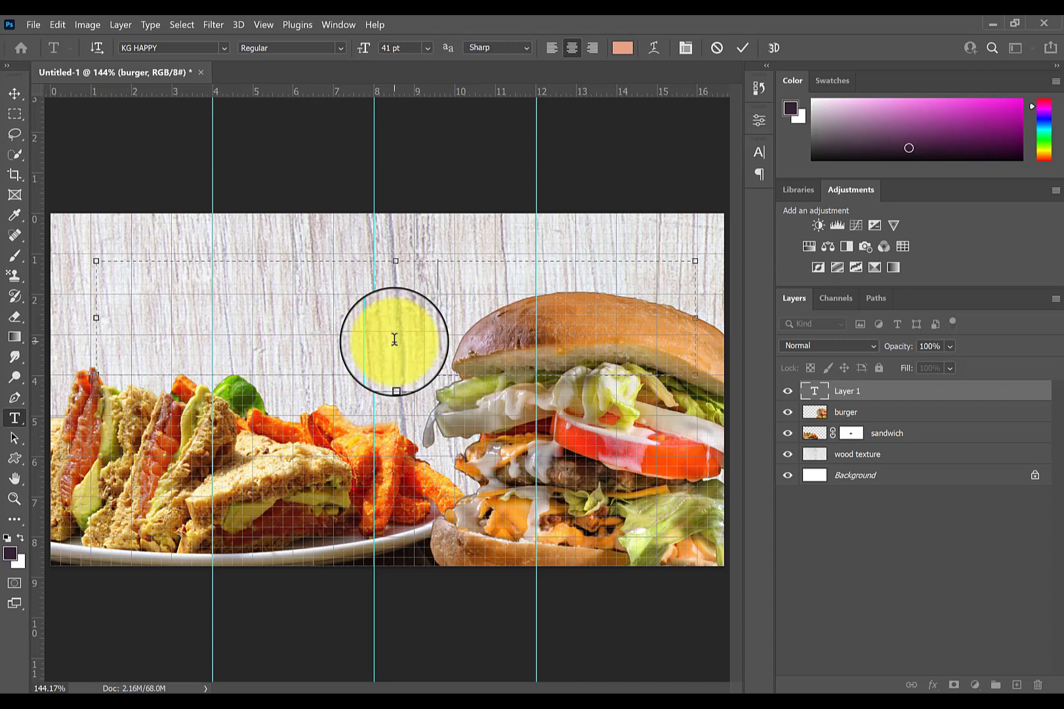
Type the title 'Colonel Court Munchies' and move it toward the banner's top.
type("Colonel C")
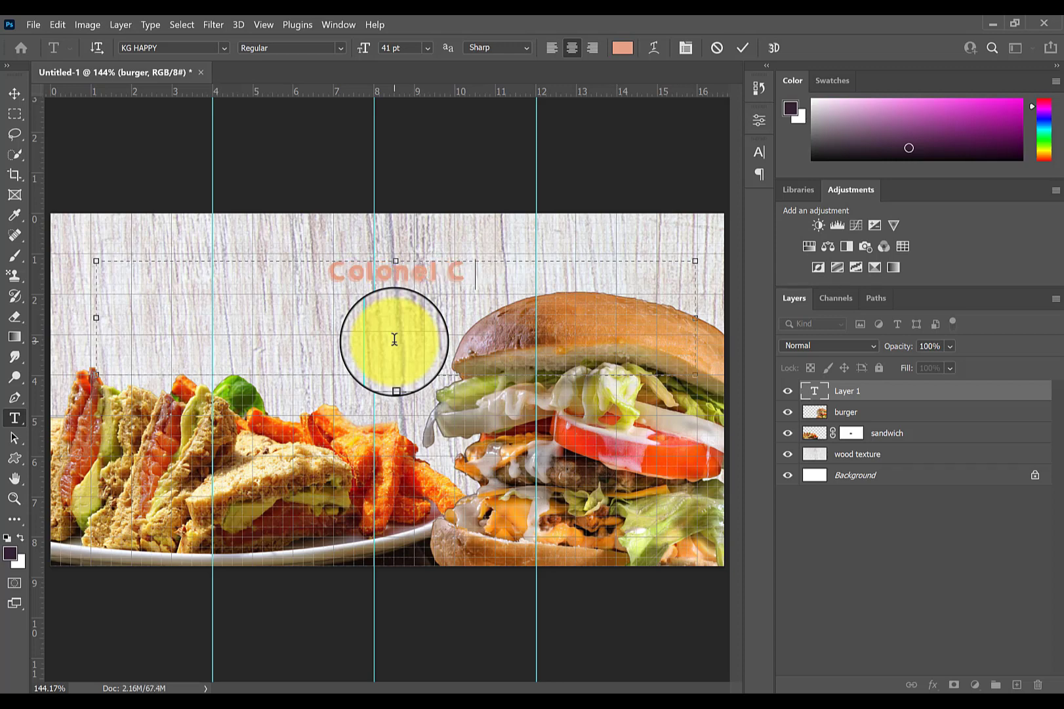
type("ourt")
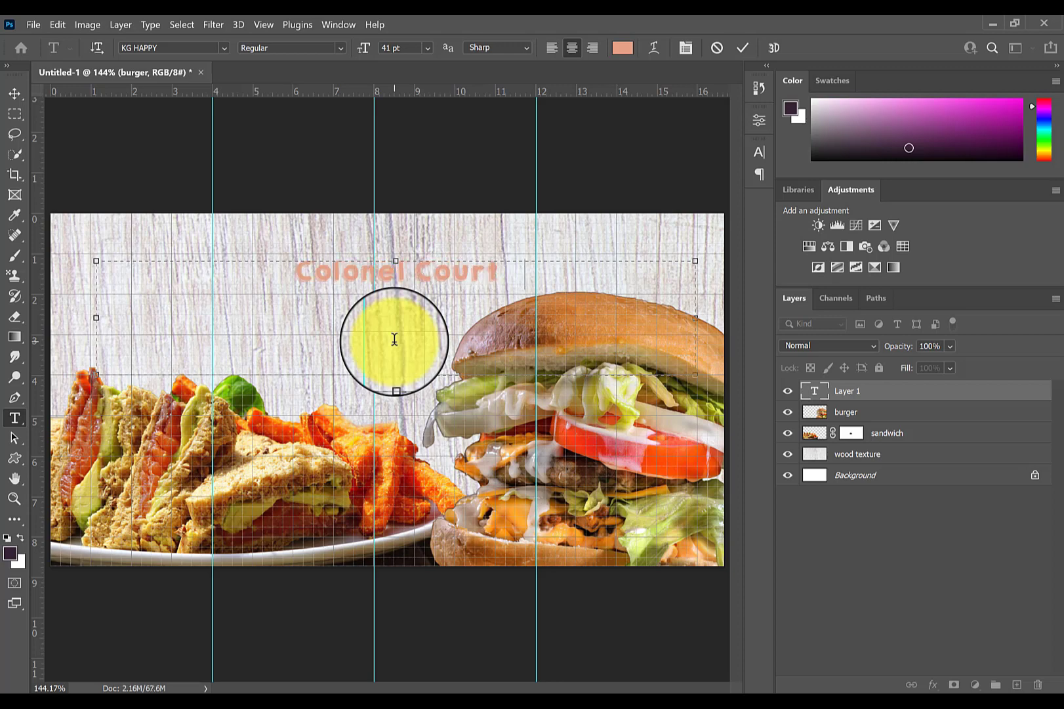
type("Muc")
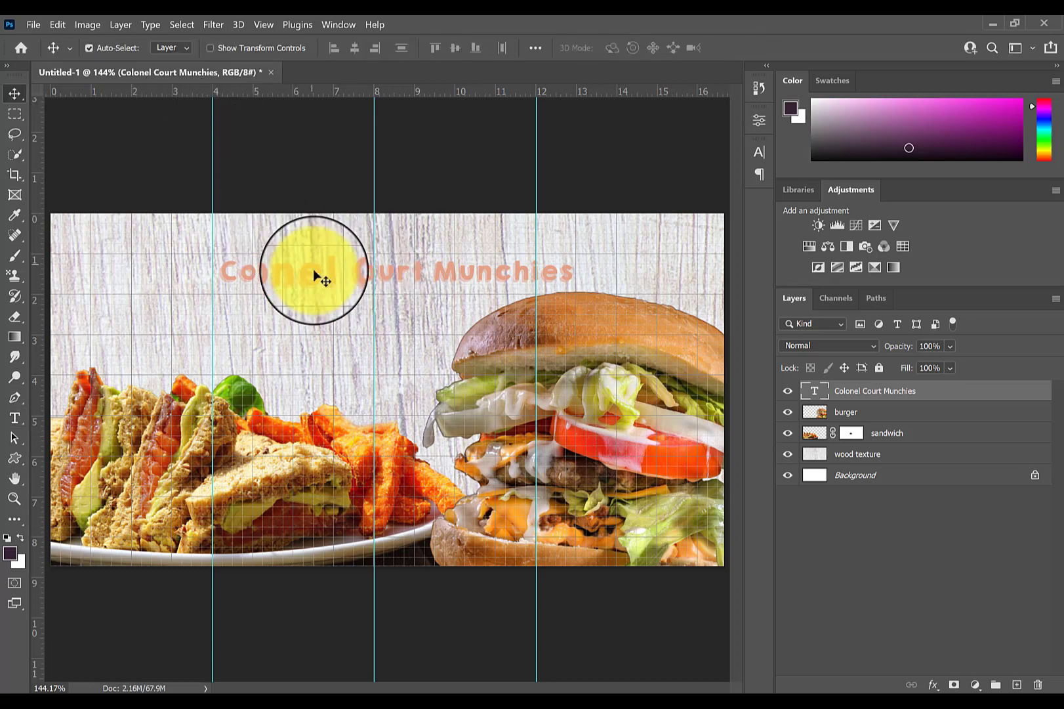
left_click_drag(322, 281, 218, 281)
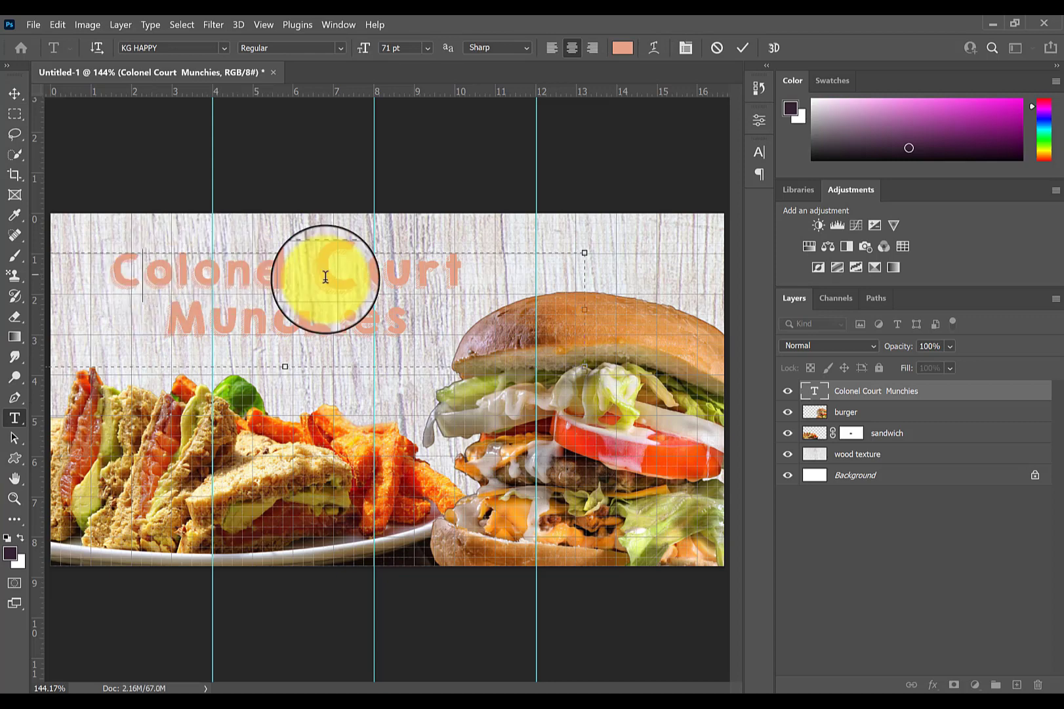
left_click_drag(327, 278, 378, 336)
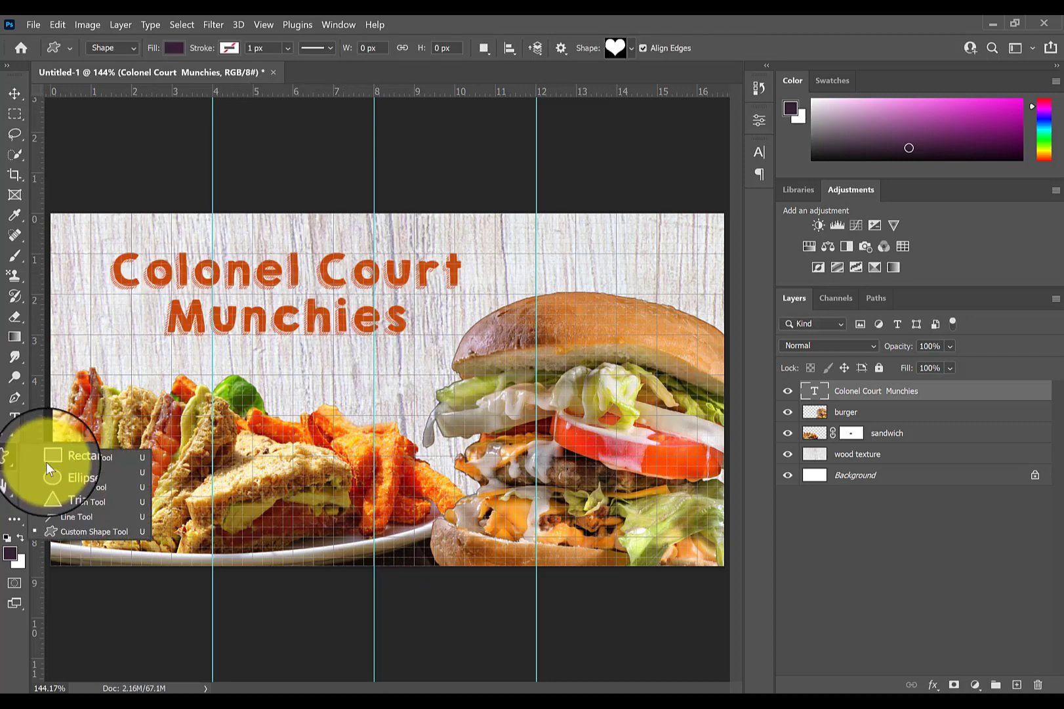
Draw a bright green filled ellipse over the fries and sandwich.
left_click(83, 477)
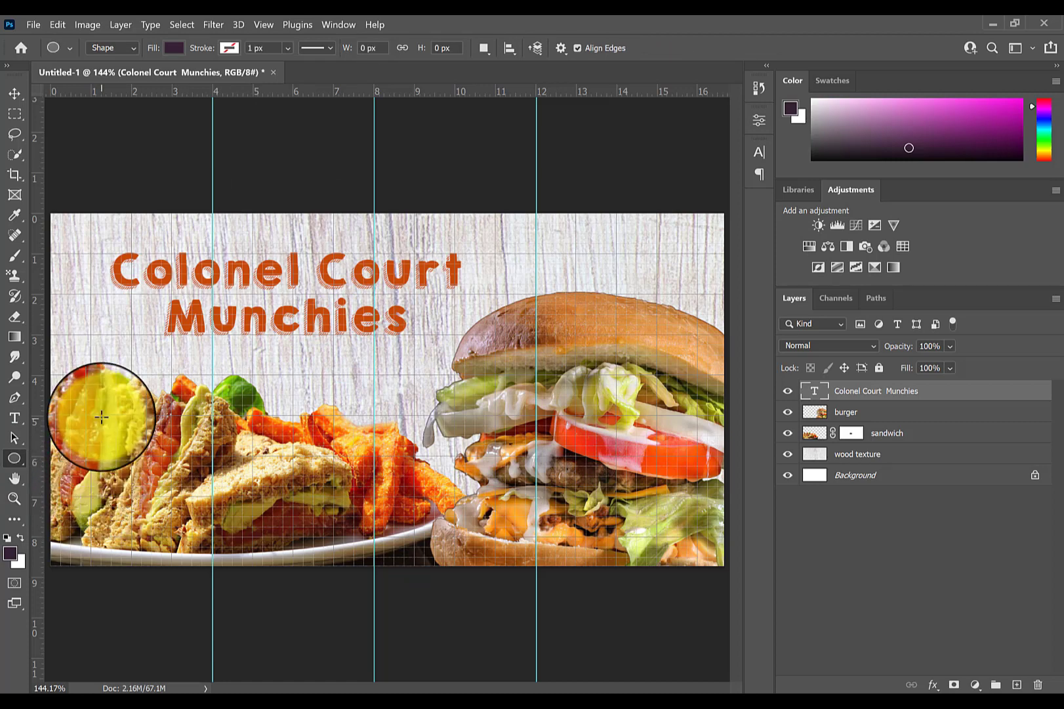
left_click(174, 47)
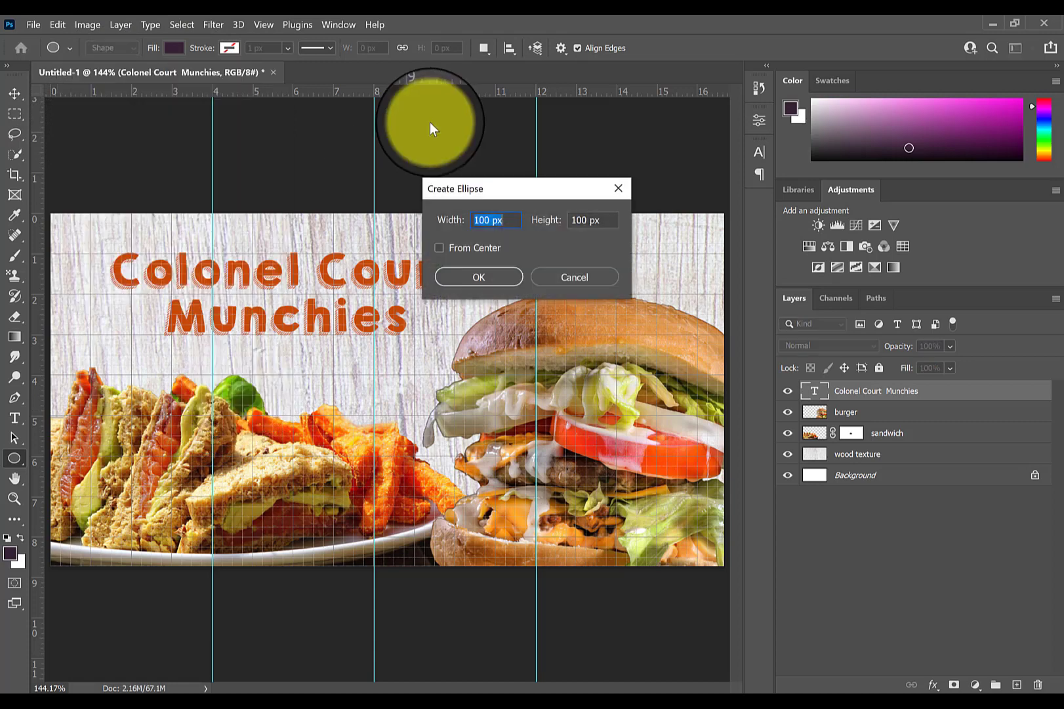
left_click(174, 48)
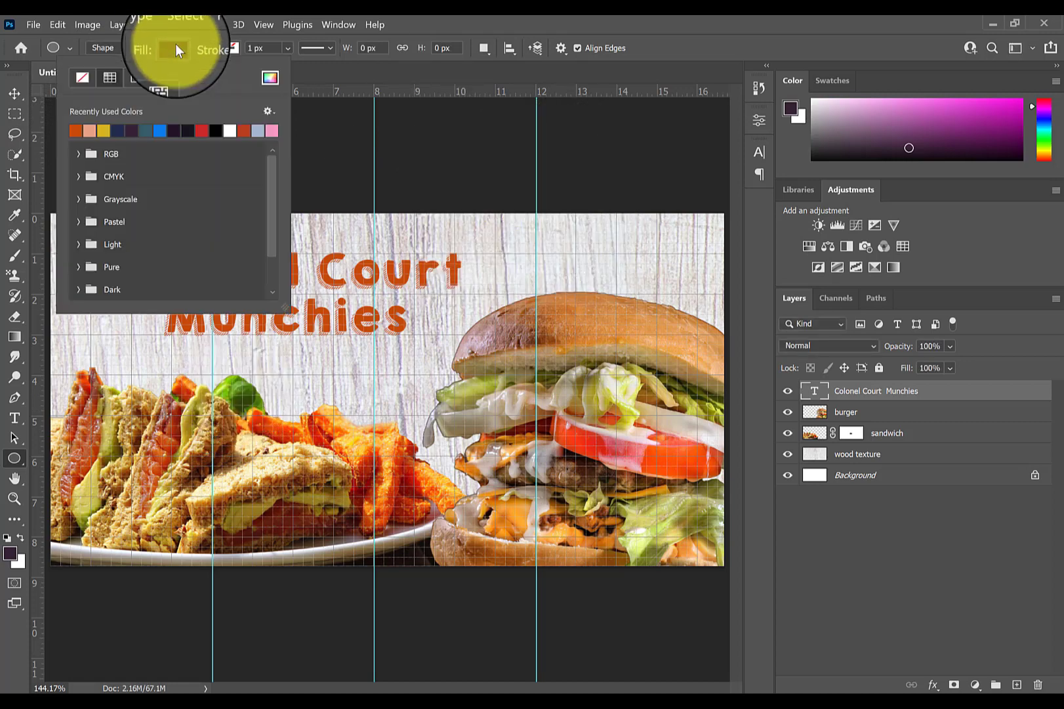
left_click(112, 153)
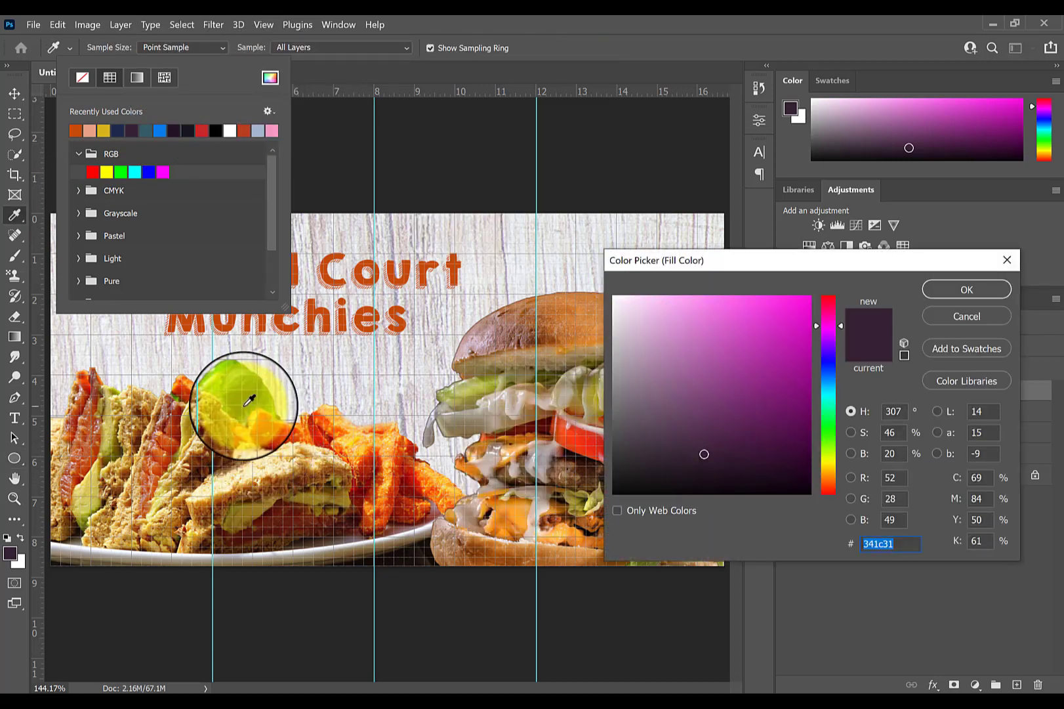
left_click(164, 418)
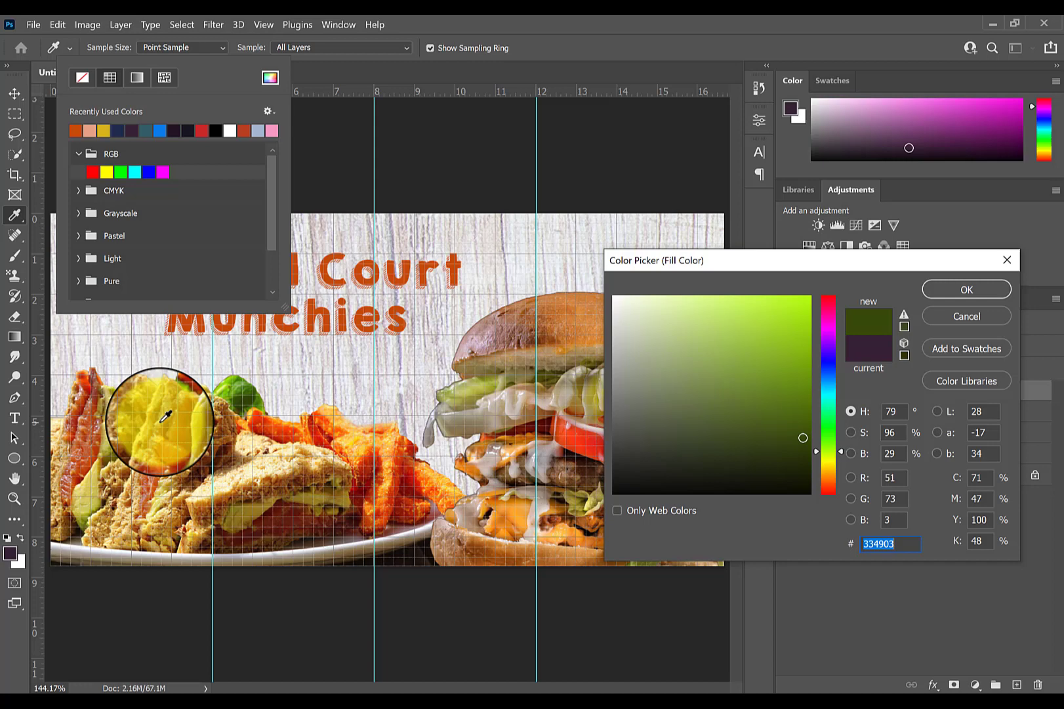
left_click(842, 367)
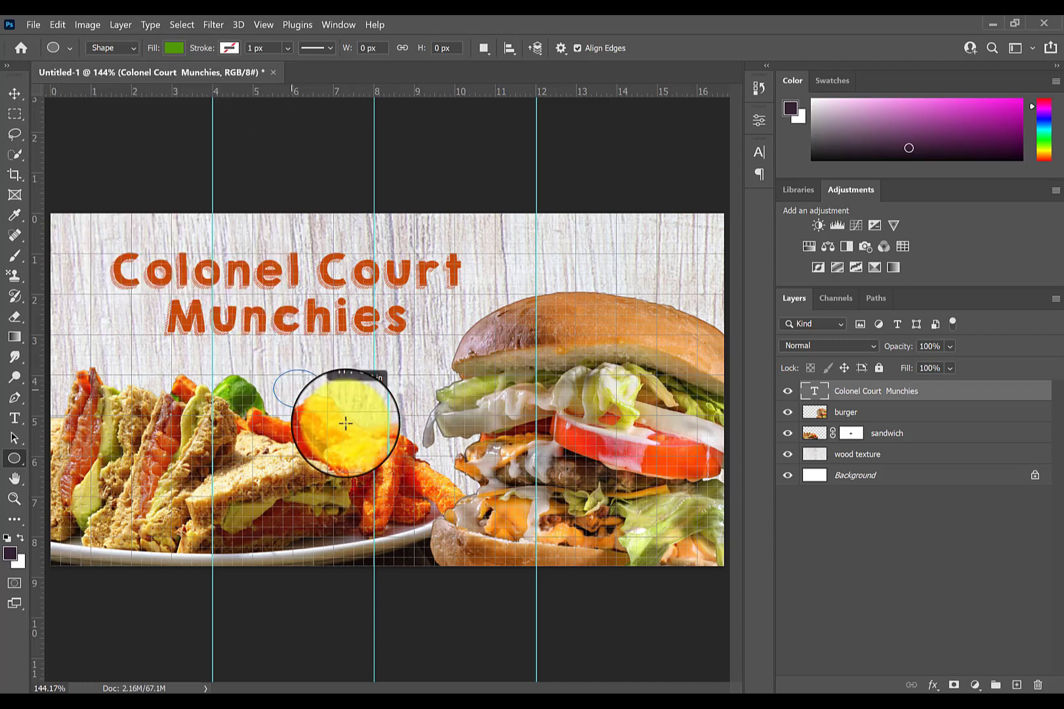
left_click_drag(347, 424, 397, 492)
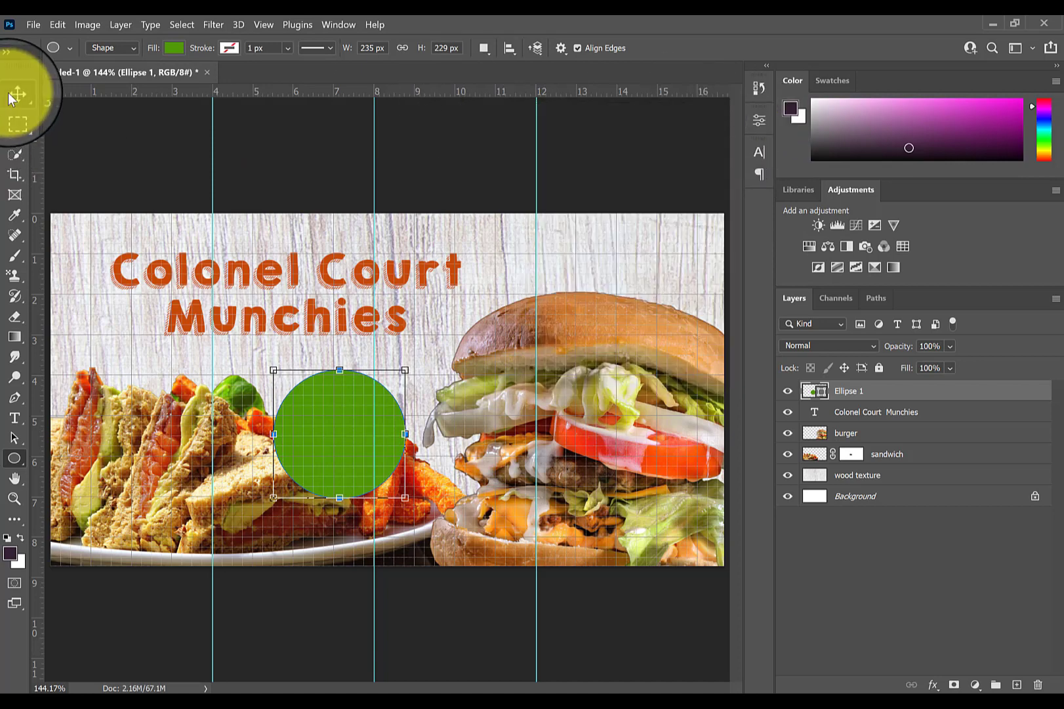
Nudge the green circle into position behind the food.
left_click(14, 93)
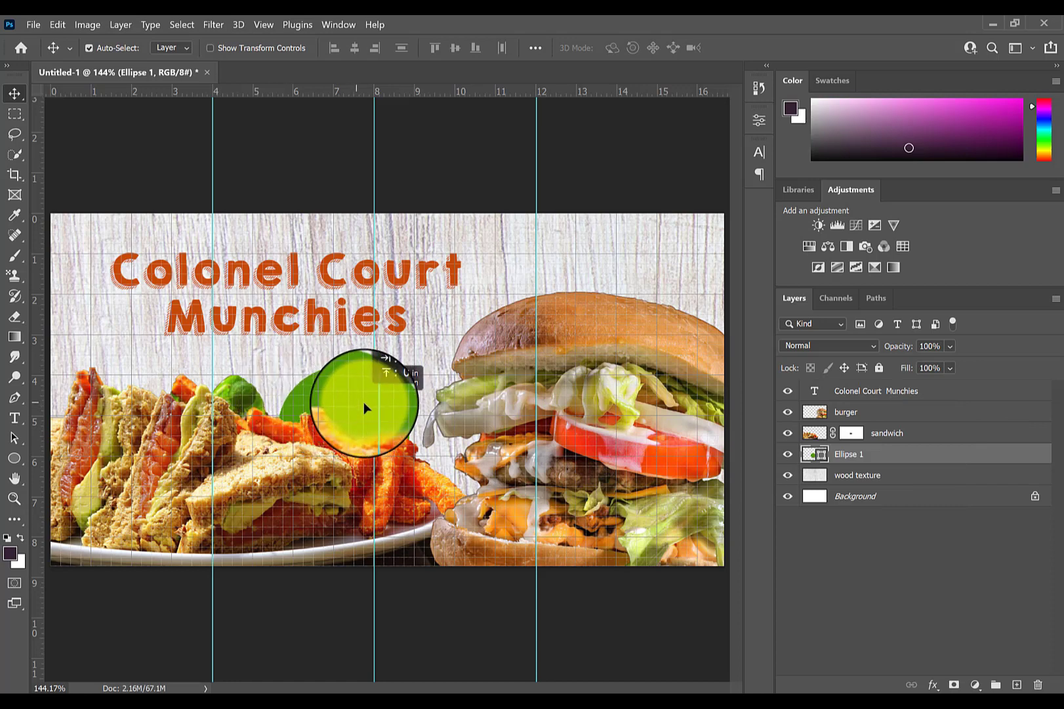
left_click_drag(367, 408, 360, 400)
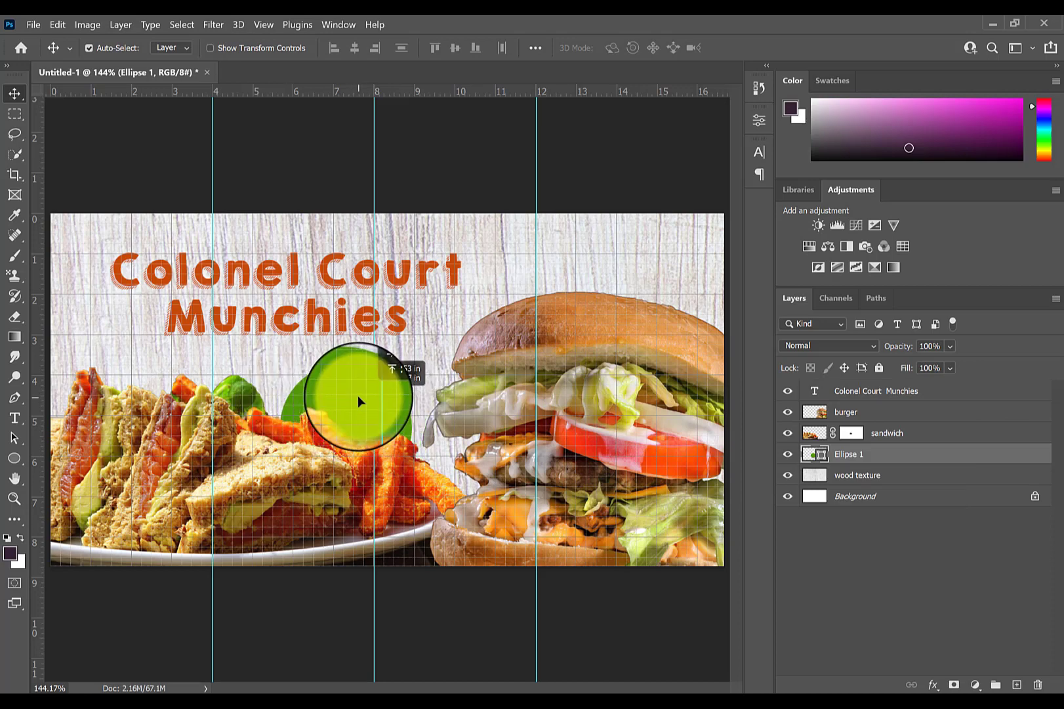
left_click_drag(359, 401, 367, 397)
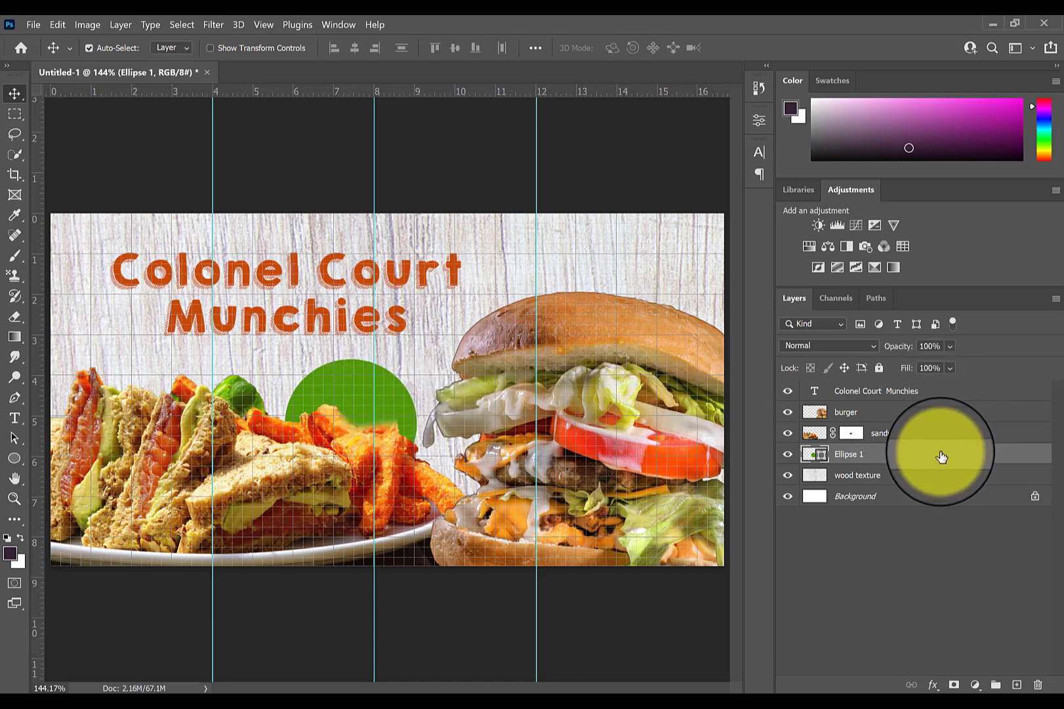
Duplicate the circle, place the copy behind the burger's top right, and lighten it.
key("ctrl+j")
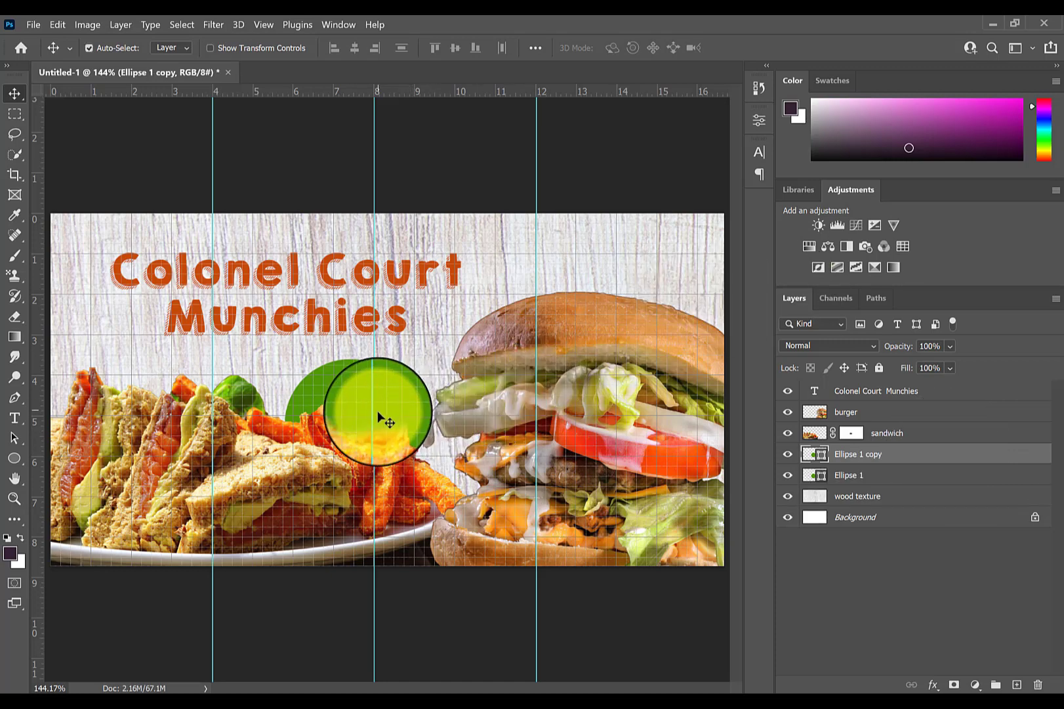
left_click_drag(387, 415, 685, 328)
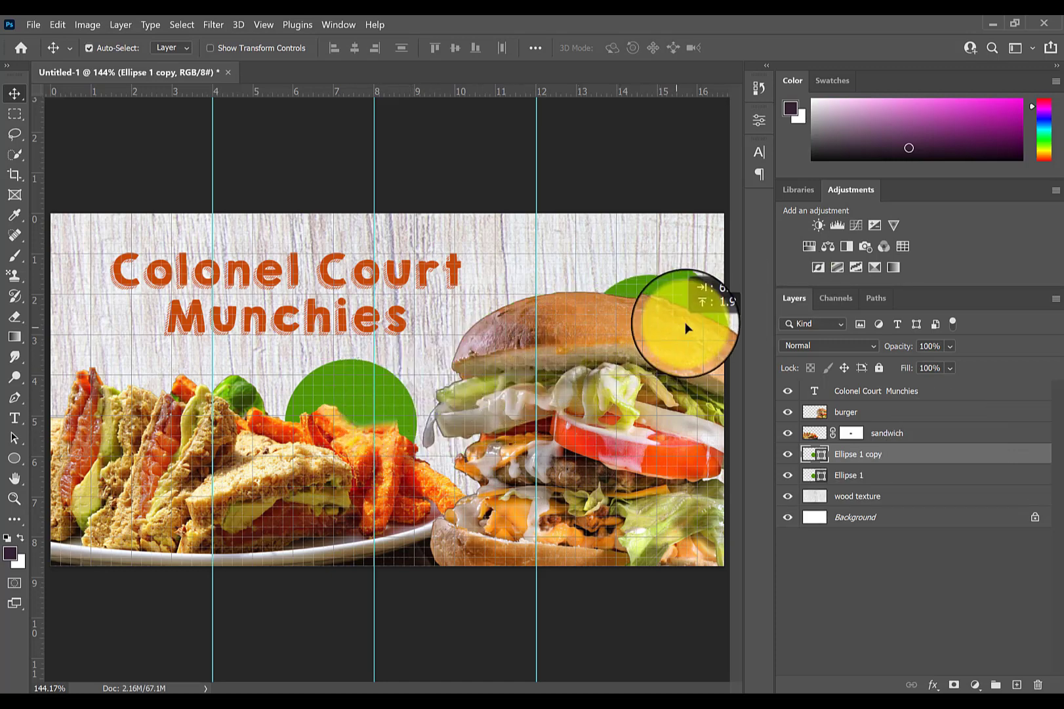
left_click_drag(686, 330, 689, 306)
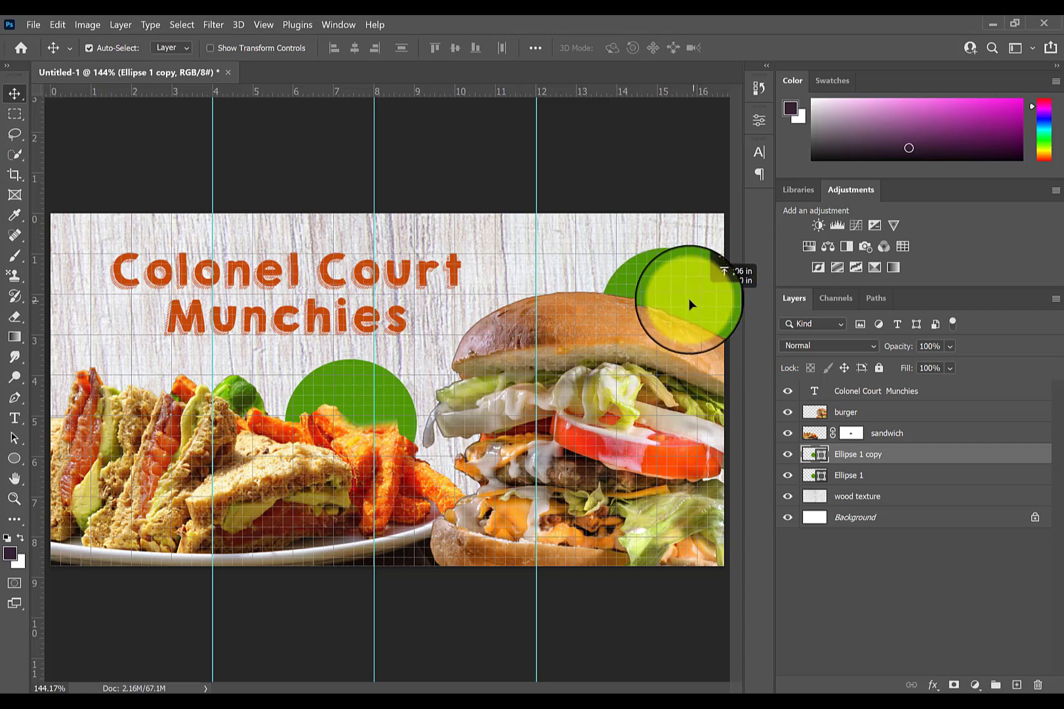
left_click_drag(691, 304, 683, 302)
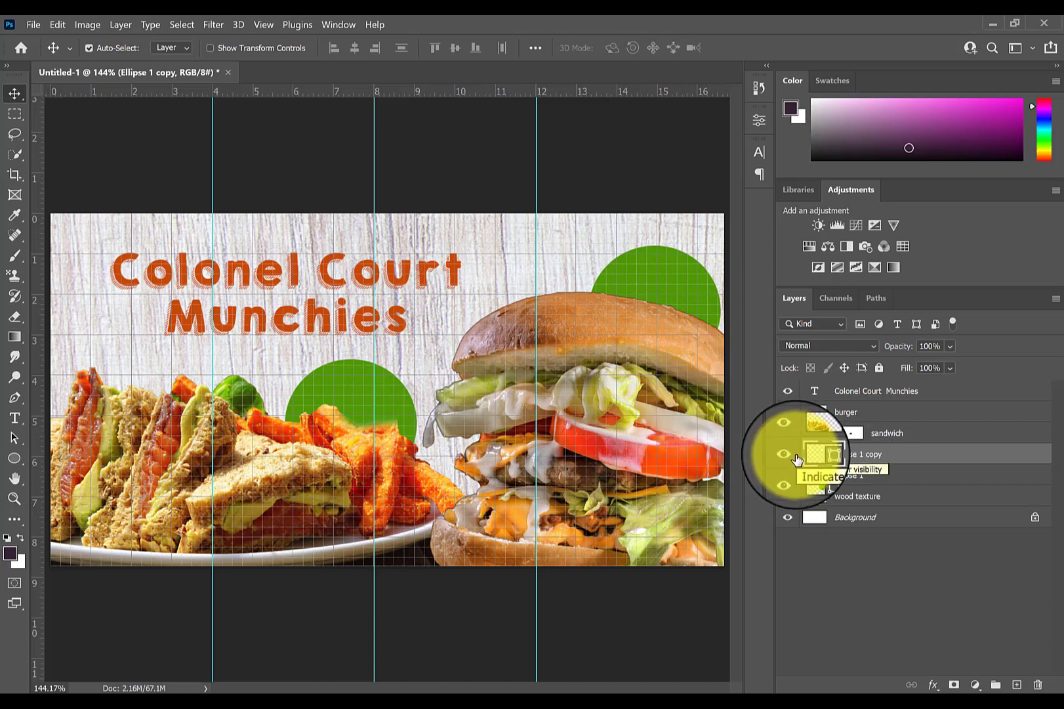
left_click(787, 454)
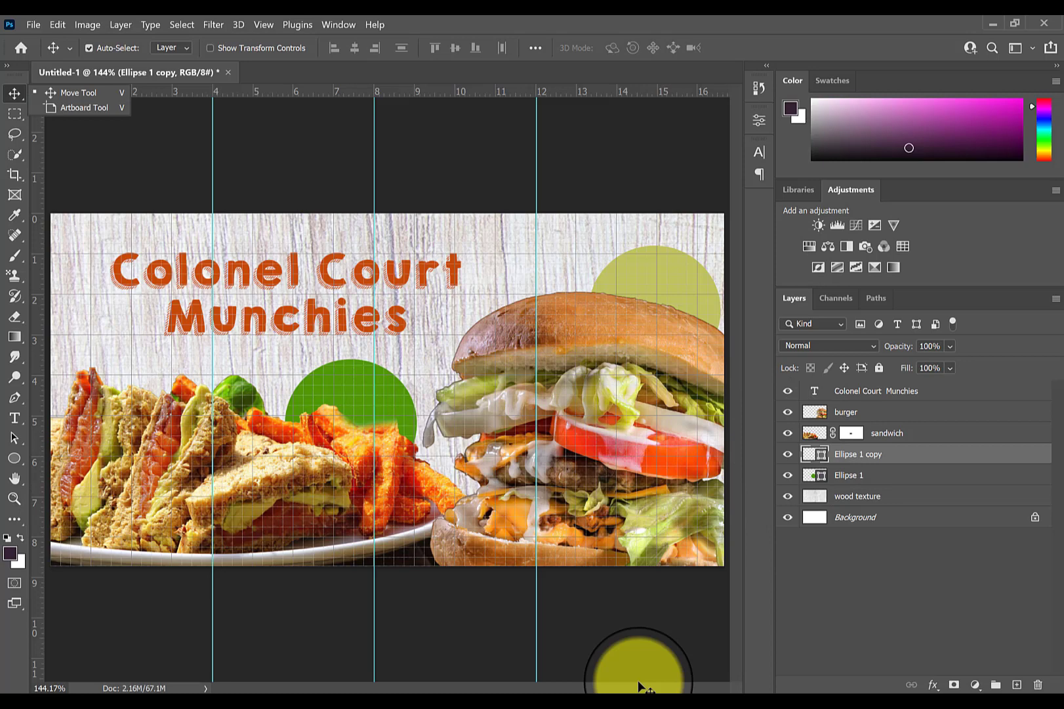
left_click_drag(637, 662, 478, 333)
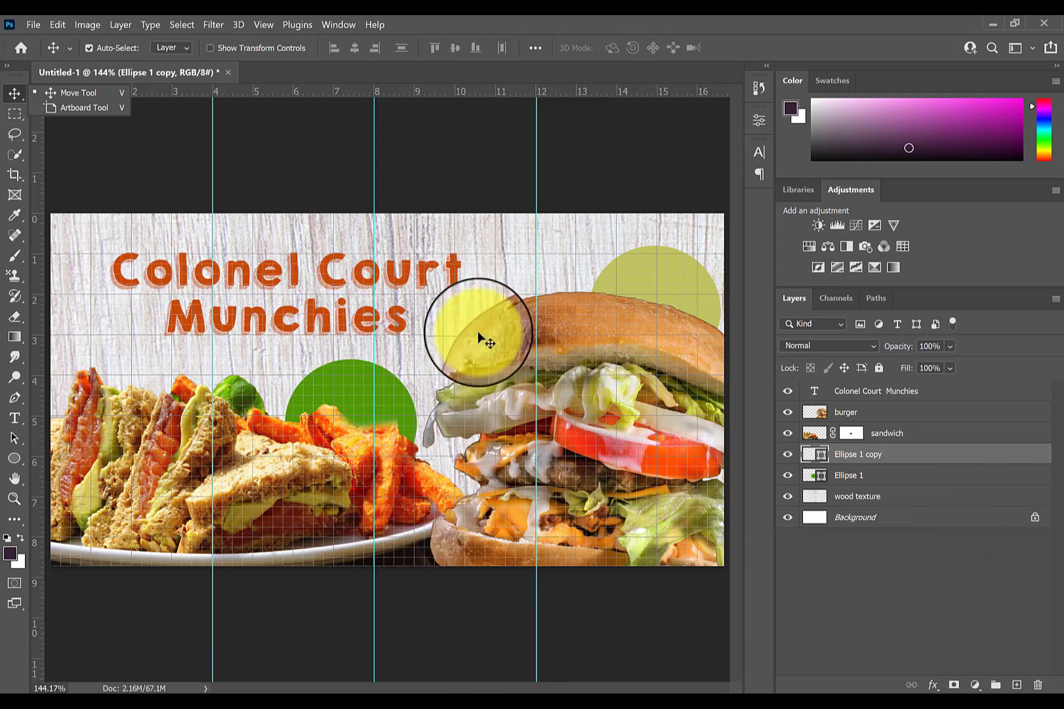
left_click(14, 416)
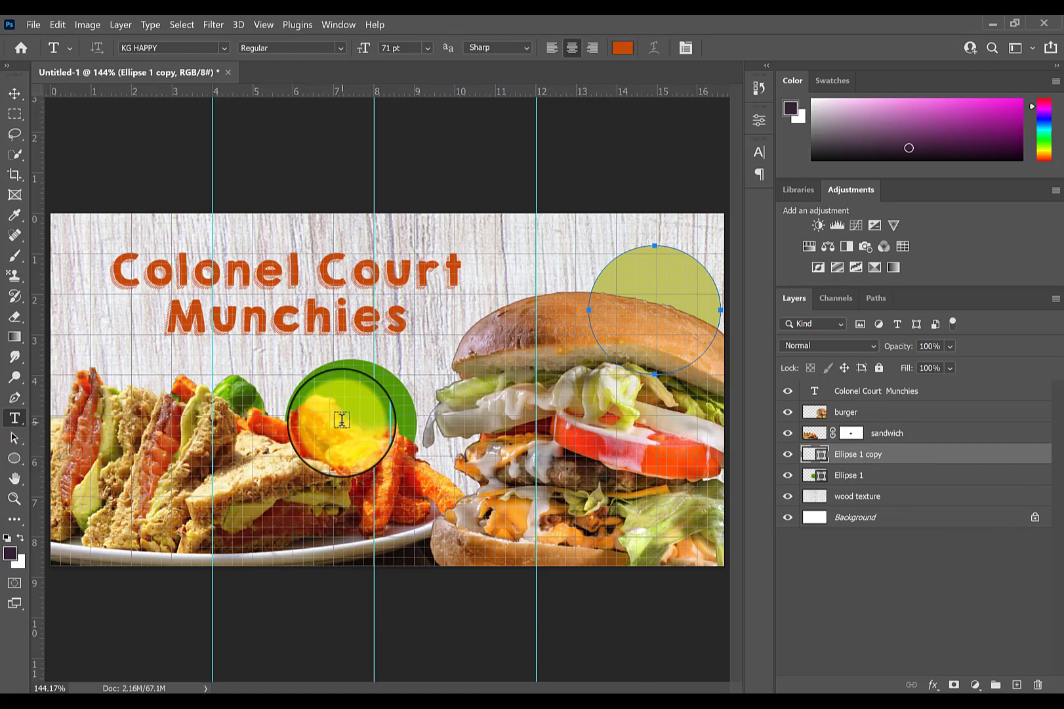
Create a text box inside the green circle with a 14 pt type size.
left_click_drag(342, 421, 309, 383)
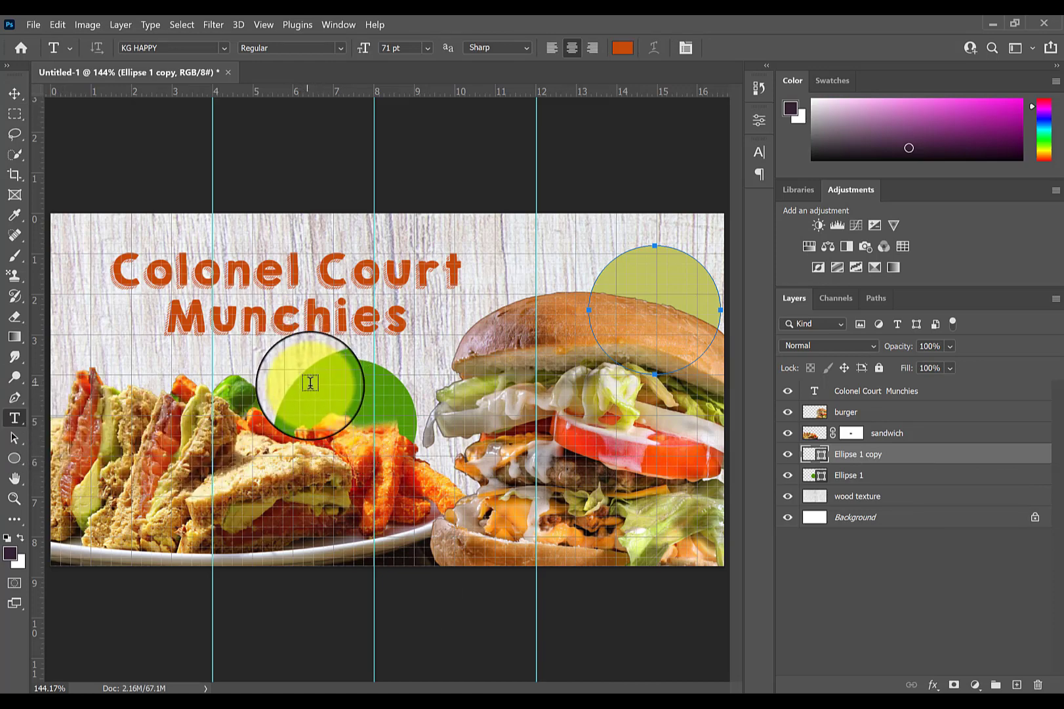
left_click_drag(309, 383, 403, 425)
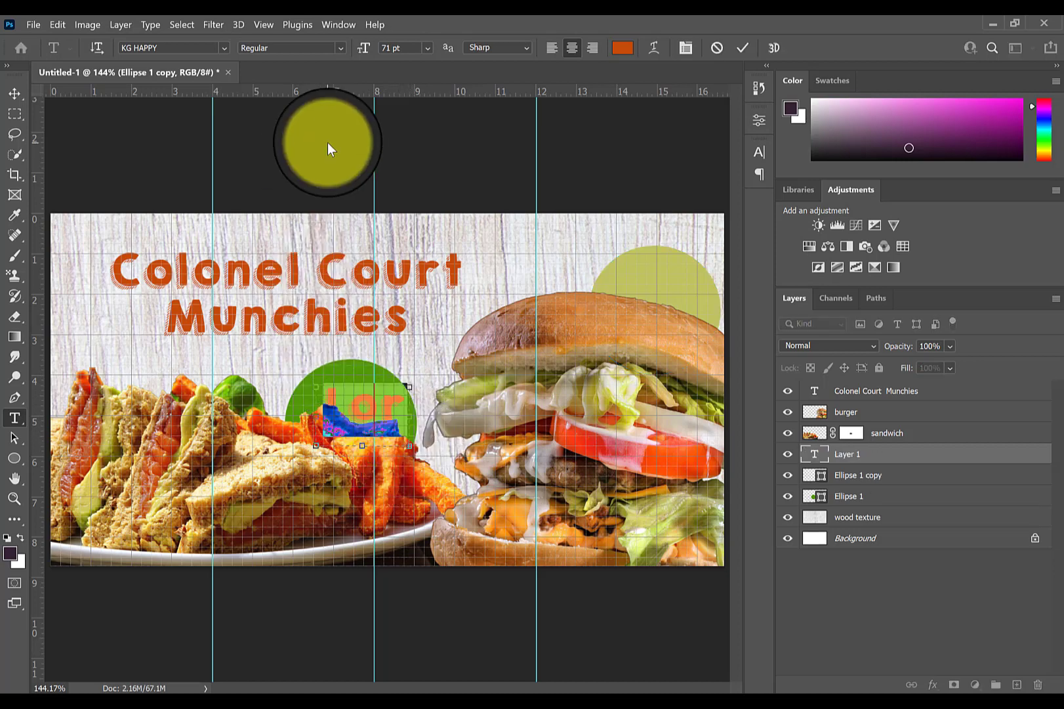
left_click(429, 48)
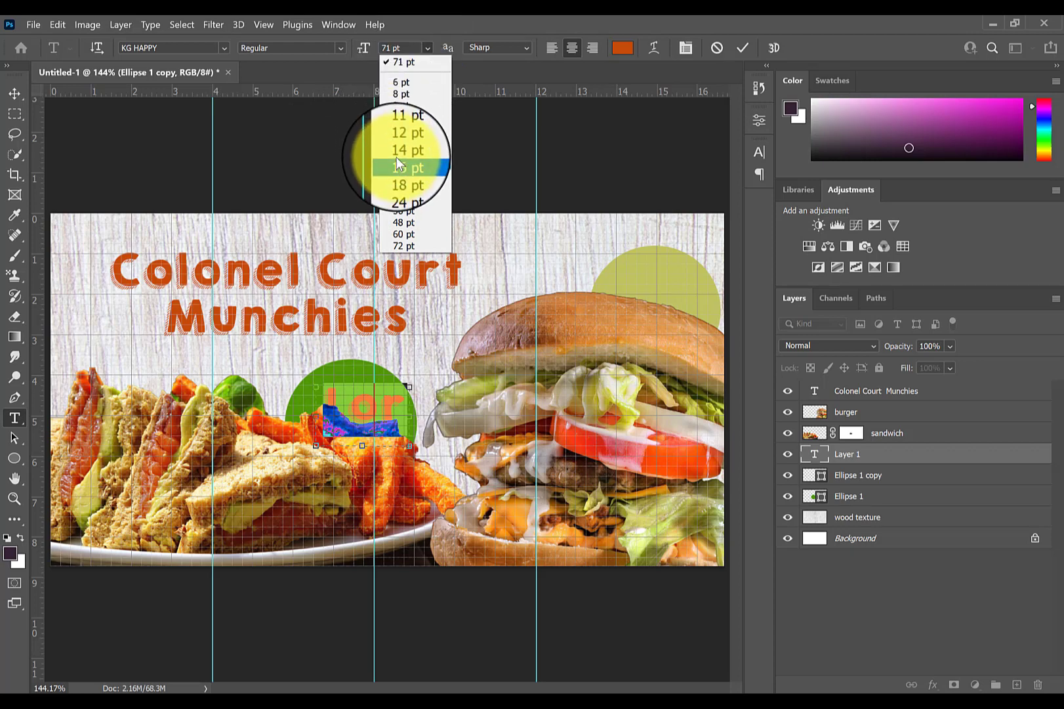
left_click(408, 150)
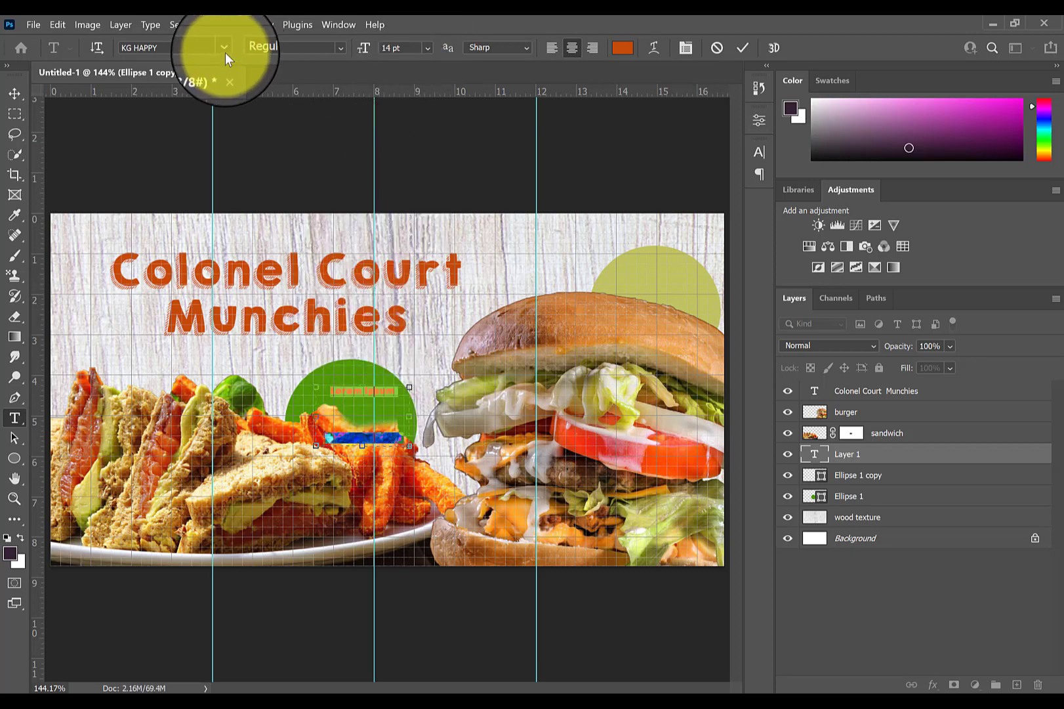
left_click(224, 47)
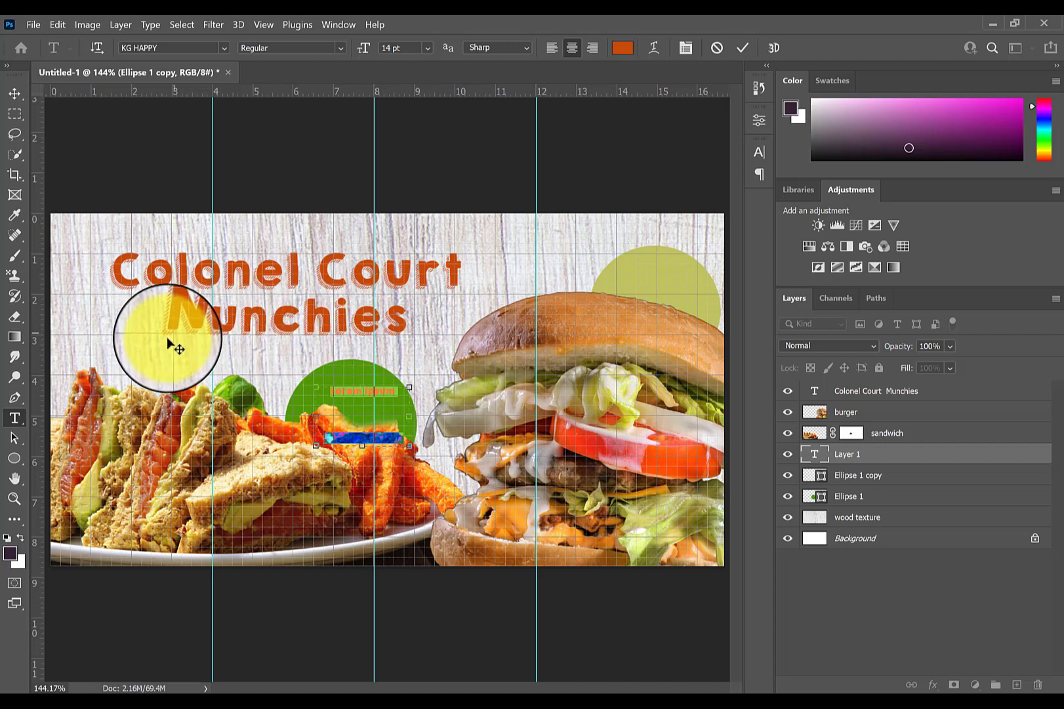
left_click_drag(178, 342, 310, 307)
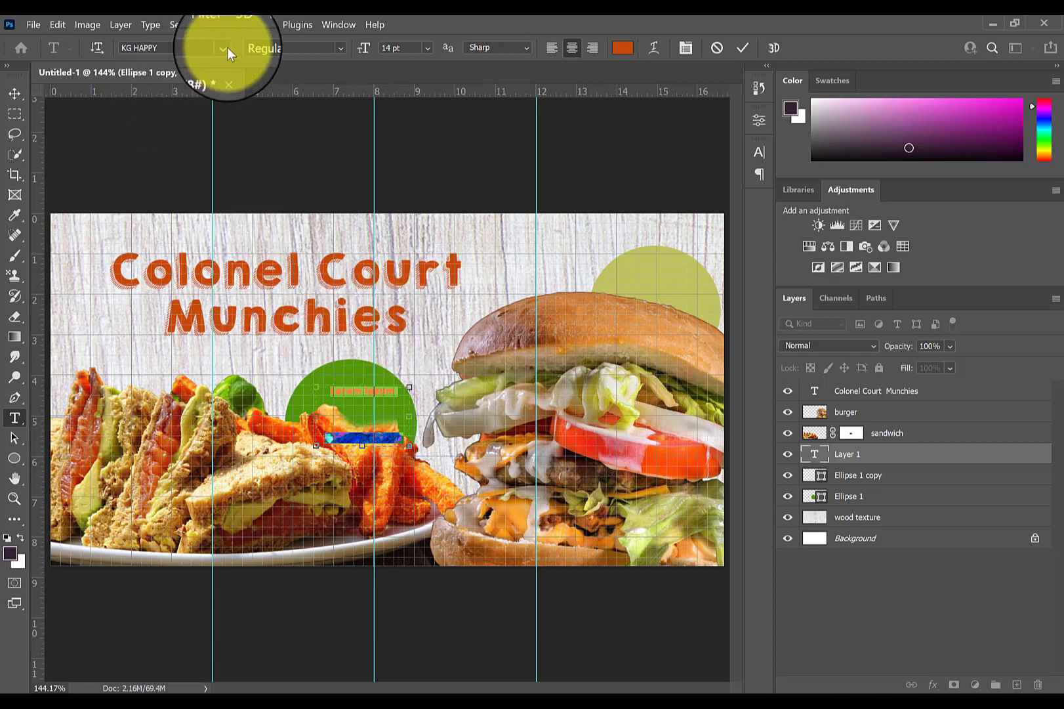
left_click(222, 47)
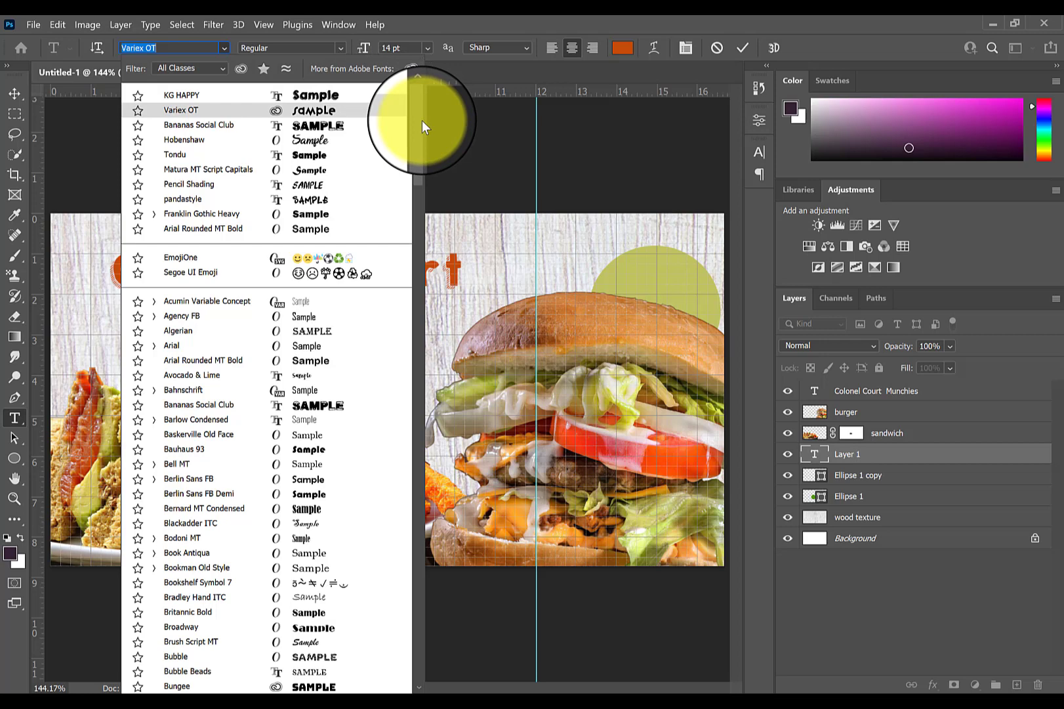
Scroll the font list and set the font to Franklin Gothic Demi Cond.
scroll("down", 3)
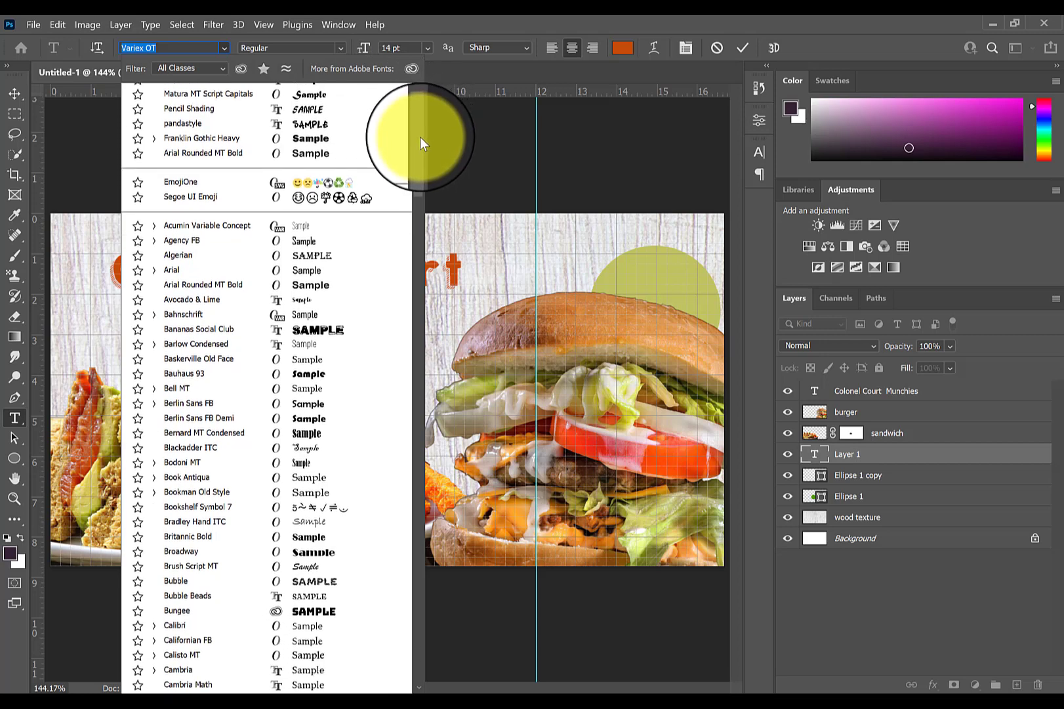
scroll("down", 3)
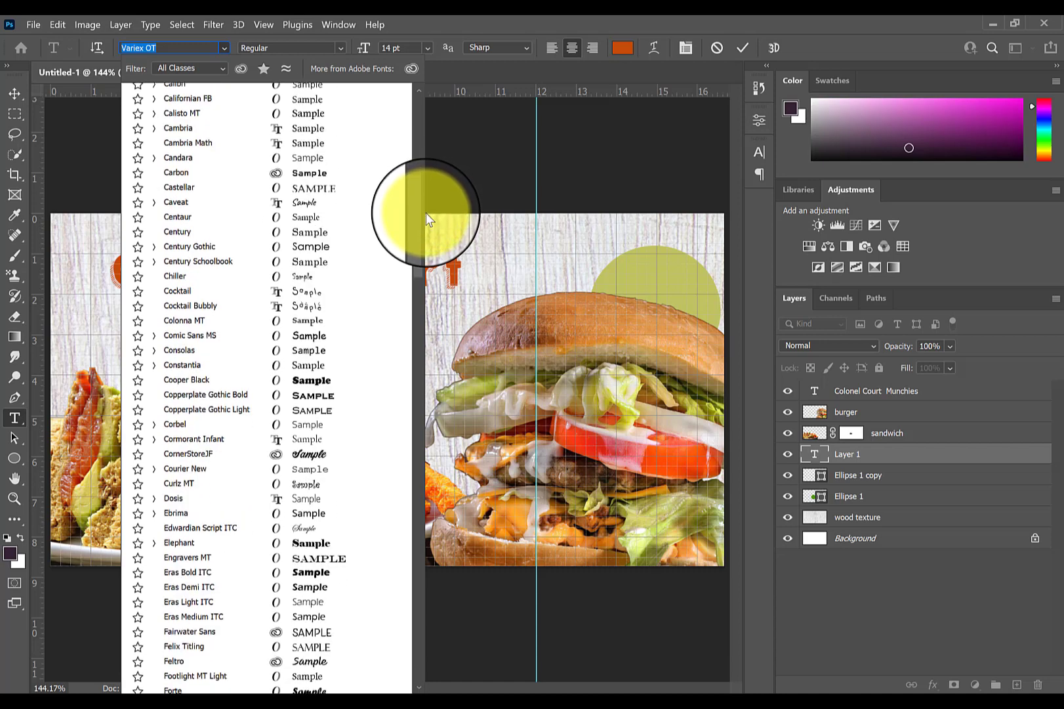
scroll("down", 3)
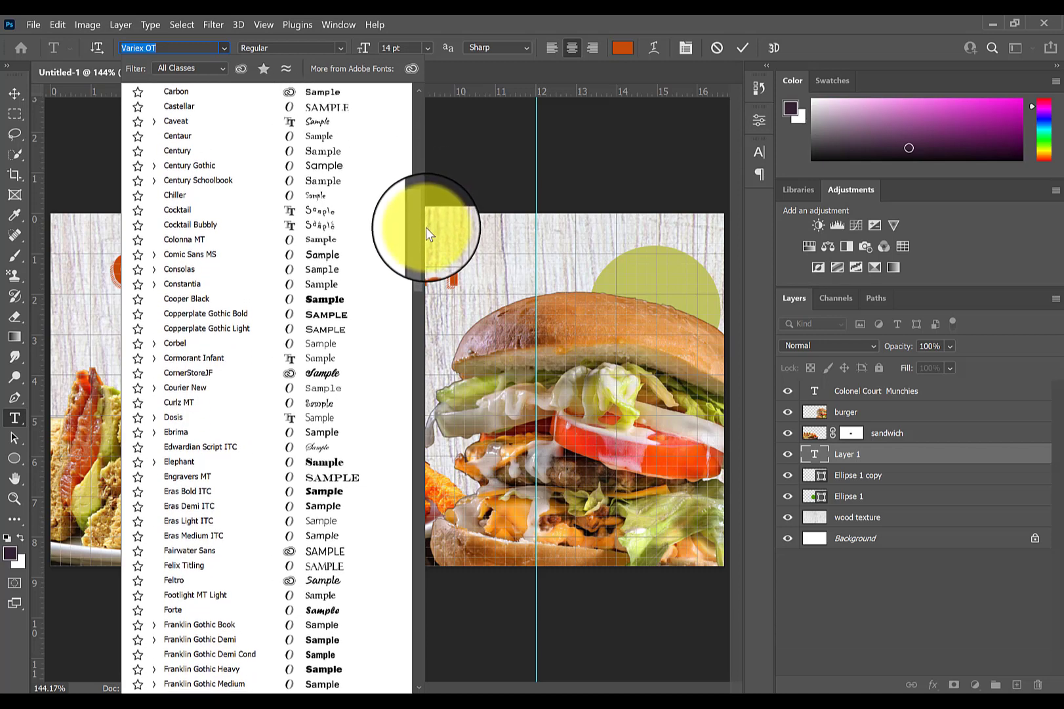
scroll("down", 3)
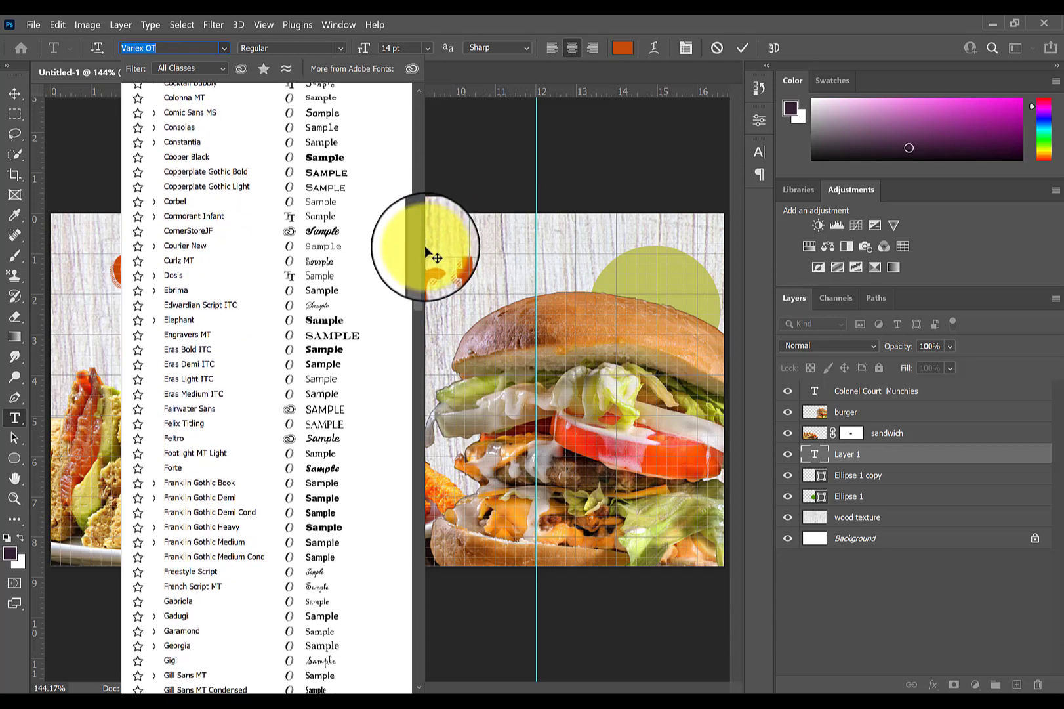
scroll("down", 3)
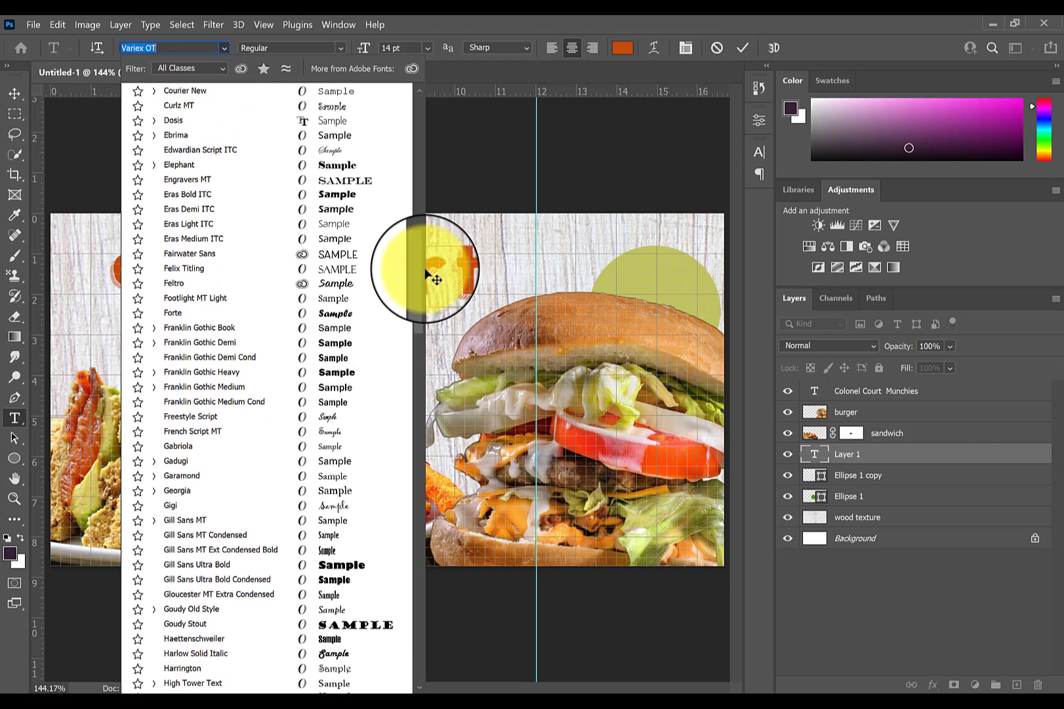
scroll("down", 3)
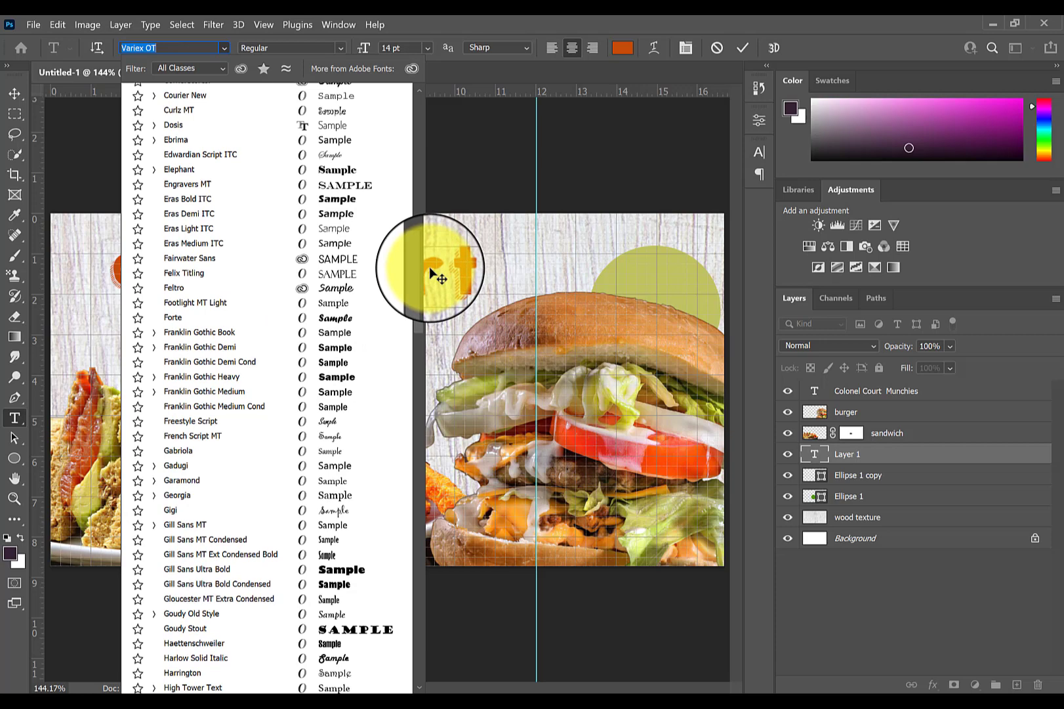
left_click(201, 377)
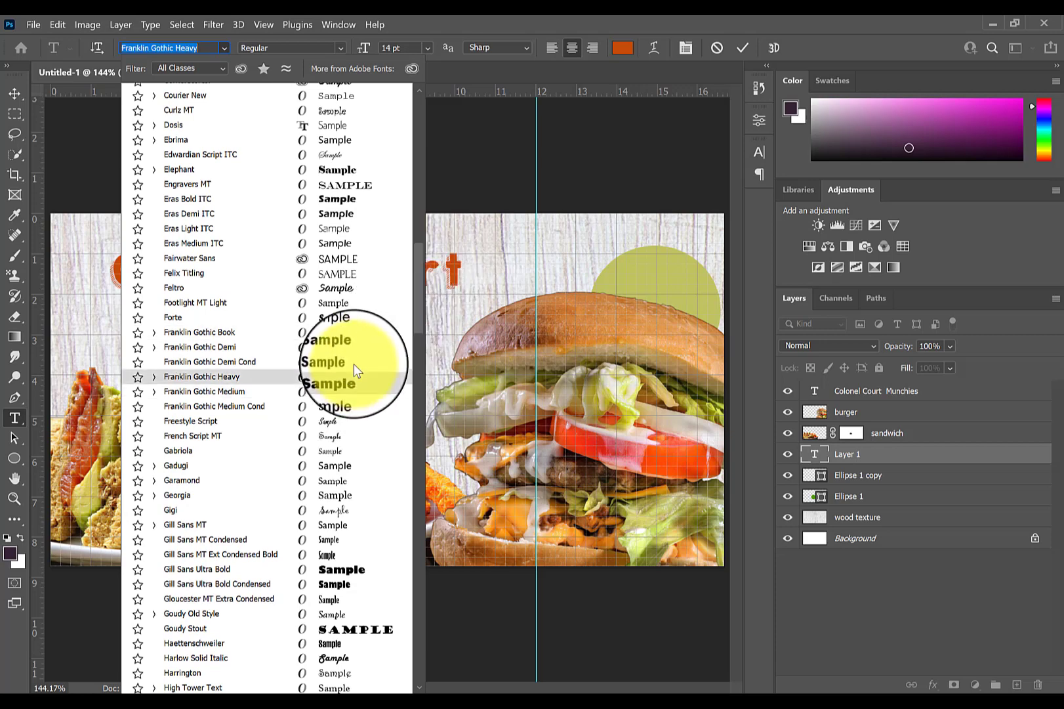
left_click(210, 361)
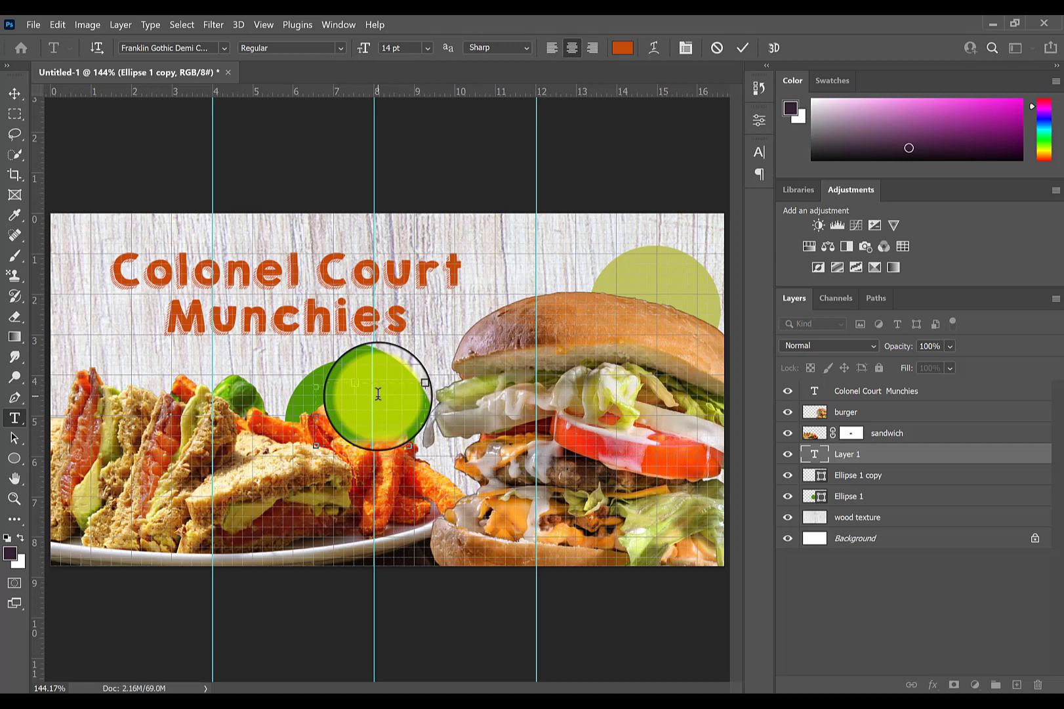
Type 'BLT Platter $9.99' and make it 27 pt dark brown.
type("BLT P")
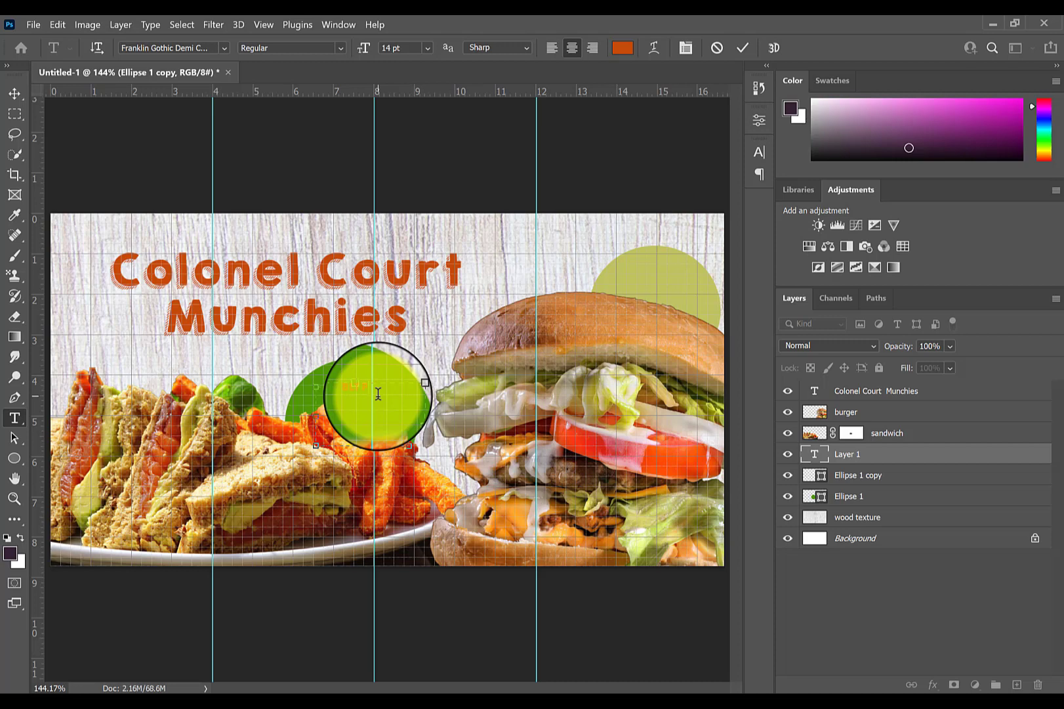
left_click_drag(379, 394, 352, 367)
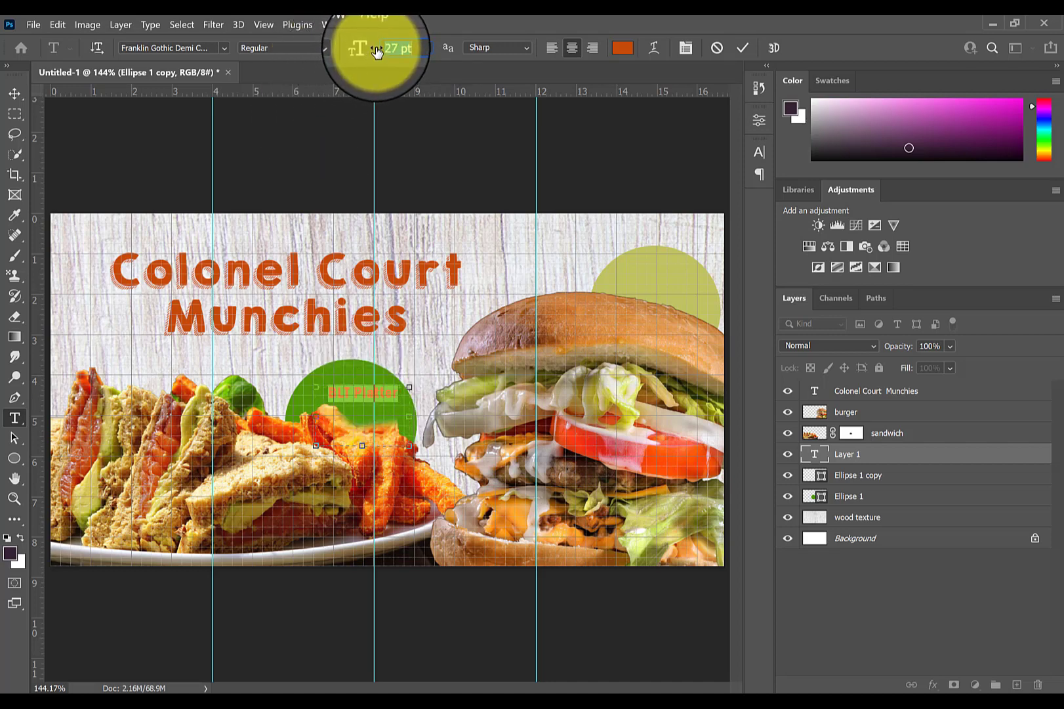
left_click(622, 48)
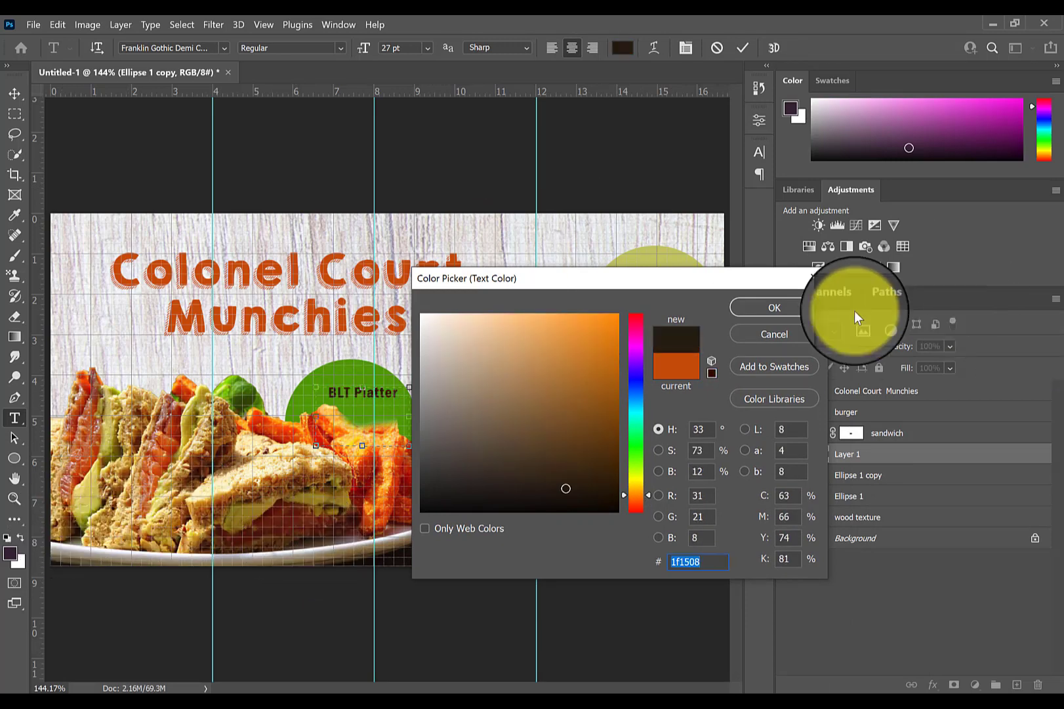
left_click(765, 307)
type("$9.99")
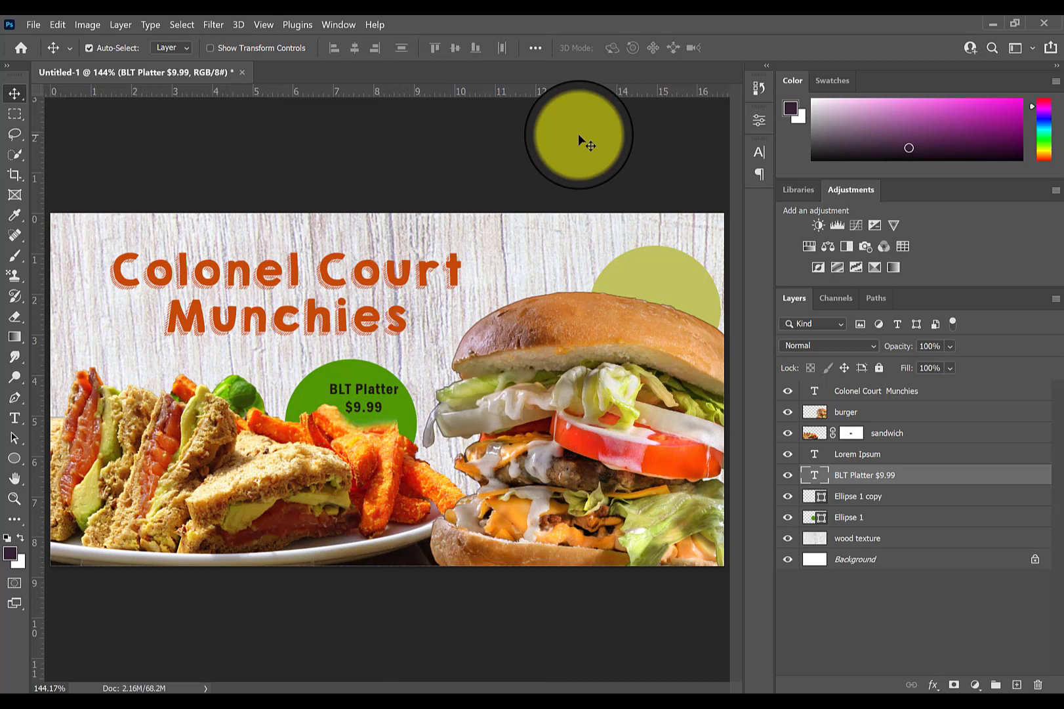
Move the BLT Platter label left and place a copy on the upper-right circle.
left_click_drag(578, 134, 853, 671)
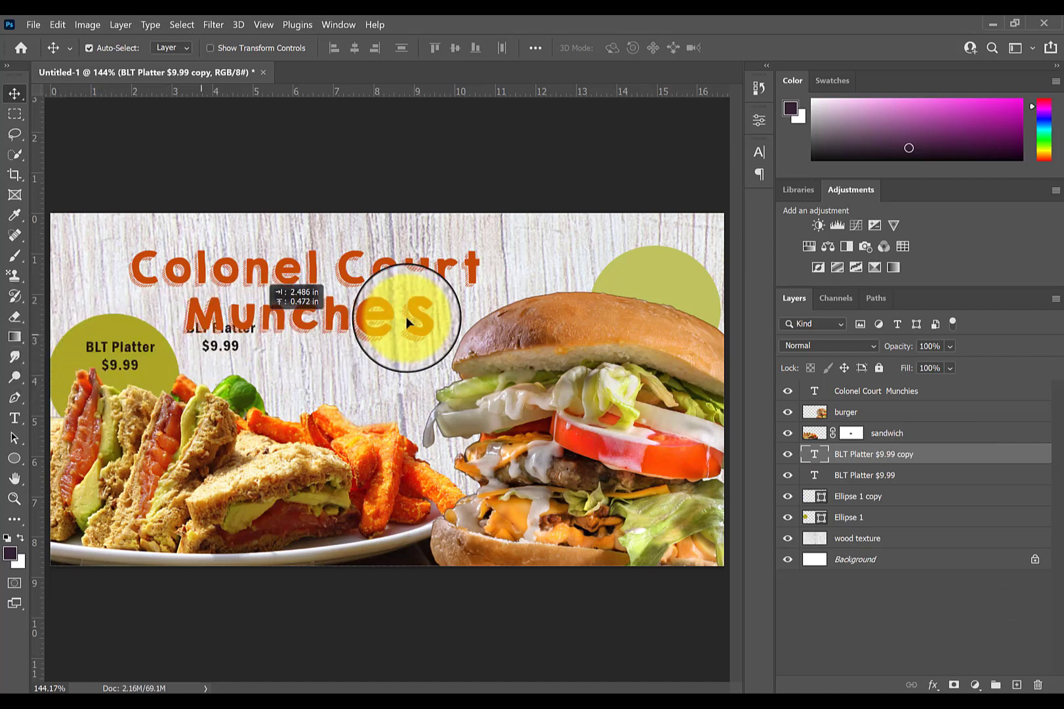
left_click_drag(407, 319, 645, 282)
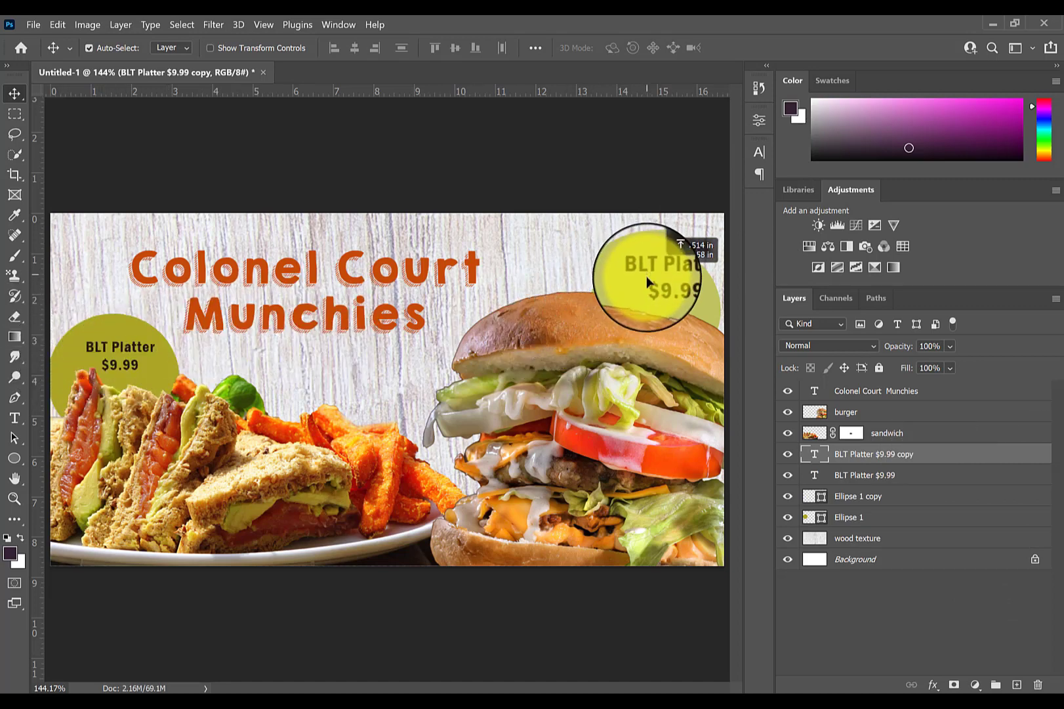
left_click_drag(651, 278, 645, 281)
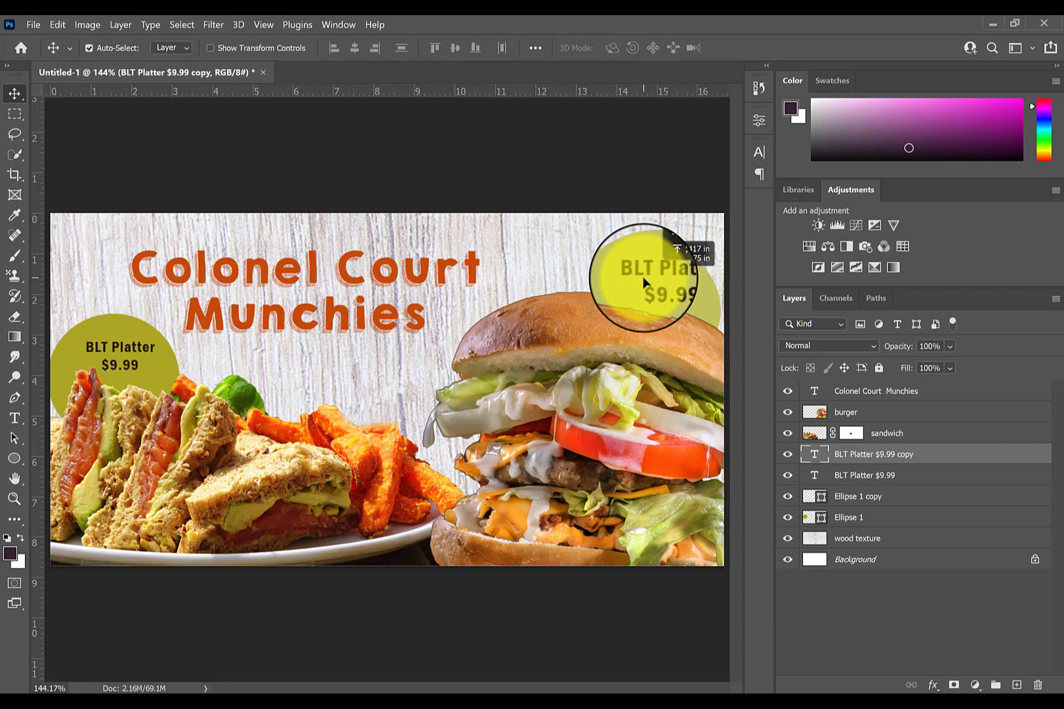
left_click_drag(645, 278, 658, 282)
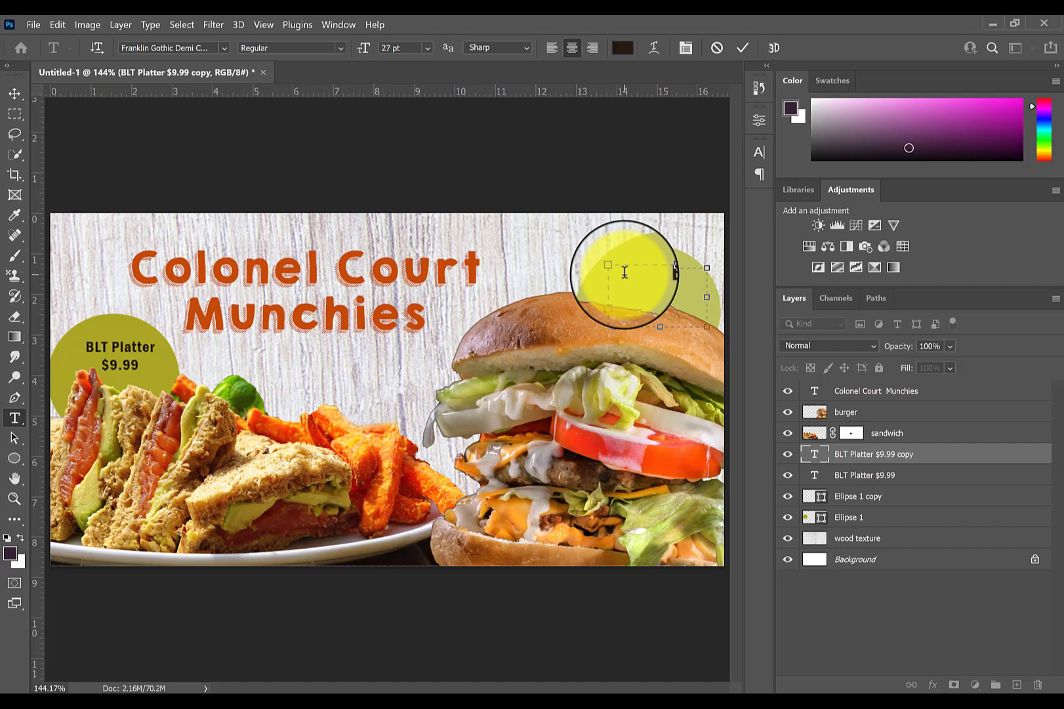
Change the copied label's text to 'Bombastic Burger'.
type("Burge")
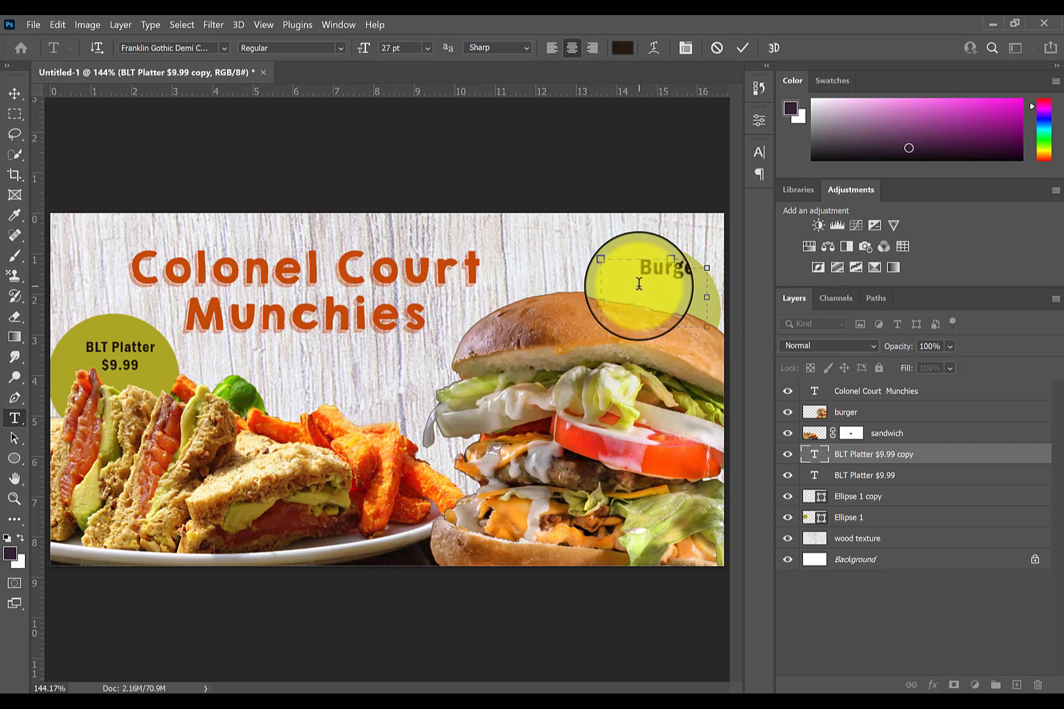
type("Bombaur")
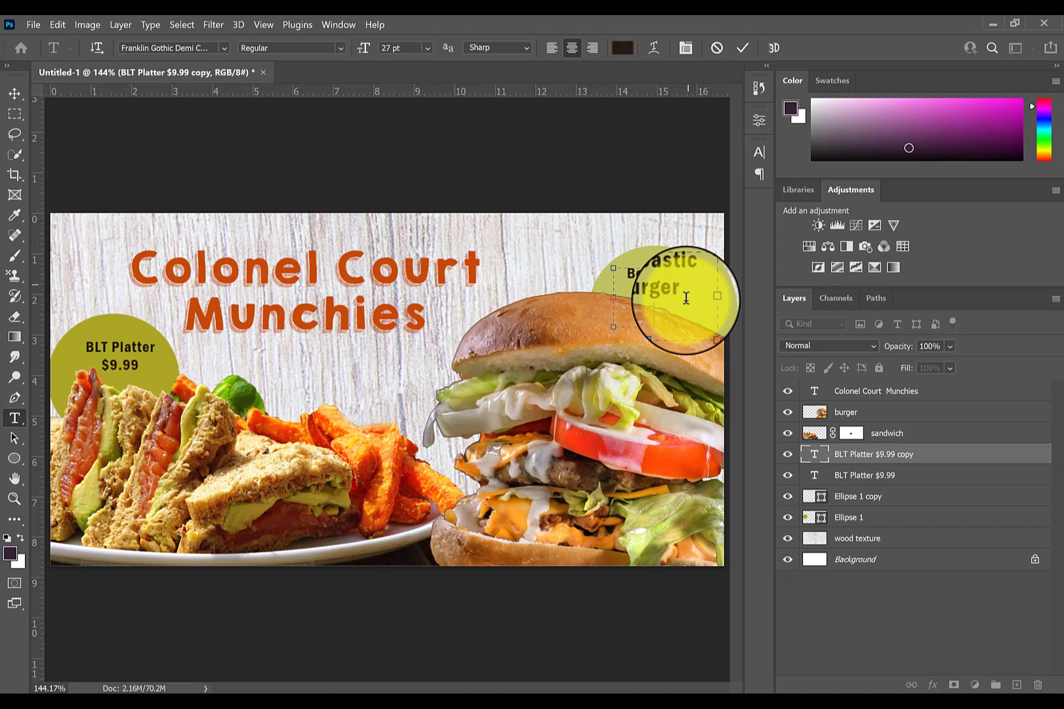
left_click_drag(685, 298, 637, 315)
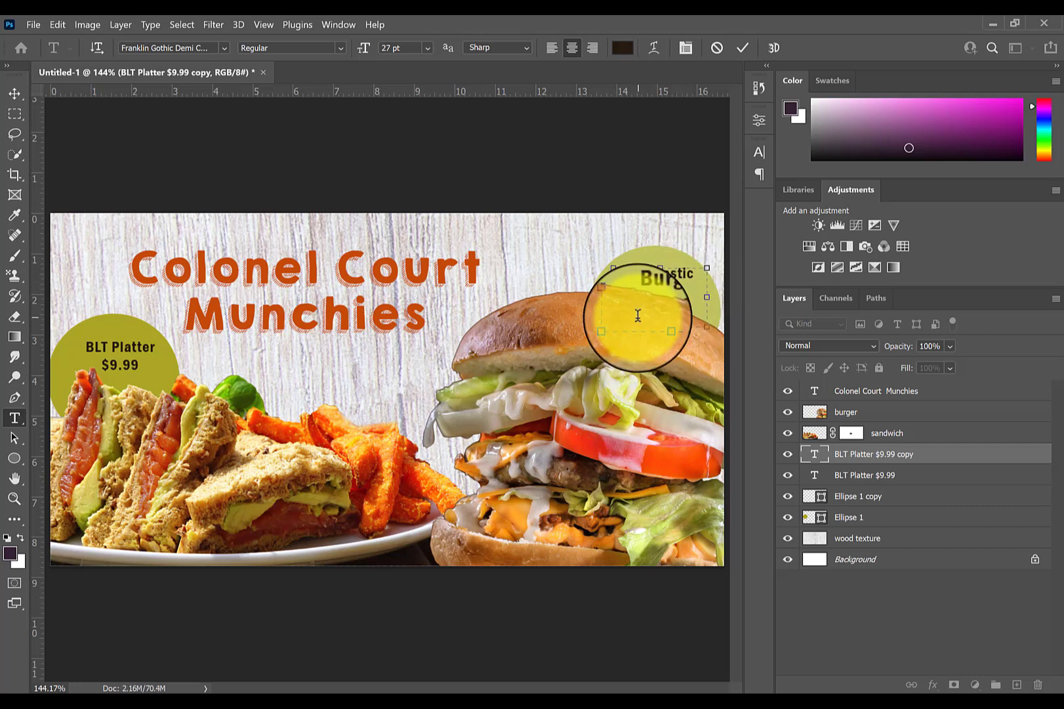
type("Bombastic Burger 8.99")
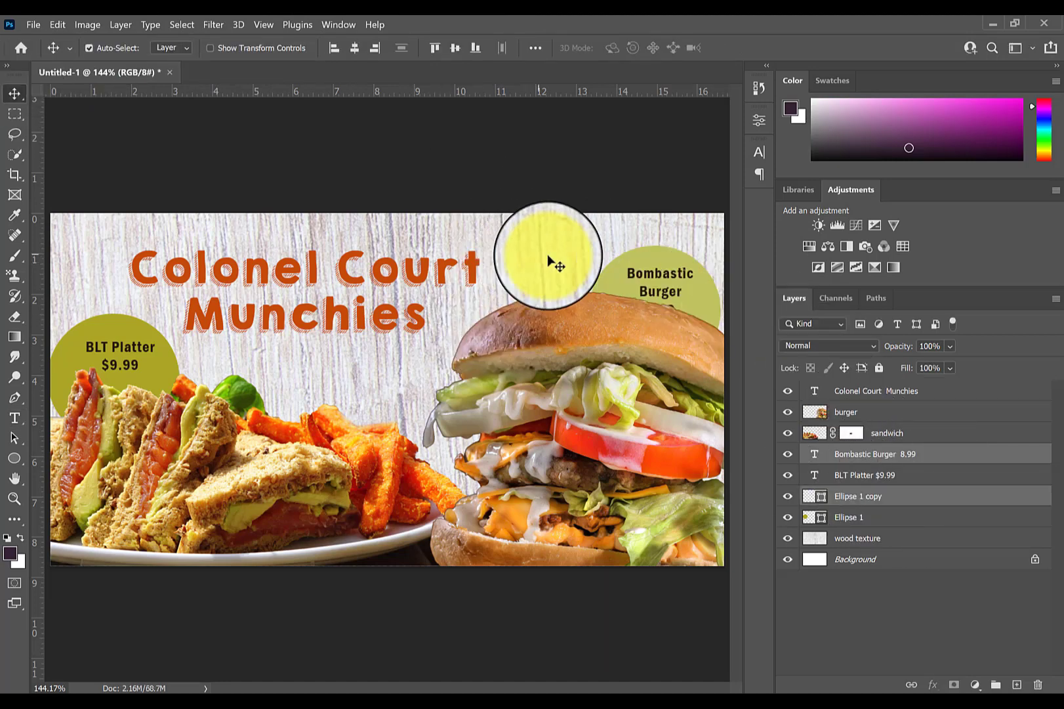
Reposition the upper-right price circle and select the Colonel Court Munchies title.
left_click_drag(547, 258, 618, 268)
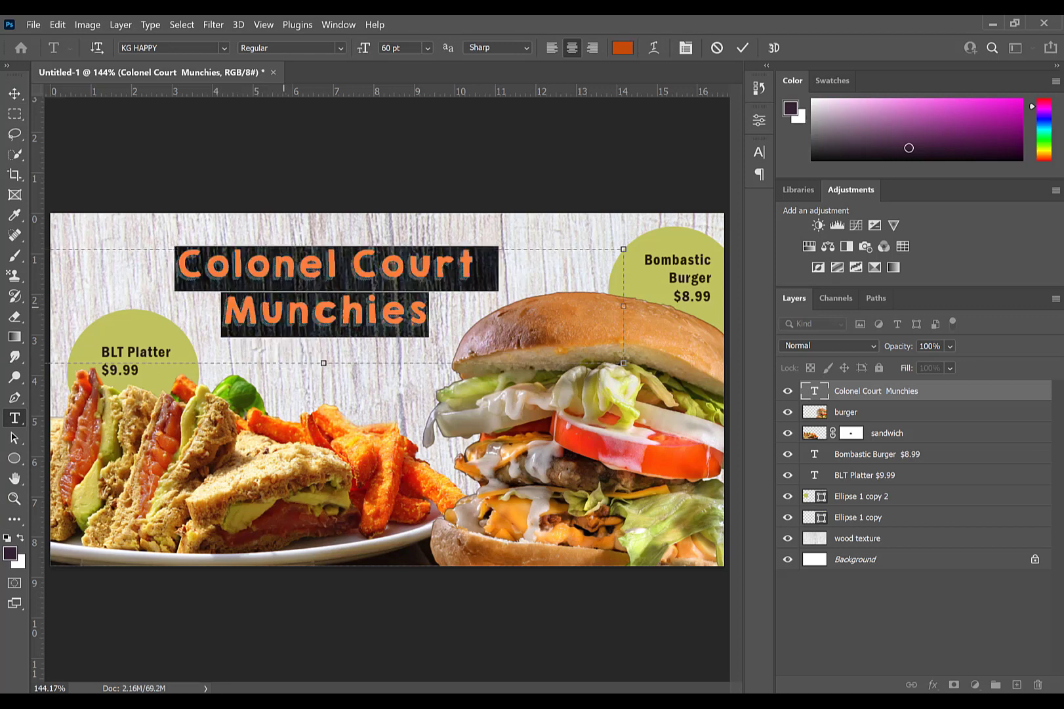
left_click(760, 152)
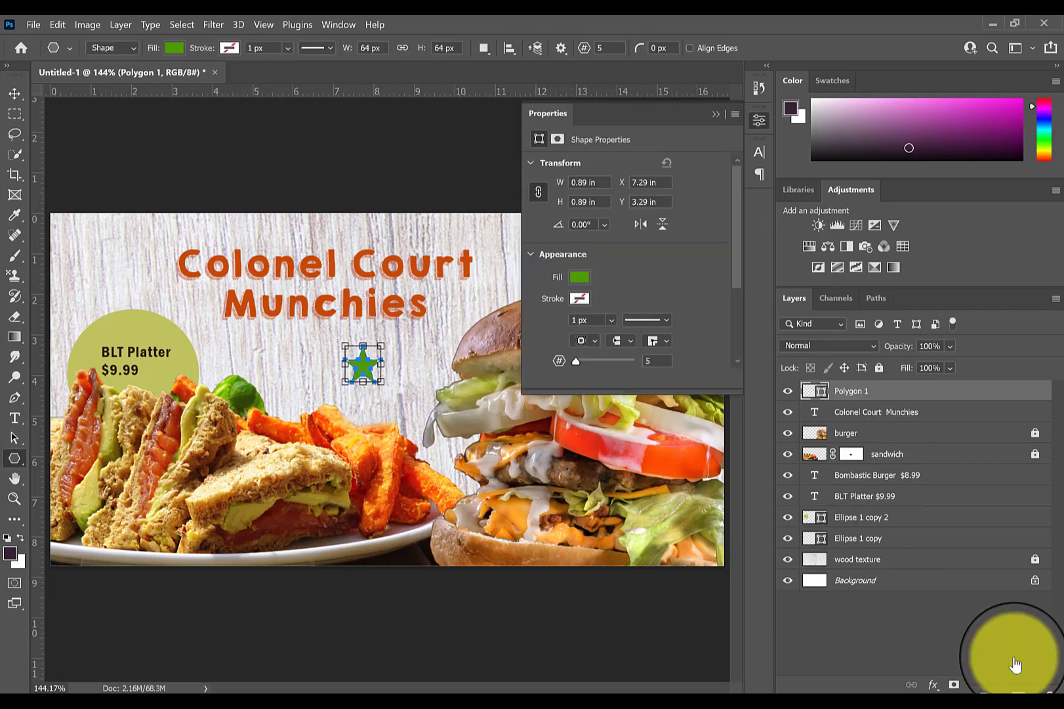
mouse_move(666, 132)
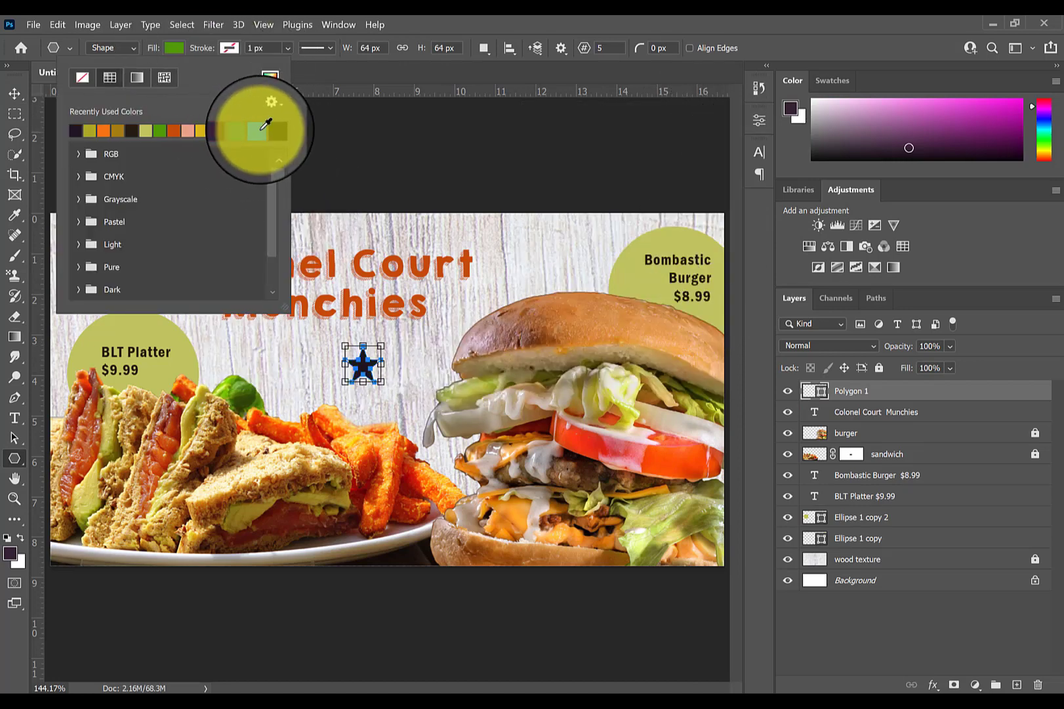
Give the star a dark fill, shrink it, and place it below the title.
left_click(14, 94)
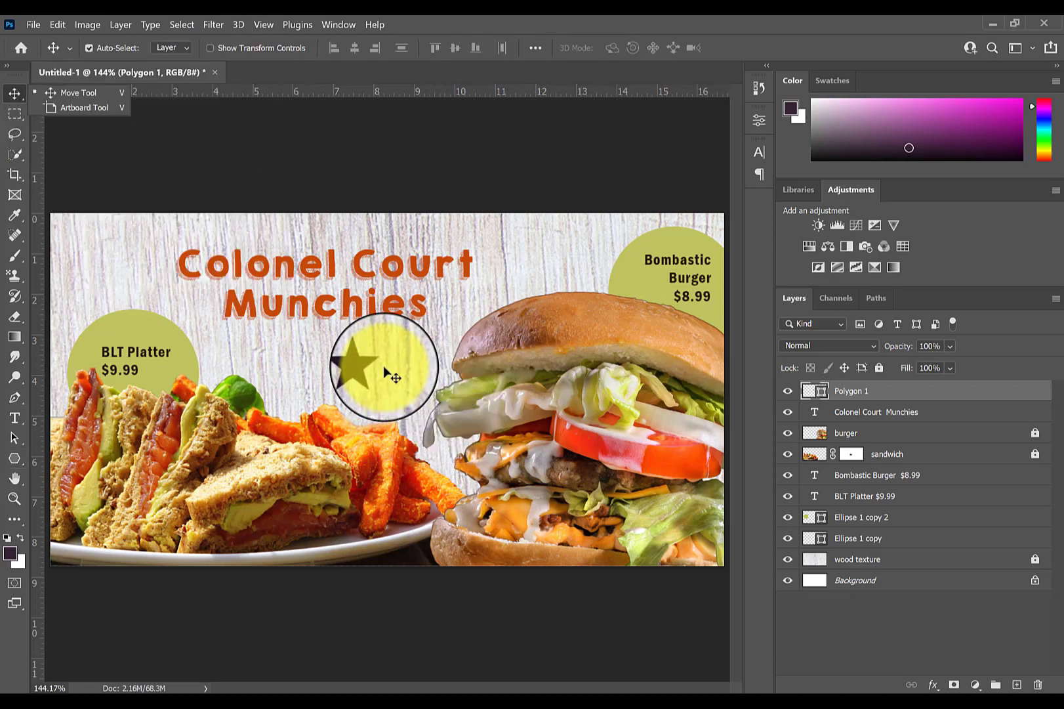
left_click_drag(383, 367, 385, 332)
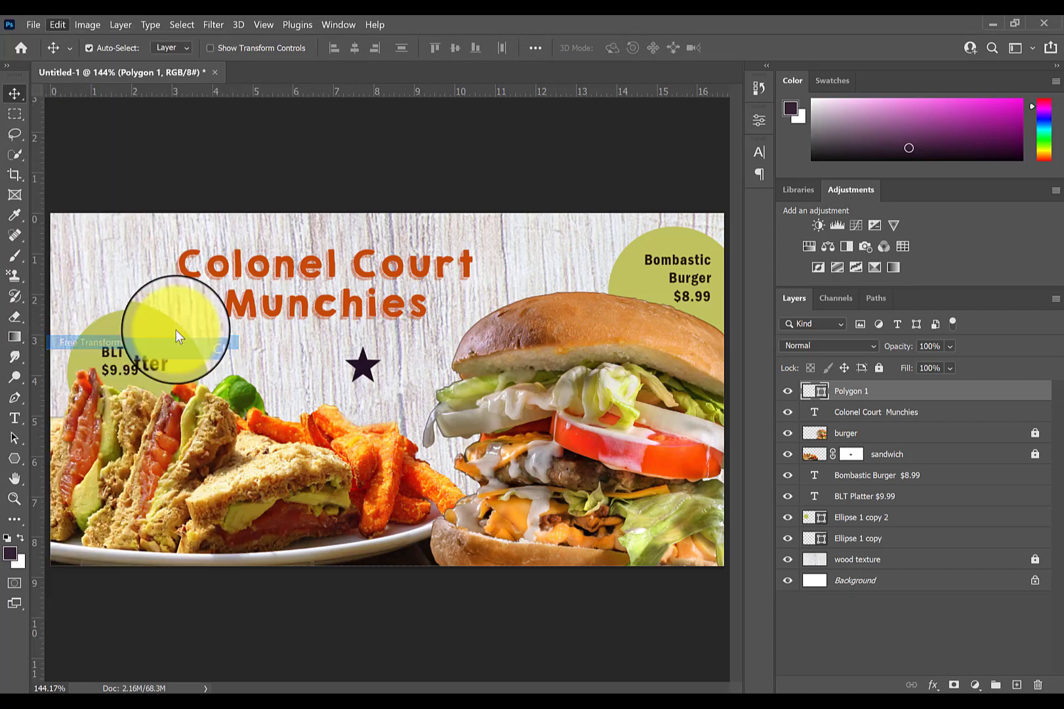
left_click_drag(177, 326, 374, 347)
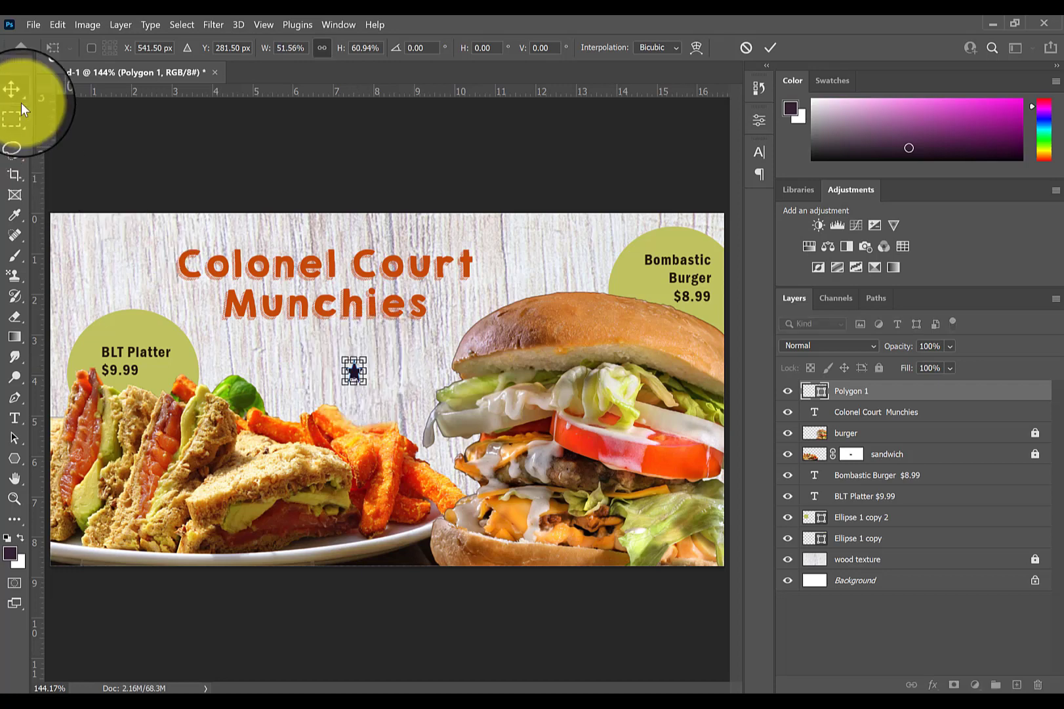
left_click(14, 92)
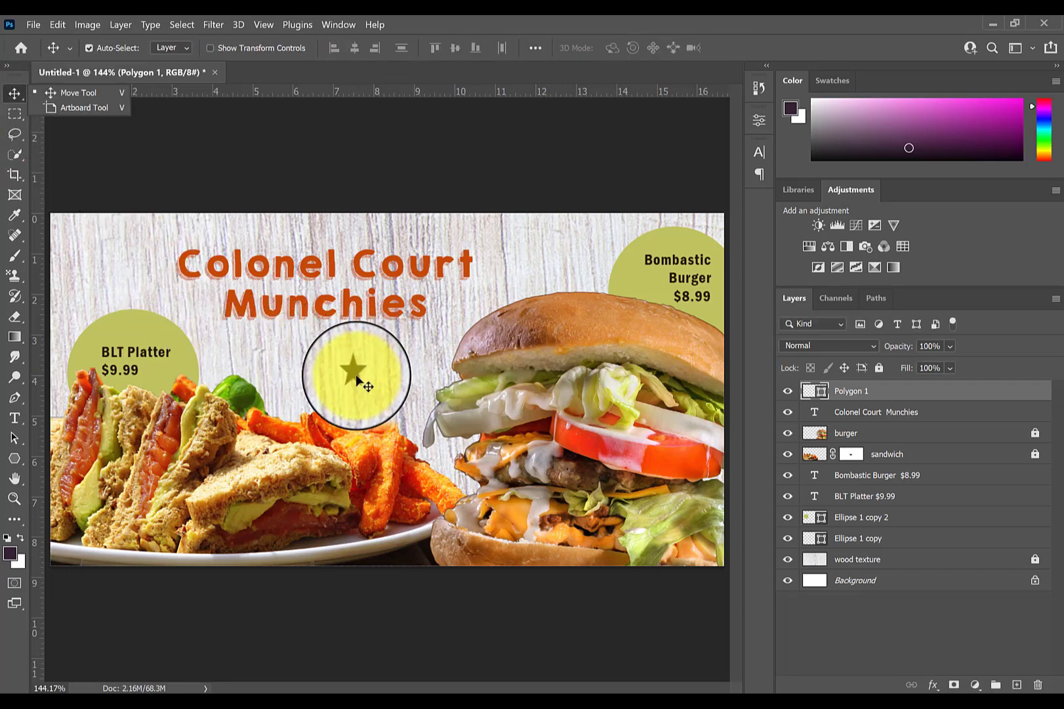
left_click_drag(357, 377, 570, 326)
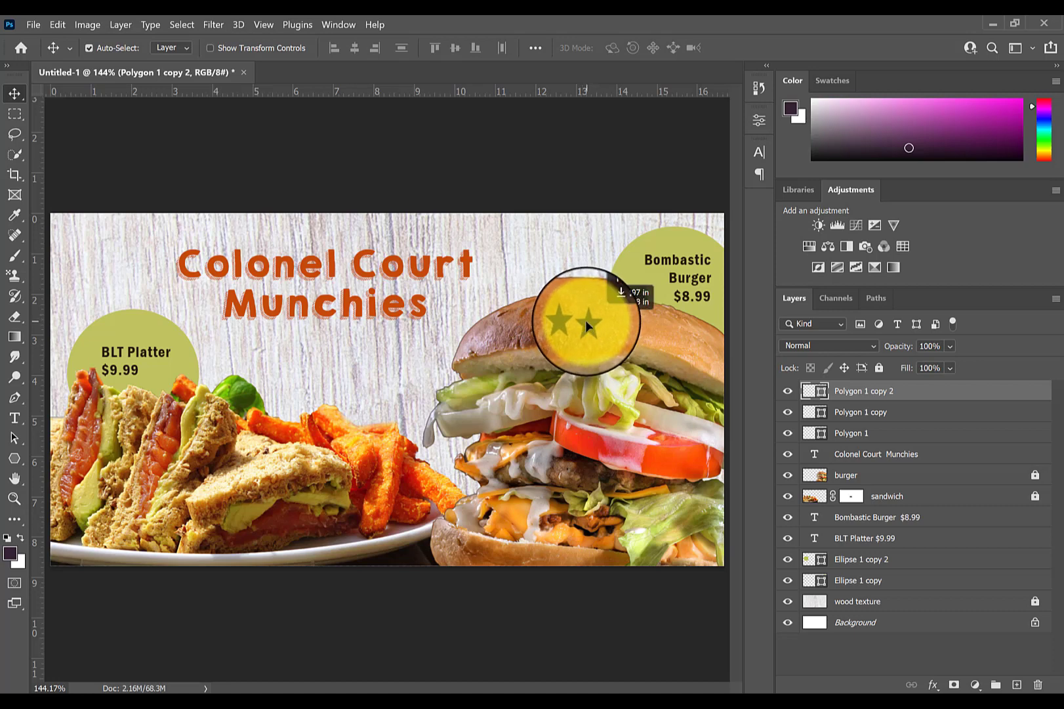
Copy stars into a four-star row on the burger and five beside the sandwich.
left_click_drag(588, 326, 543, 121)
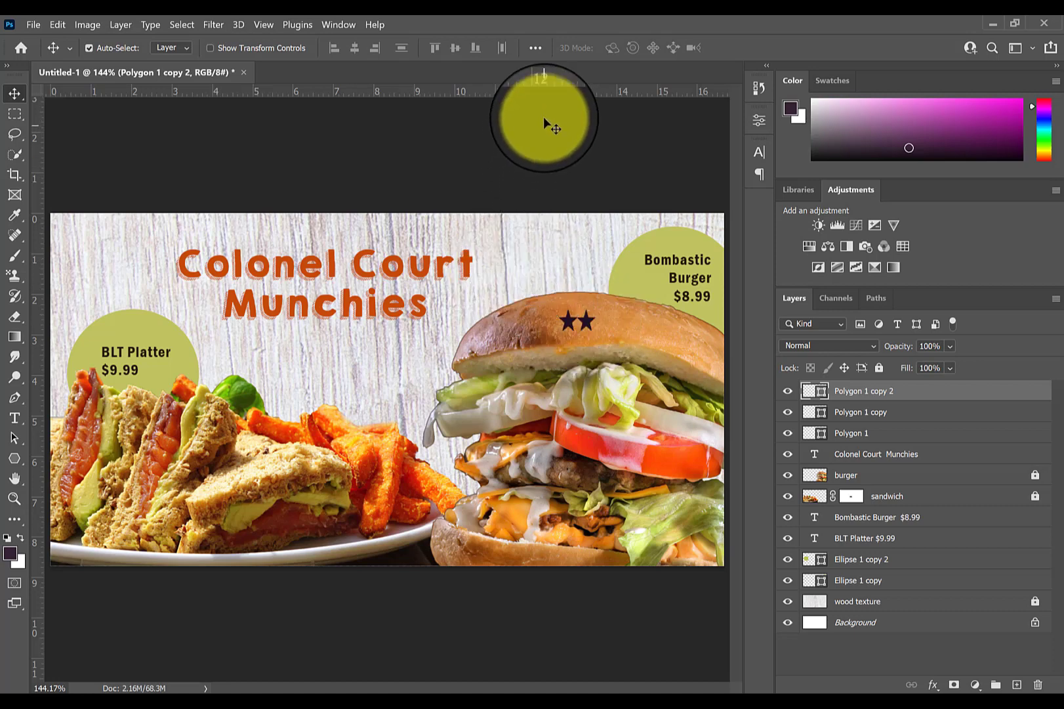
left_click_drag(543, 116, 628, 340)
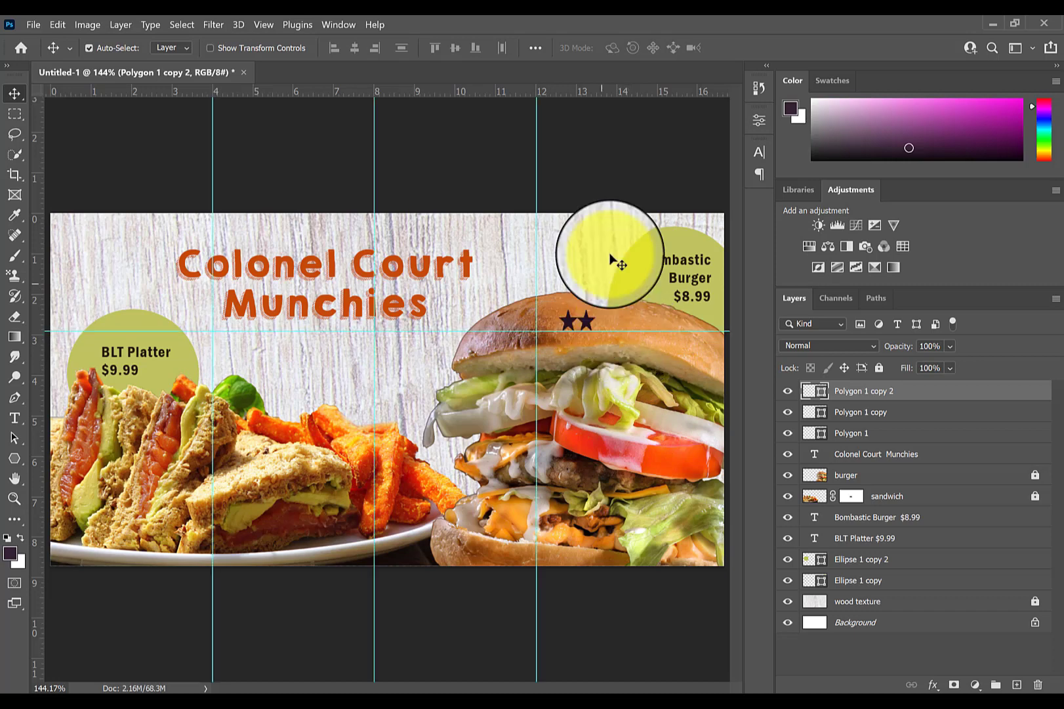
left_click_drag(608, 255, 536, 302)
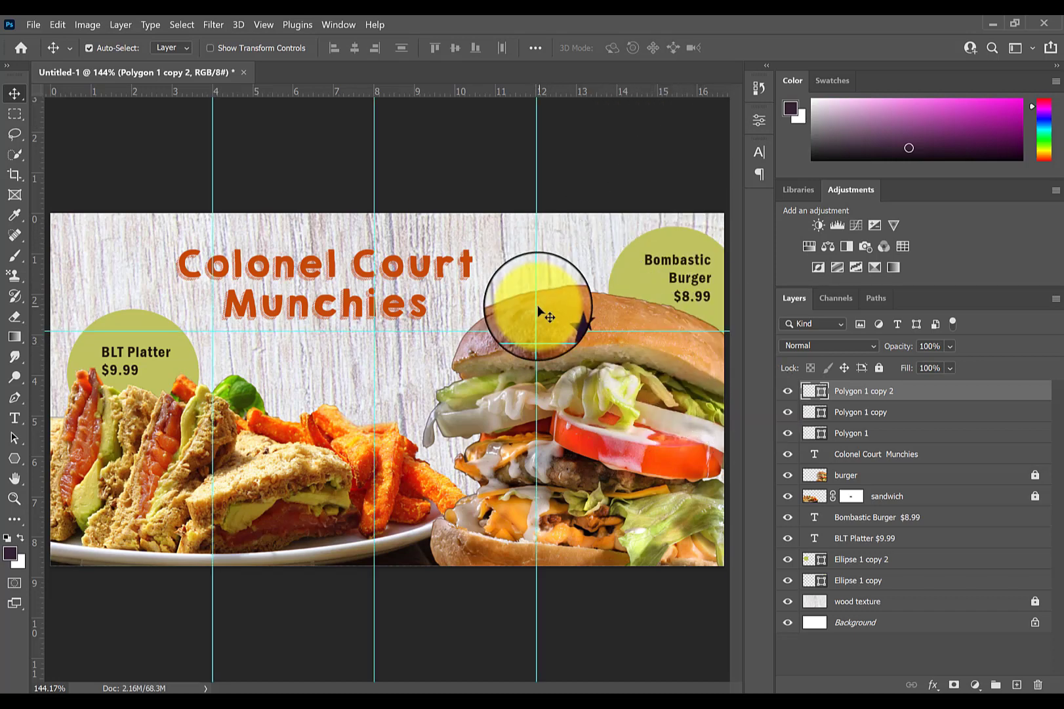
left_click_drag(536, 306, 608, 322)
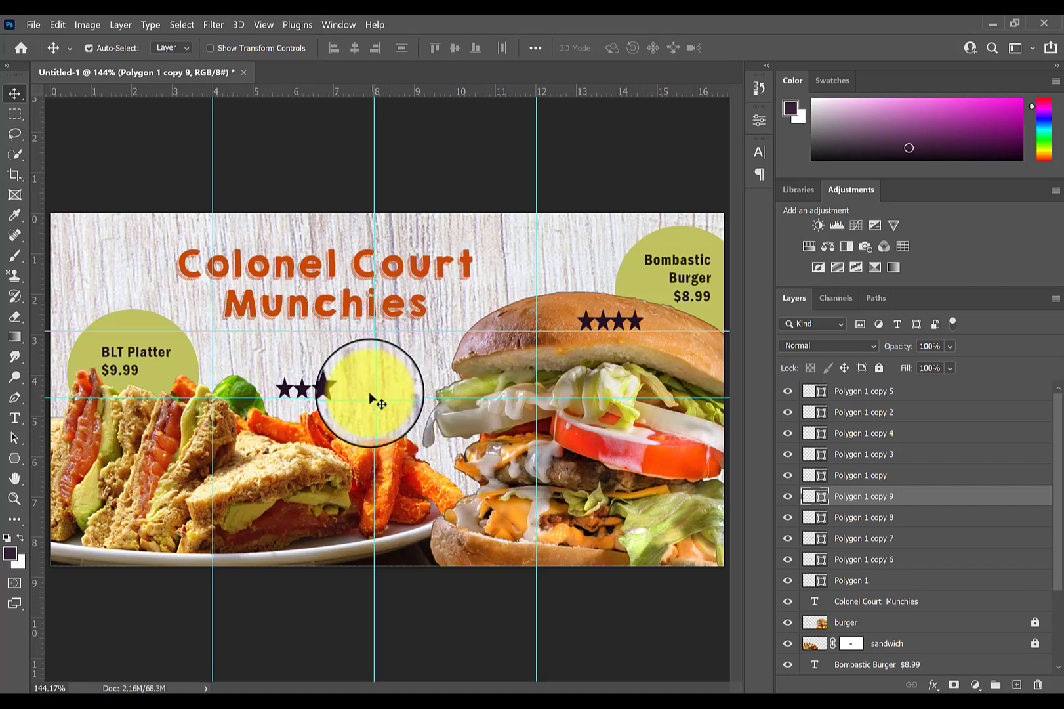
left_click_drag(370, 399, 359, 392)
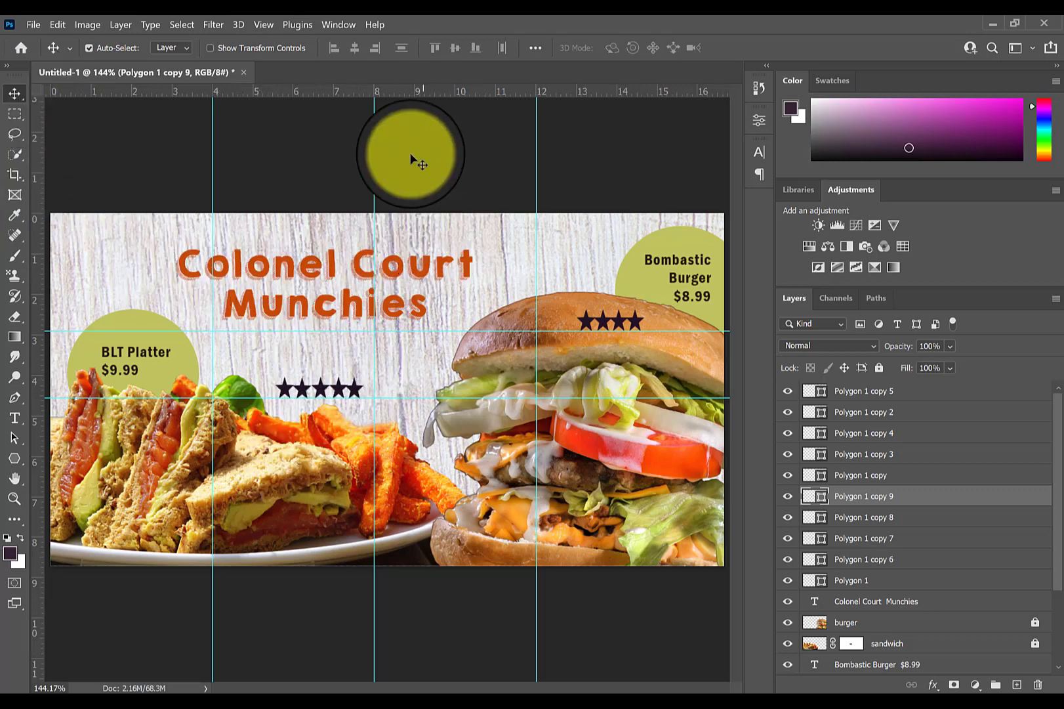
left_click(263, 24)
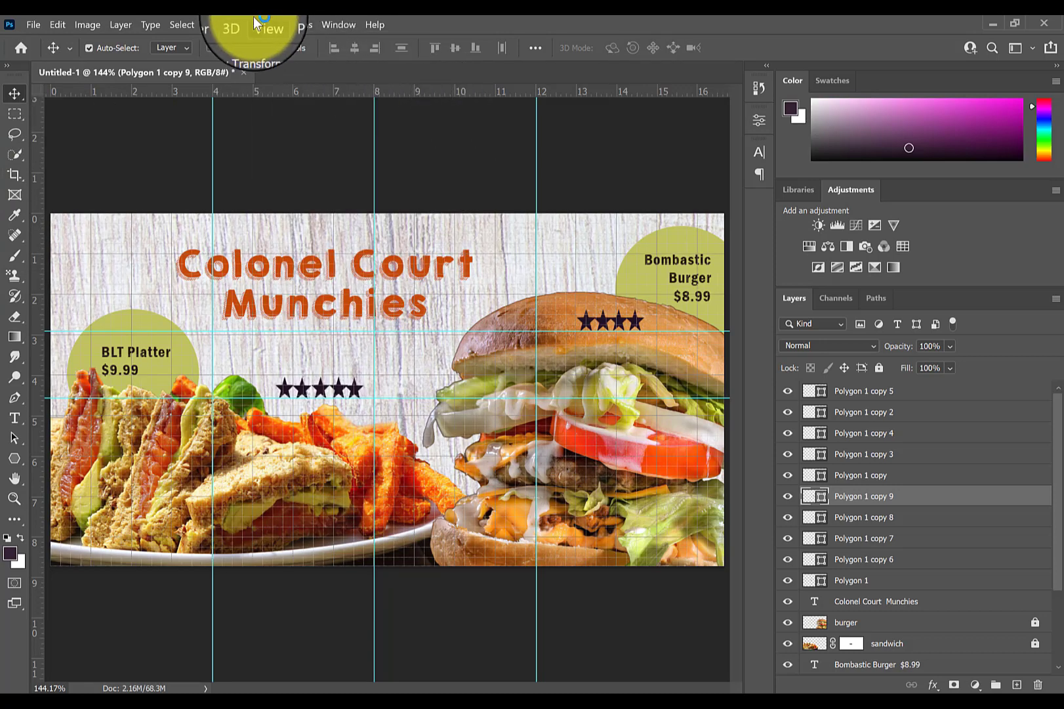
Show the canvas grid and select the BLT Platter price text to copy.
left_click(263, 25)
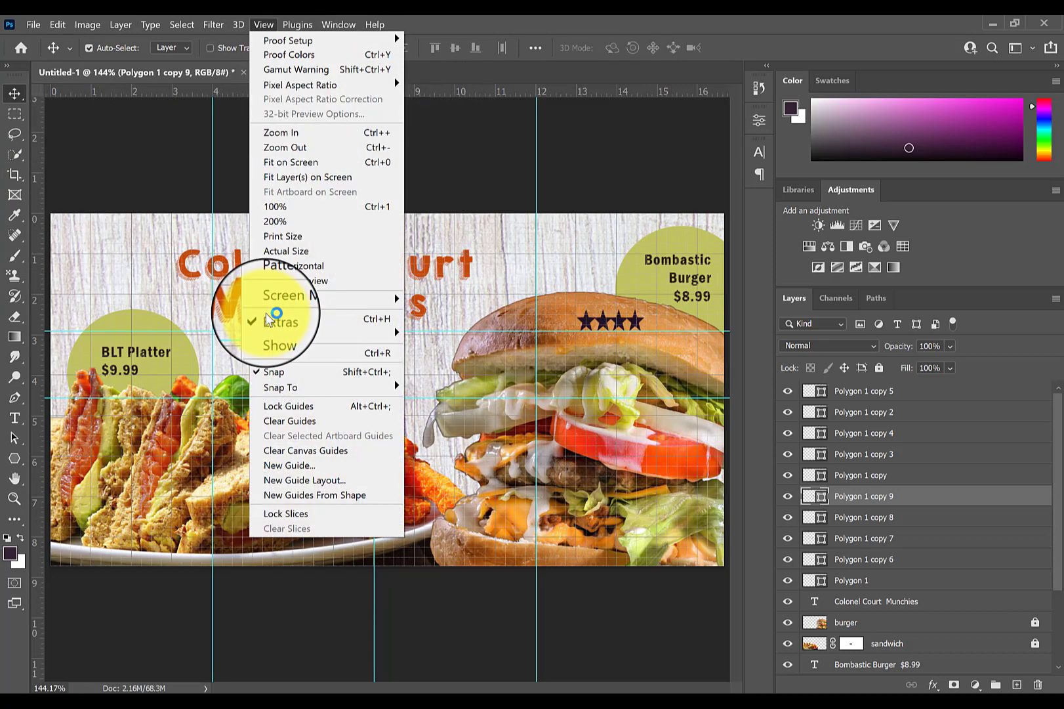
left_click(281, 321)
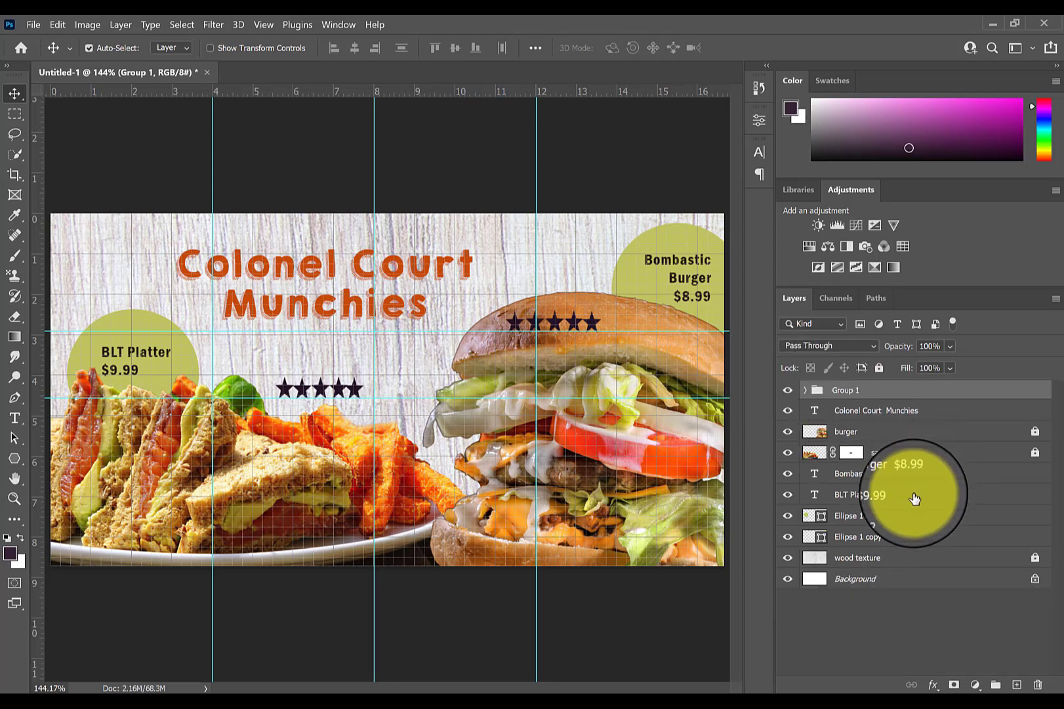
left_click(868, 494)
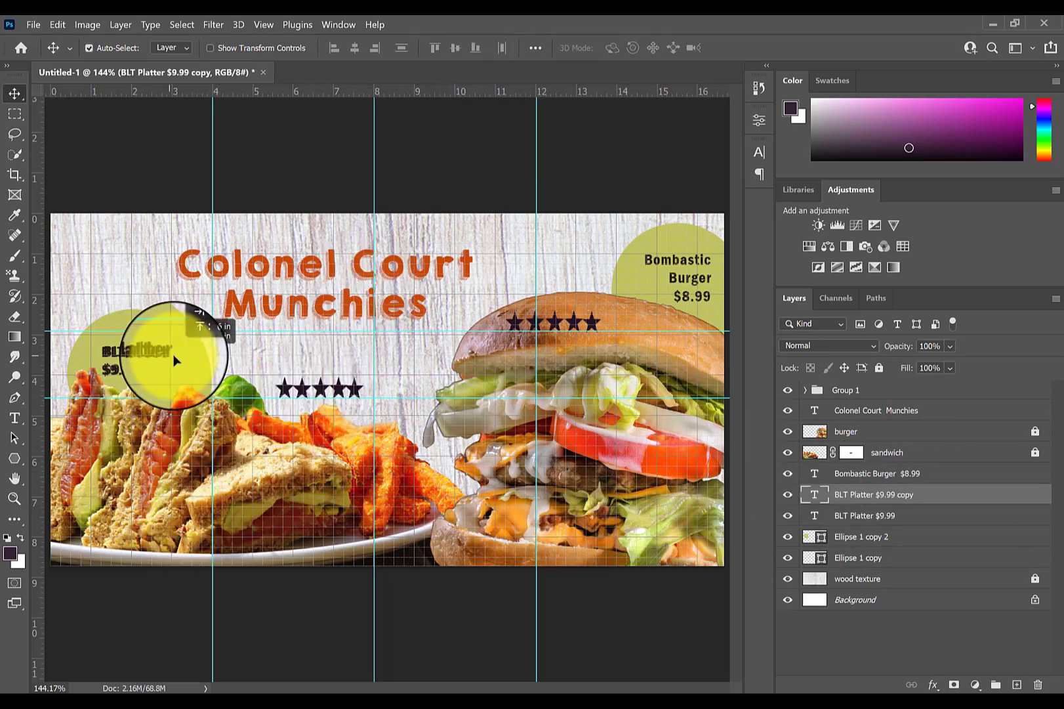
Move the copied text above the sandwich's stars and retype it as 'So friggin good!'.
left_click_drag(177, 362, 319, 356)
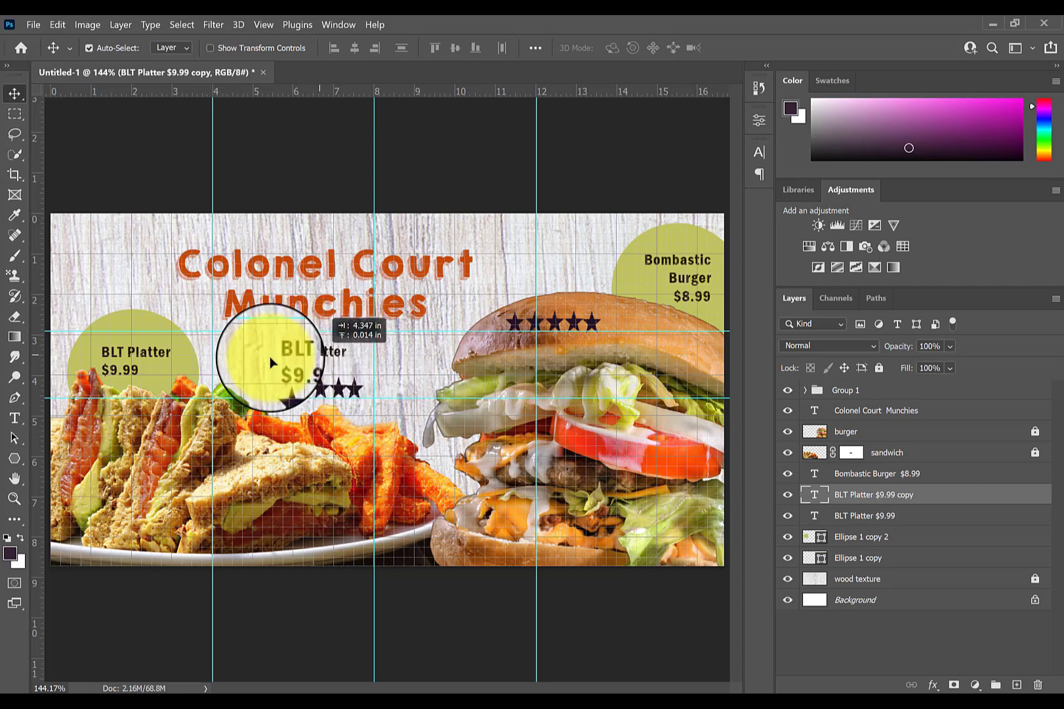
left_click(14, 418)
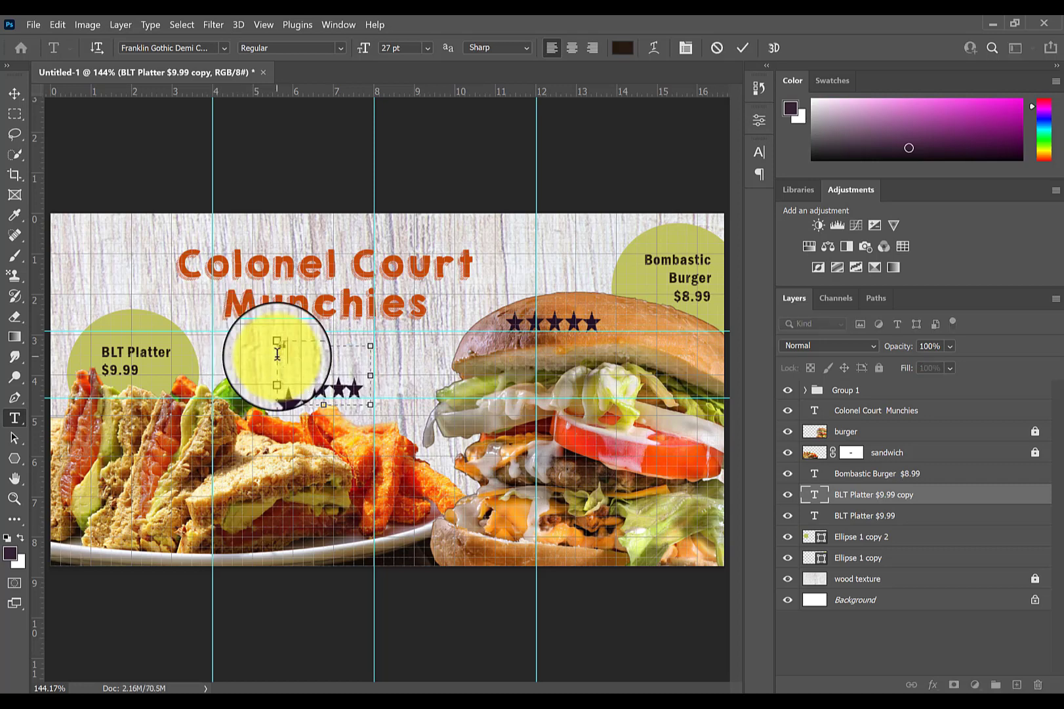
type("rs")
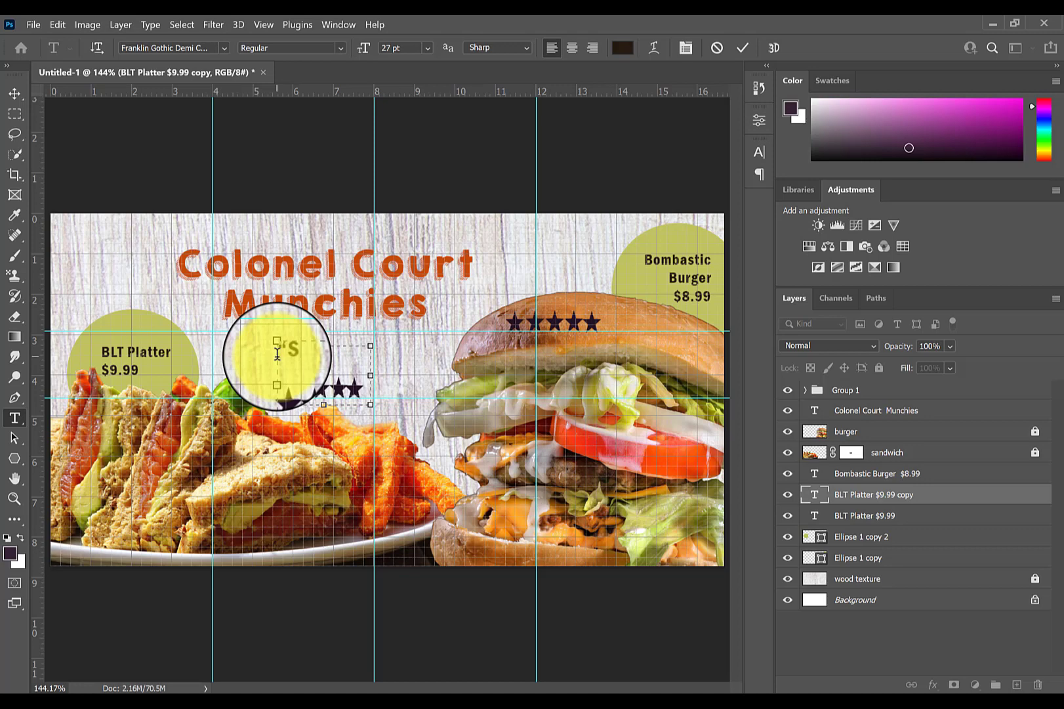
type("o,")
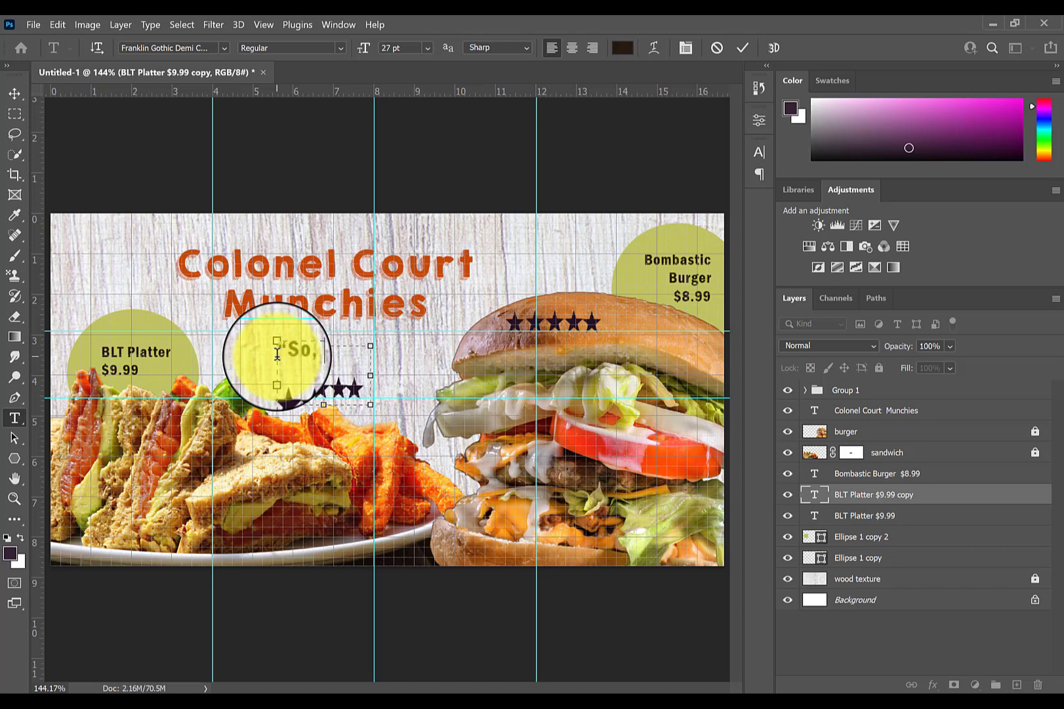
type("fhin")
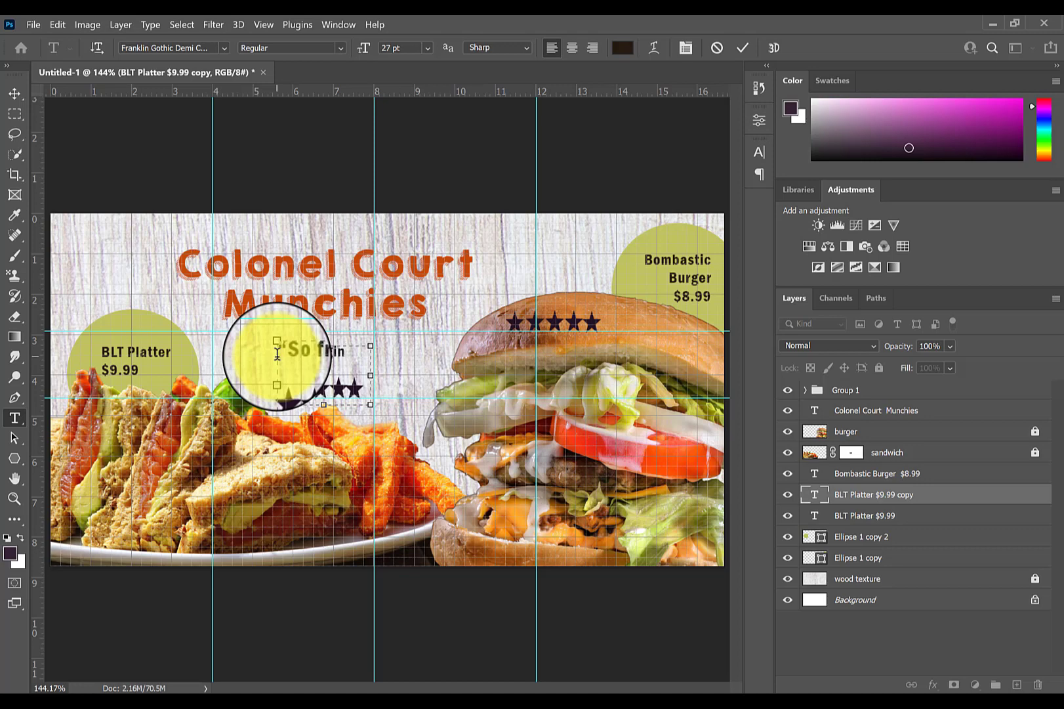
type(";")
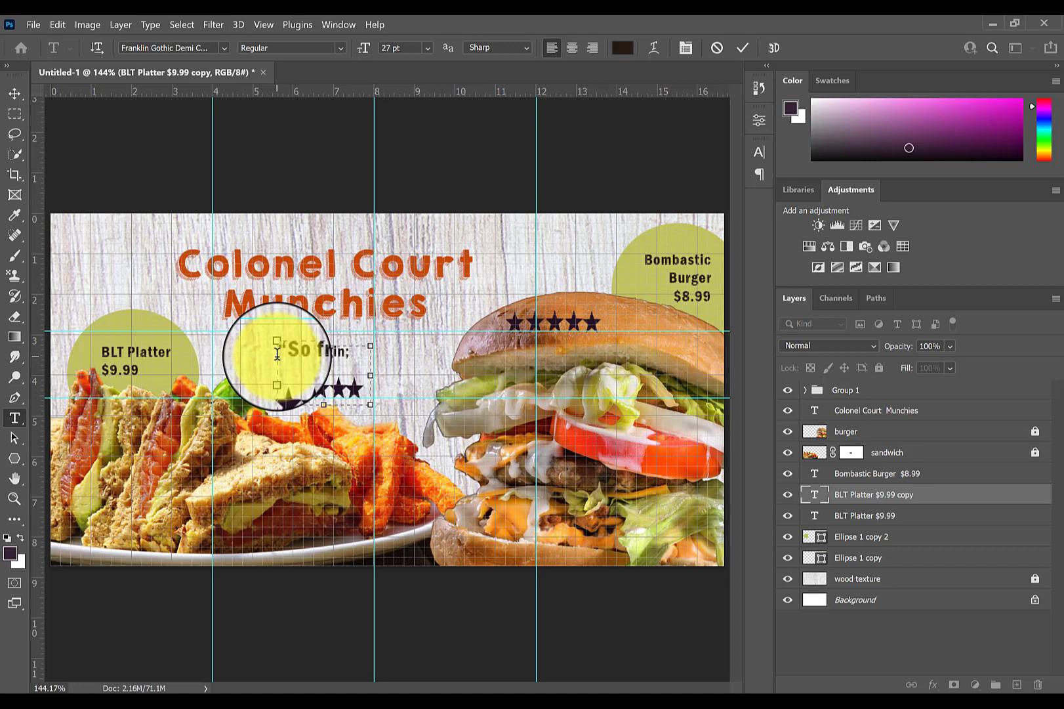
type("doog")
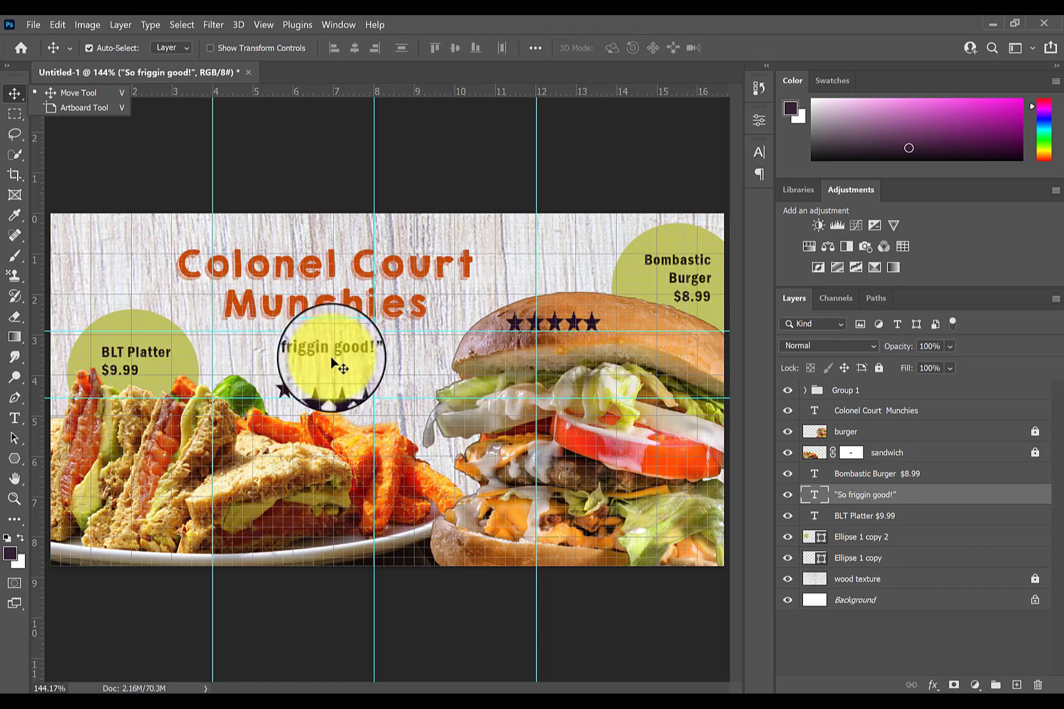
left_click_drag(332, 357, 324, 370)
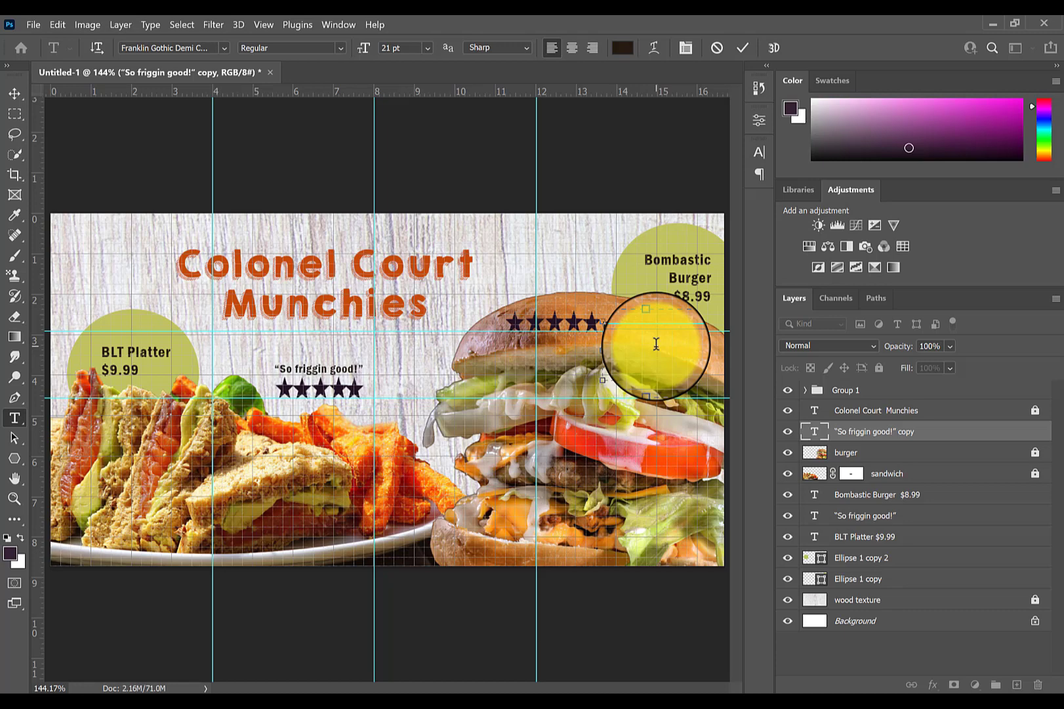
Retype the copied quote as 'Best burger ever!' and hide the grid and guides.
type("bruger")
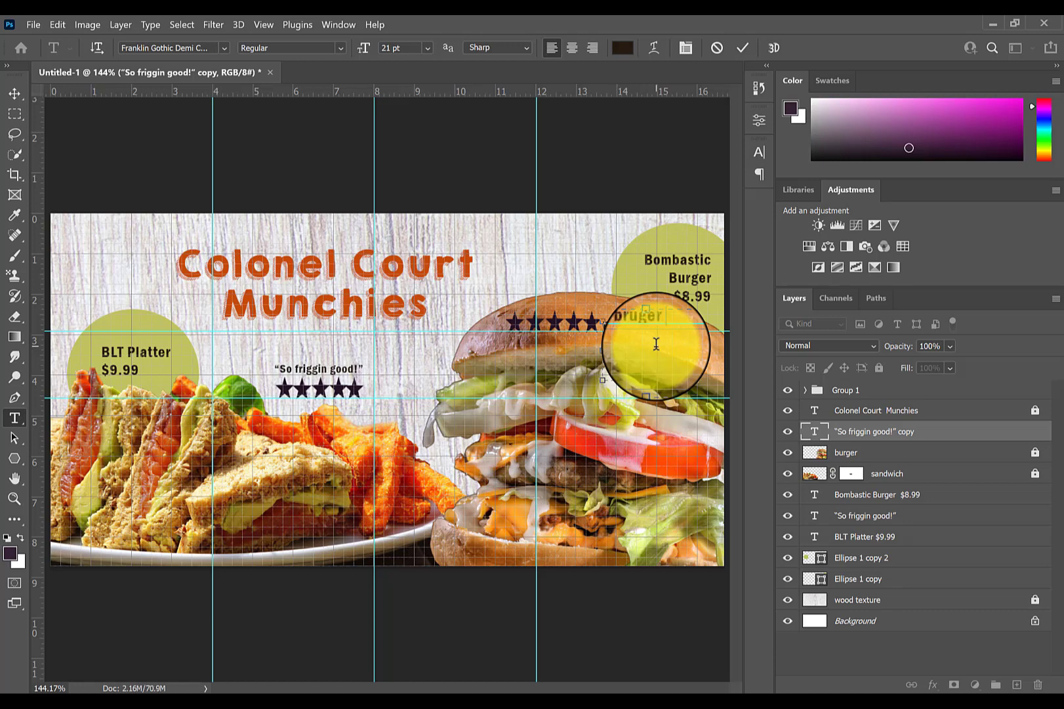
type("ever.")
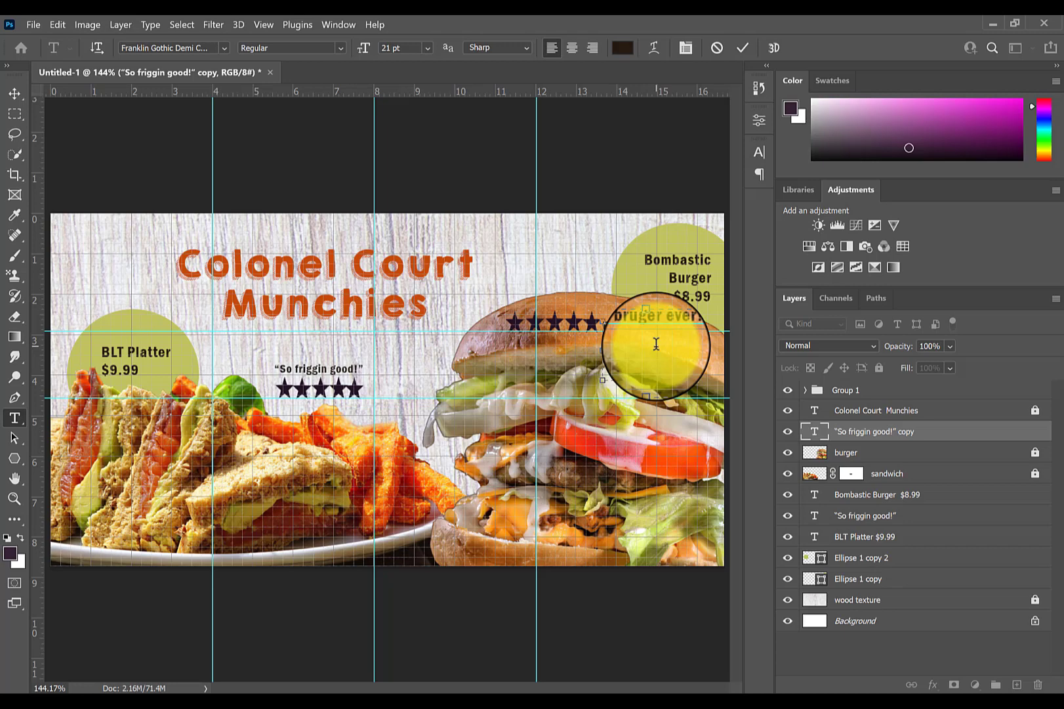
left_click(263, 24)
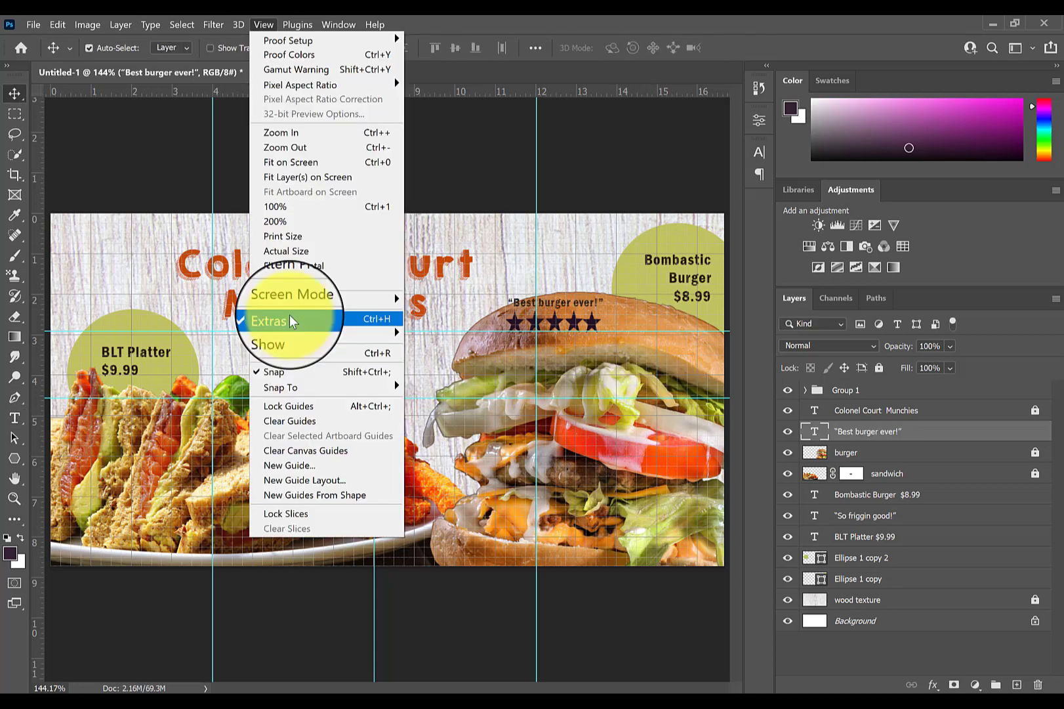
left_click(269, 320)
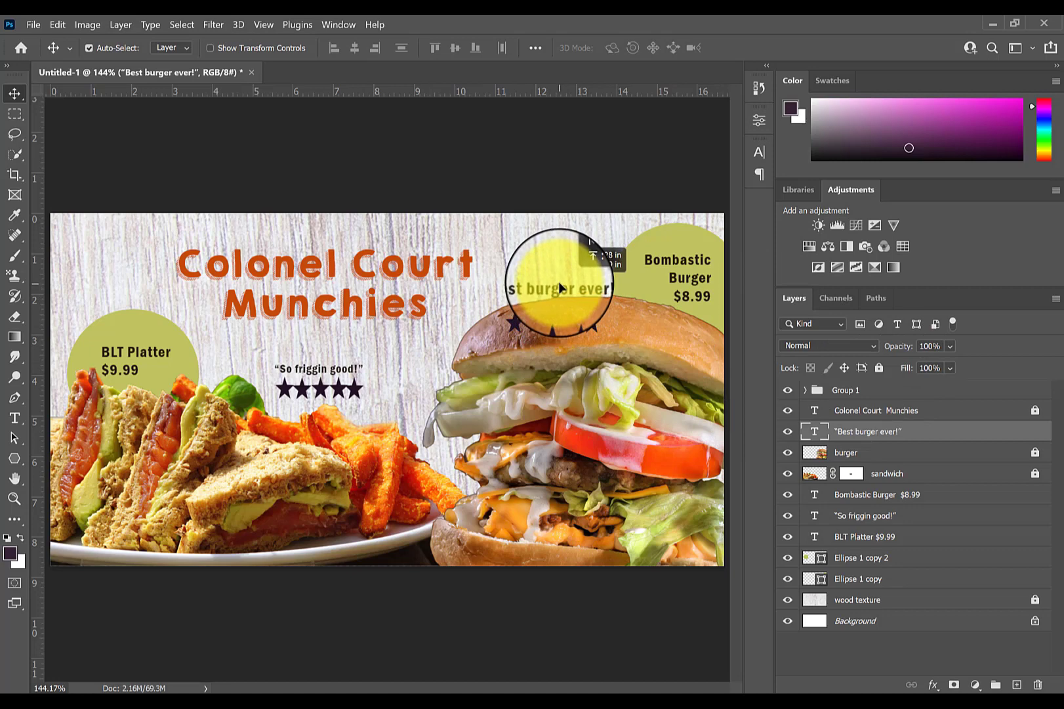
Position the 'Best burger ever!' quote just below the burger's five stars.
left_click_drag(560, 289, 610, 338)
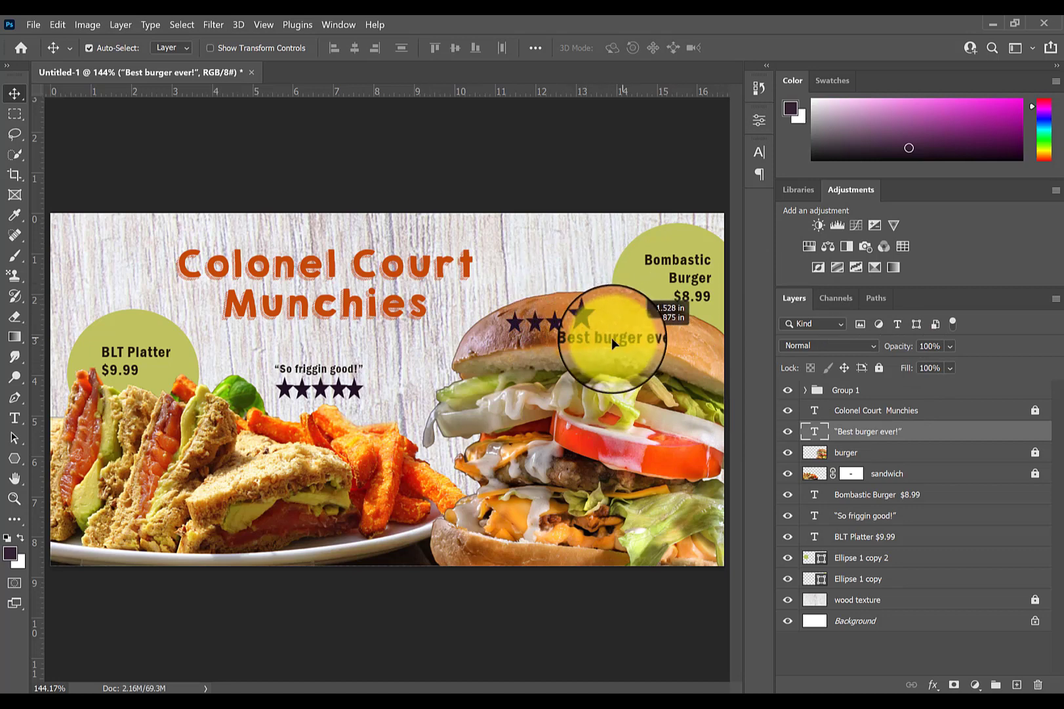
left_click_drag(611, 342, 597, 349)
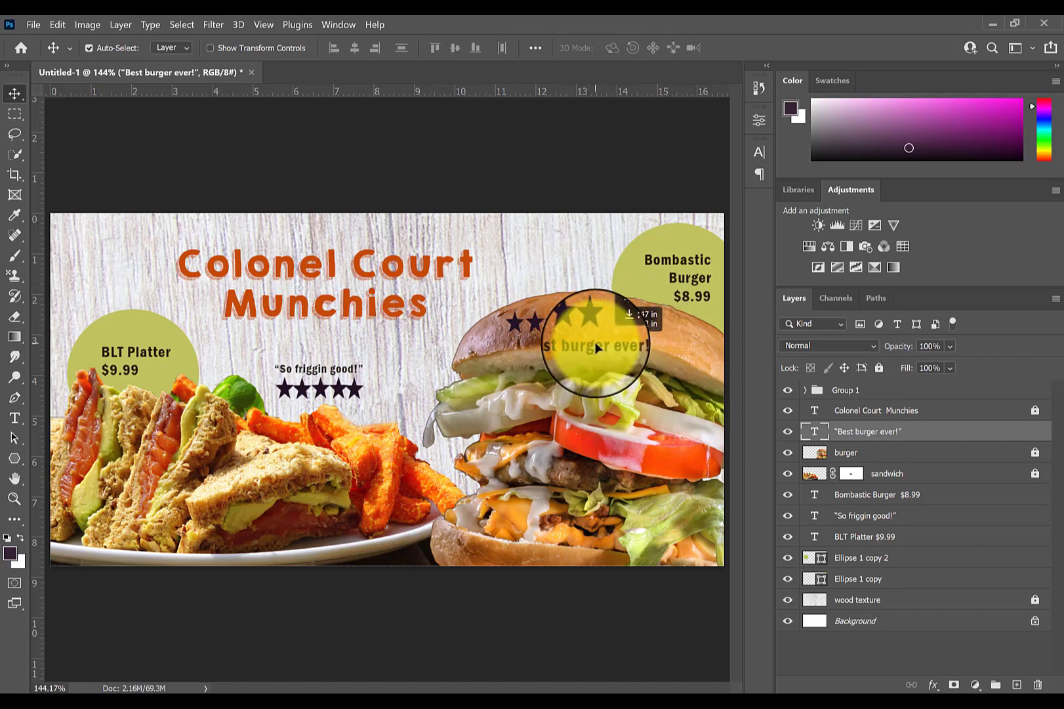
left_click_drag(596, 347, 607, 339)
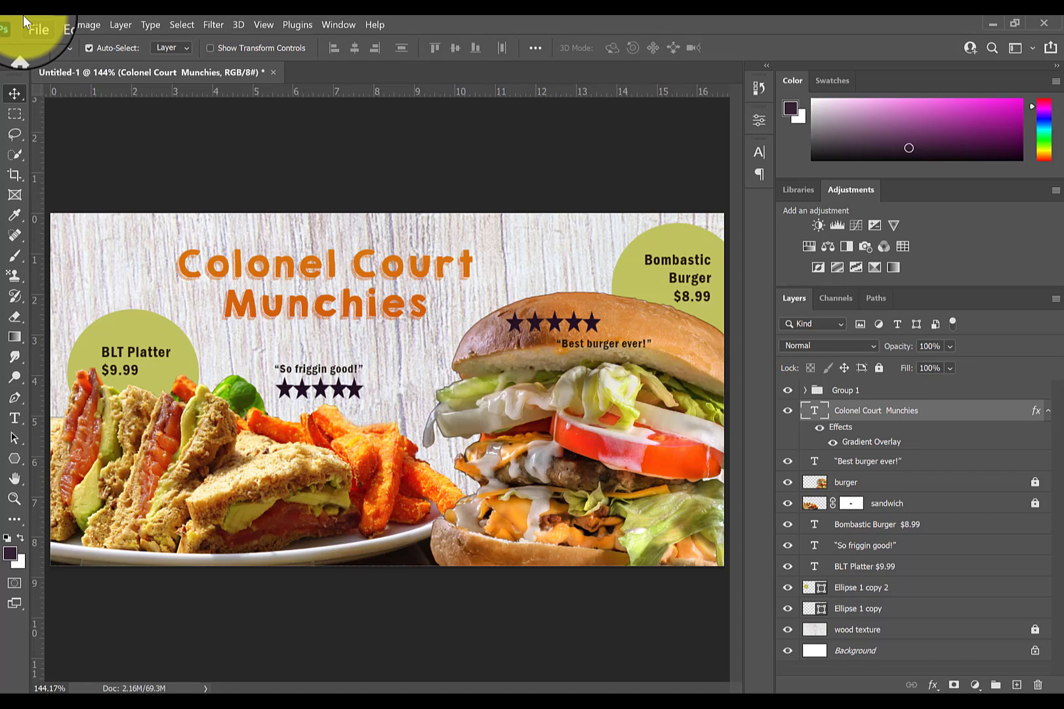
Save the banner for web as a PNG-24 image named 'draft 1'.
left_click(32, 24)
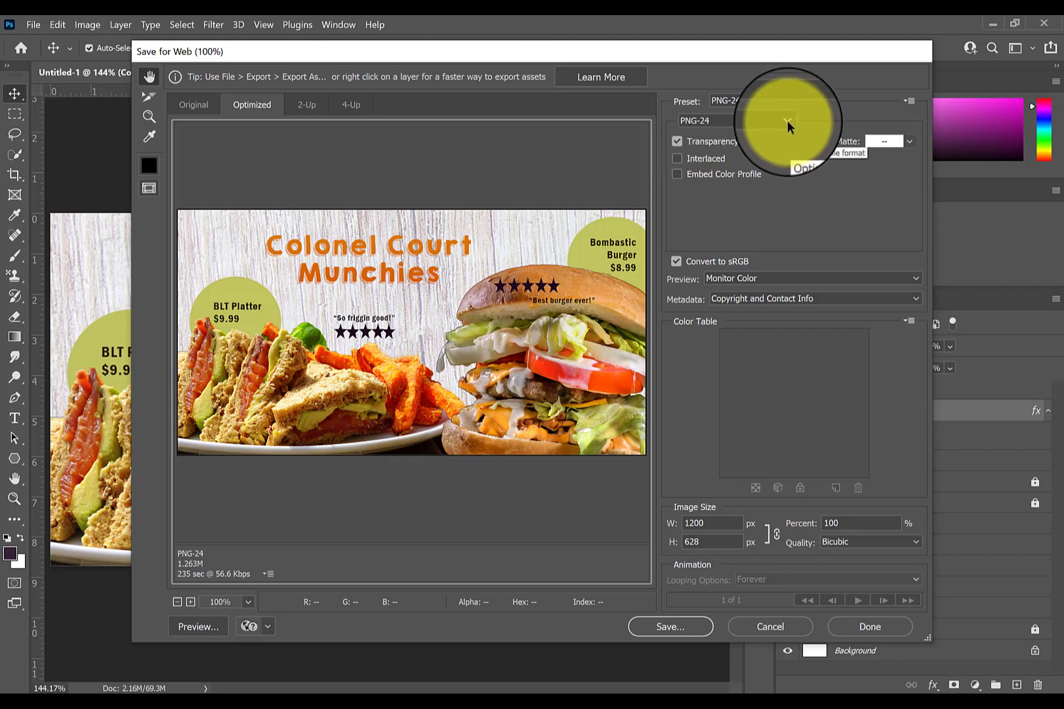
mouse_move(772, 219)
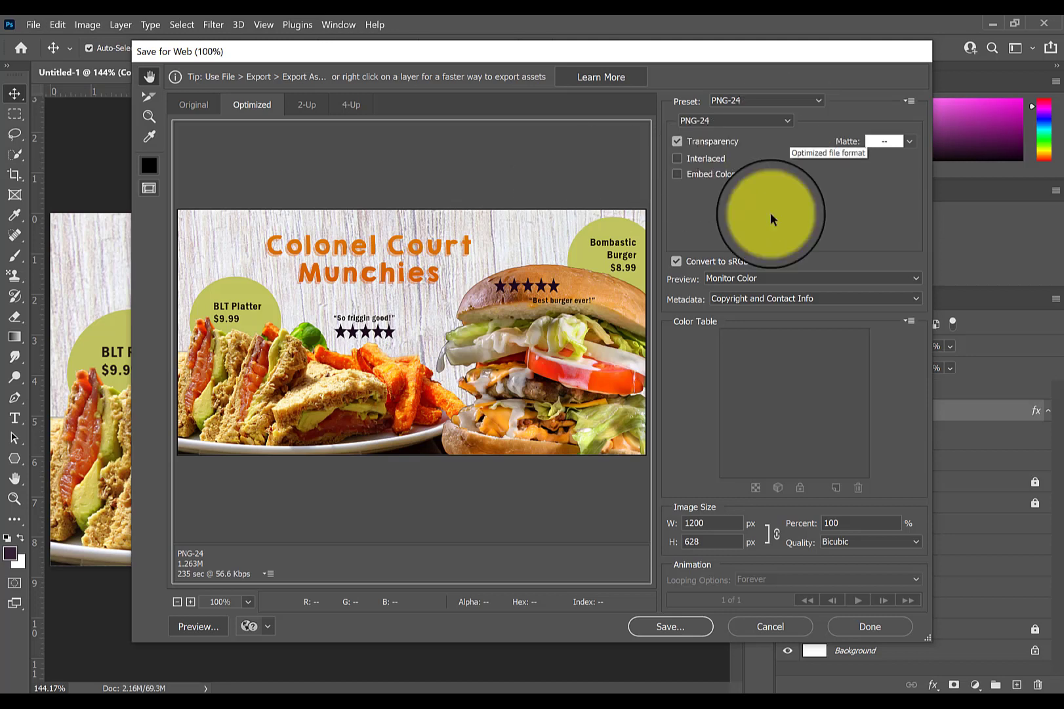
left_click(669, 626)
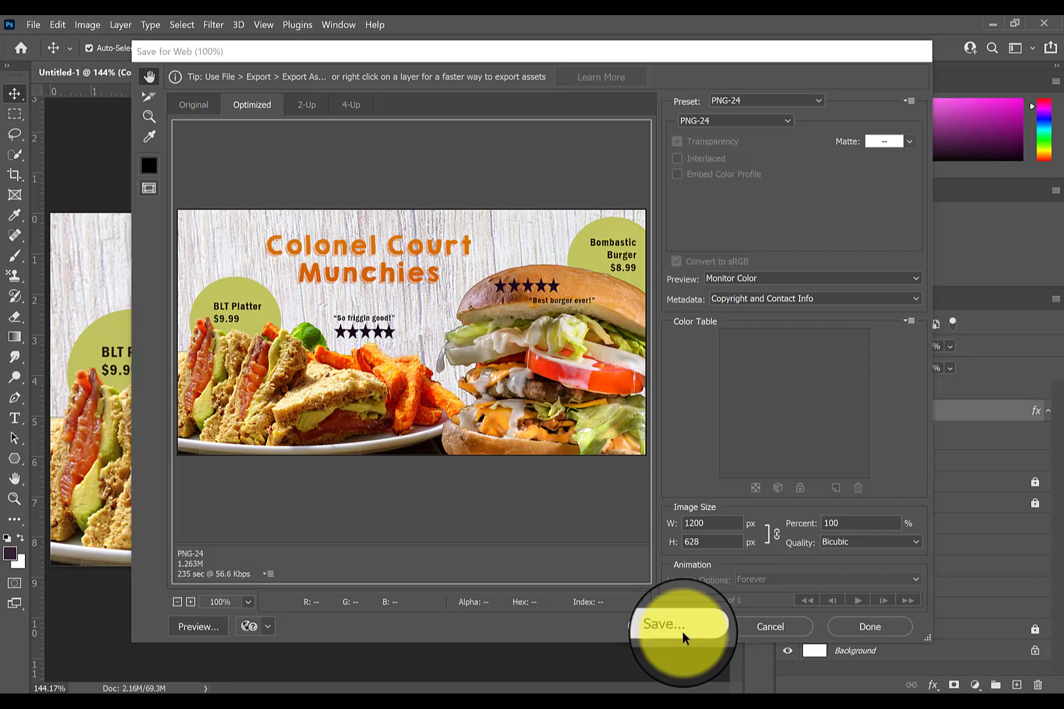
left_click(667, 626)
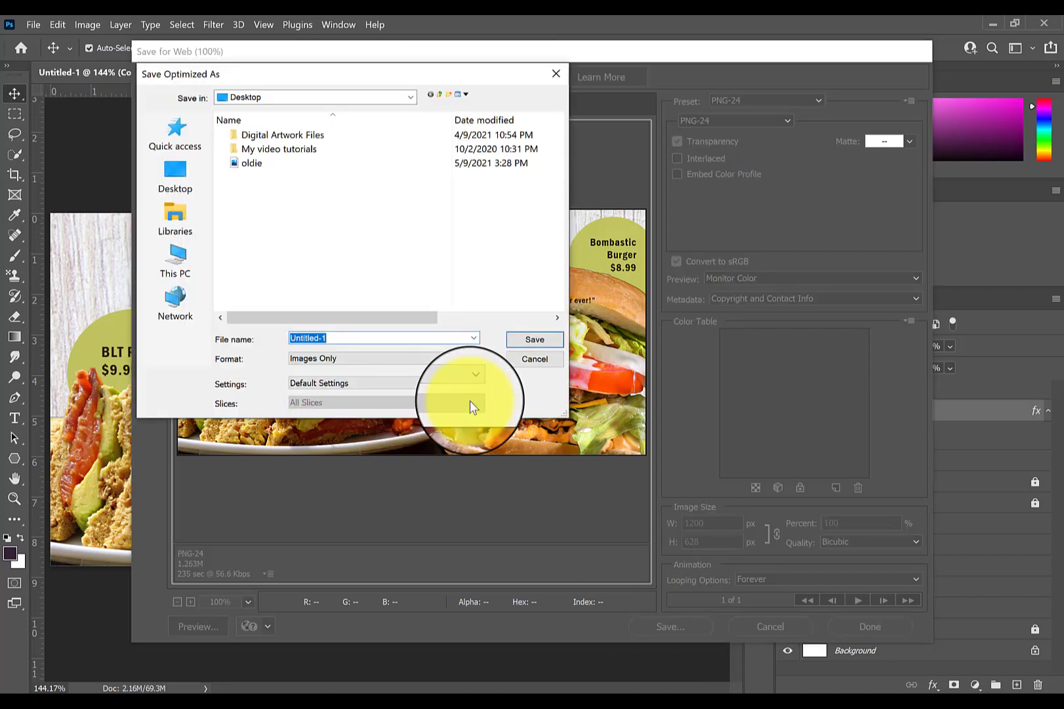
type("draft 1")
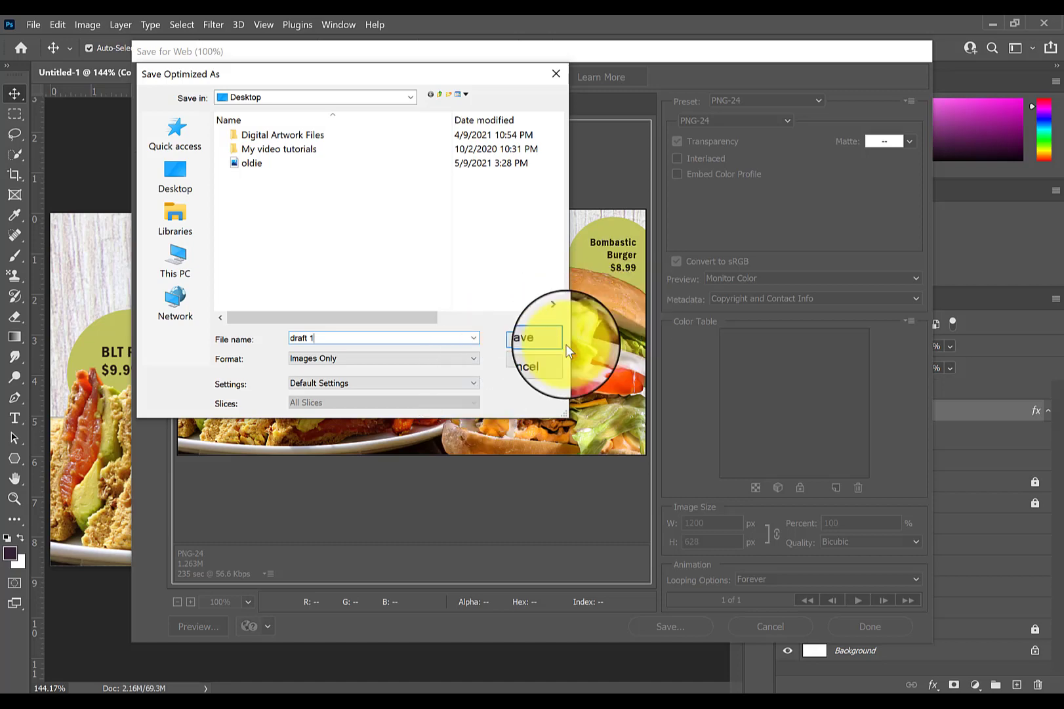
left_click(527, 366)
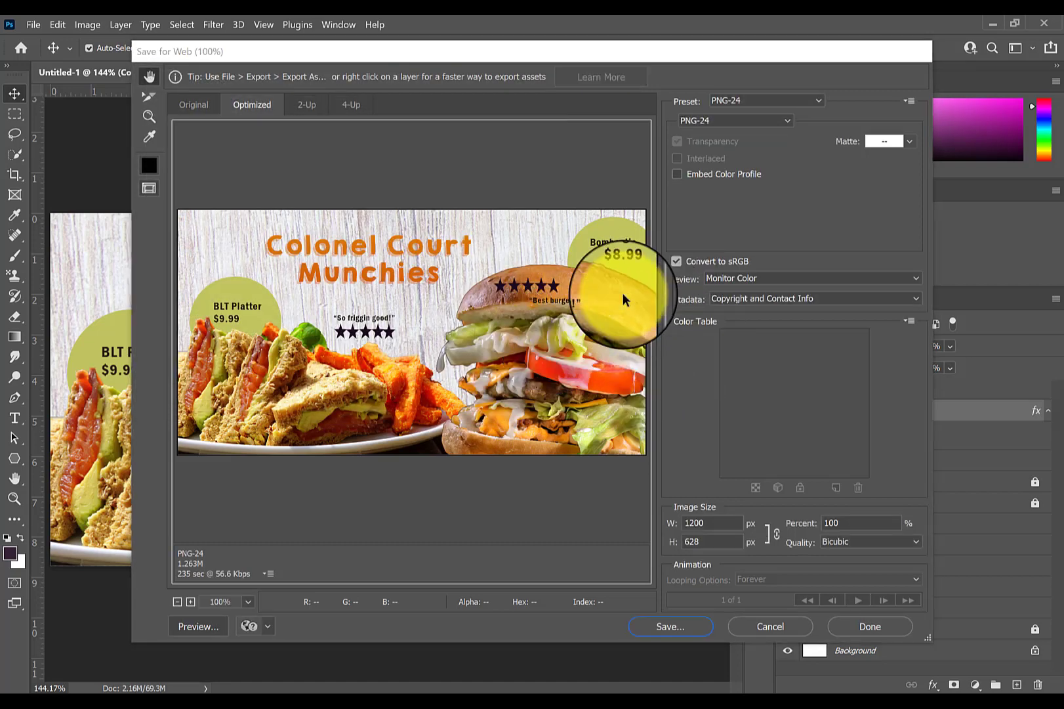
left_click(770, 626)
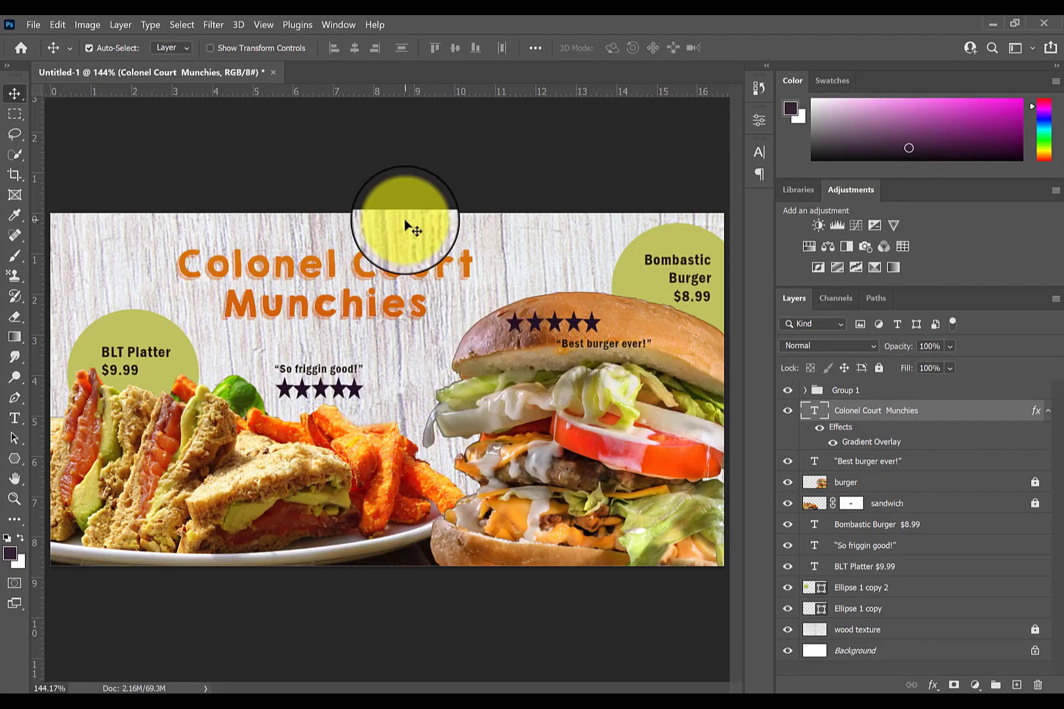